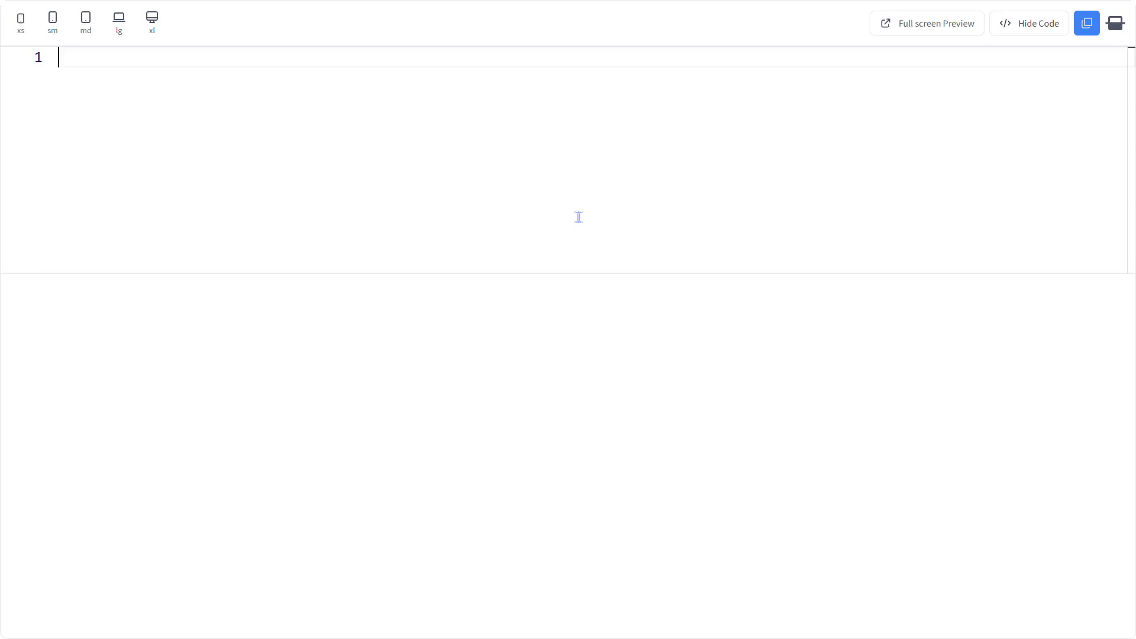
# - Create a header with a 'future' logo link styled text-2xl font-black
pyautogui.write('<header>')
pyautogui.write('<a href=""></a>')
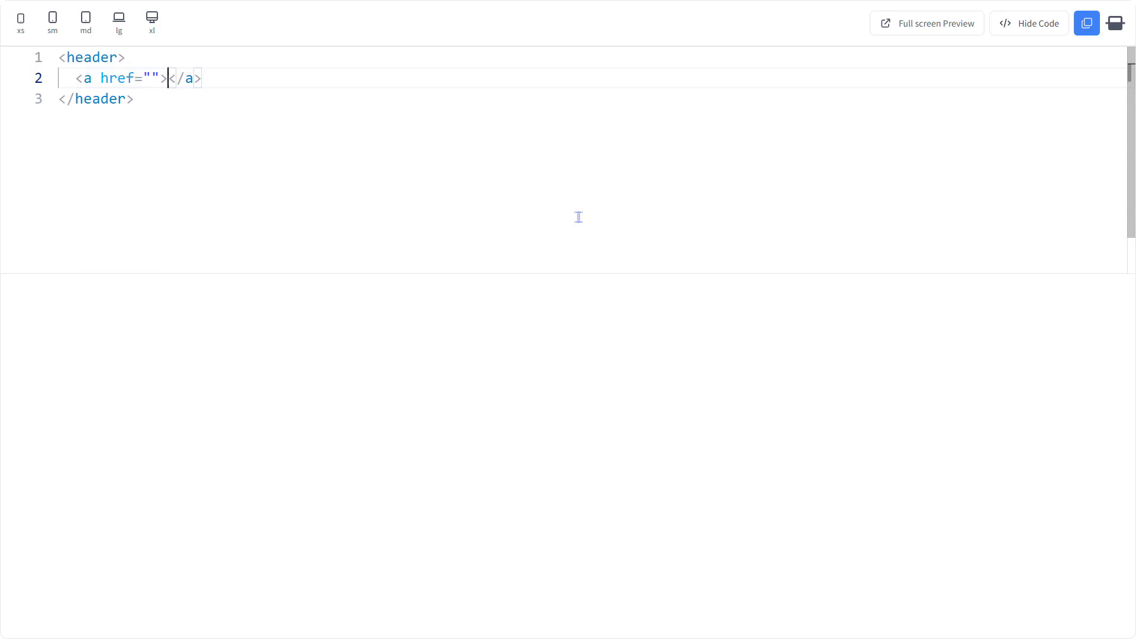
pyautogui.write('future')
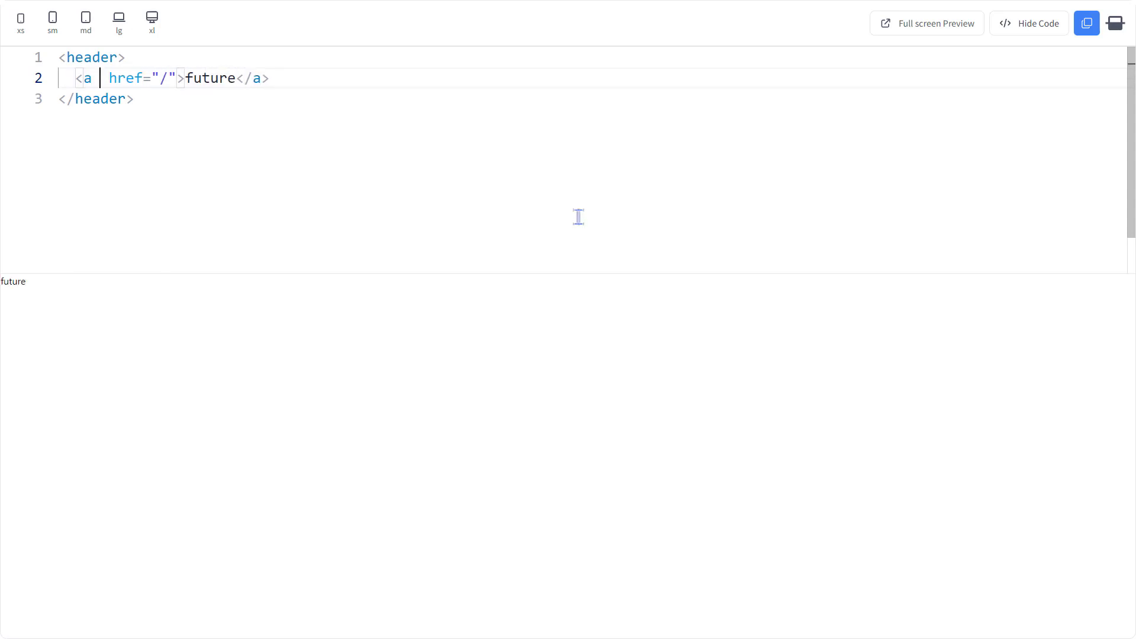
pyautogui.write('class="text-')
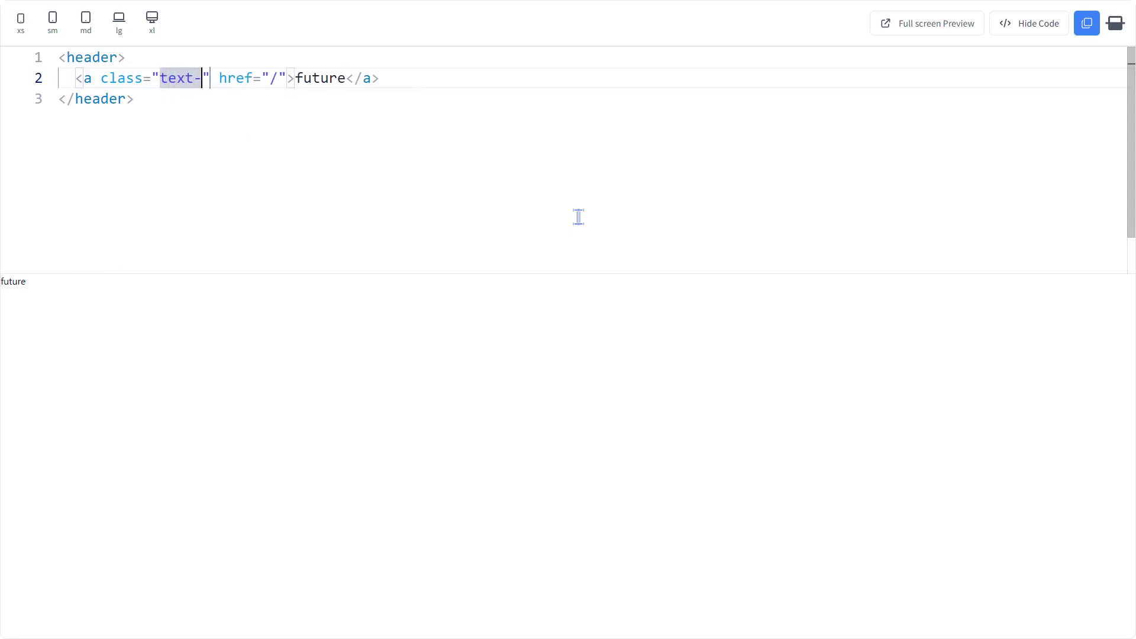
pyautogui.write('2xl')
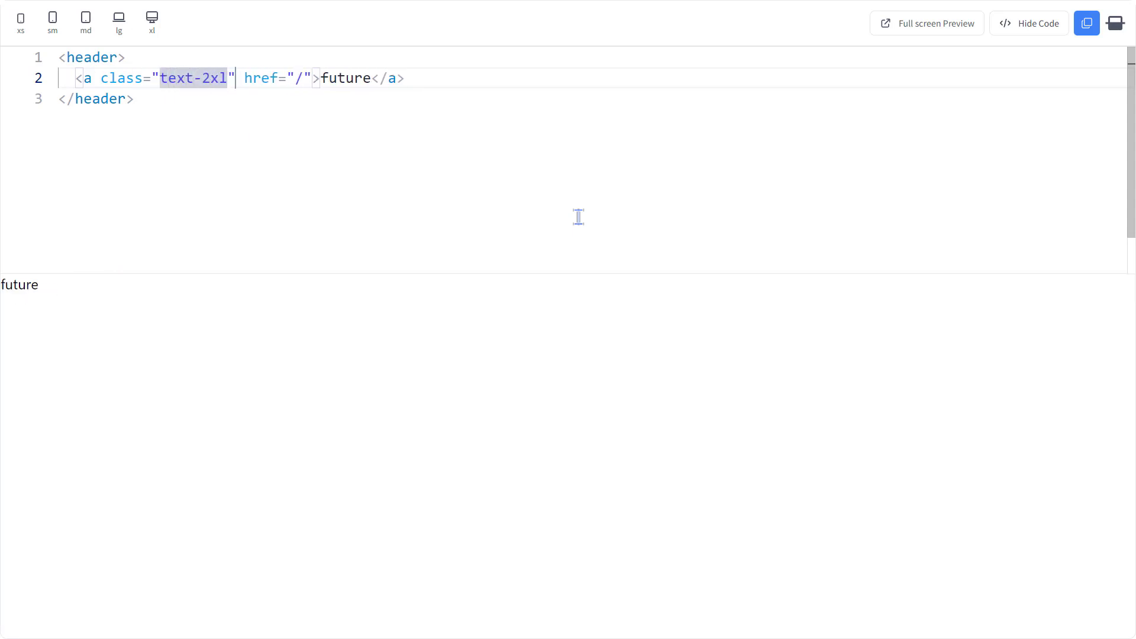
pyautogui.write('font-black')
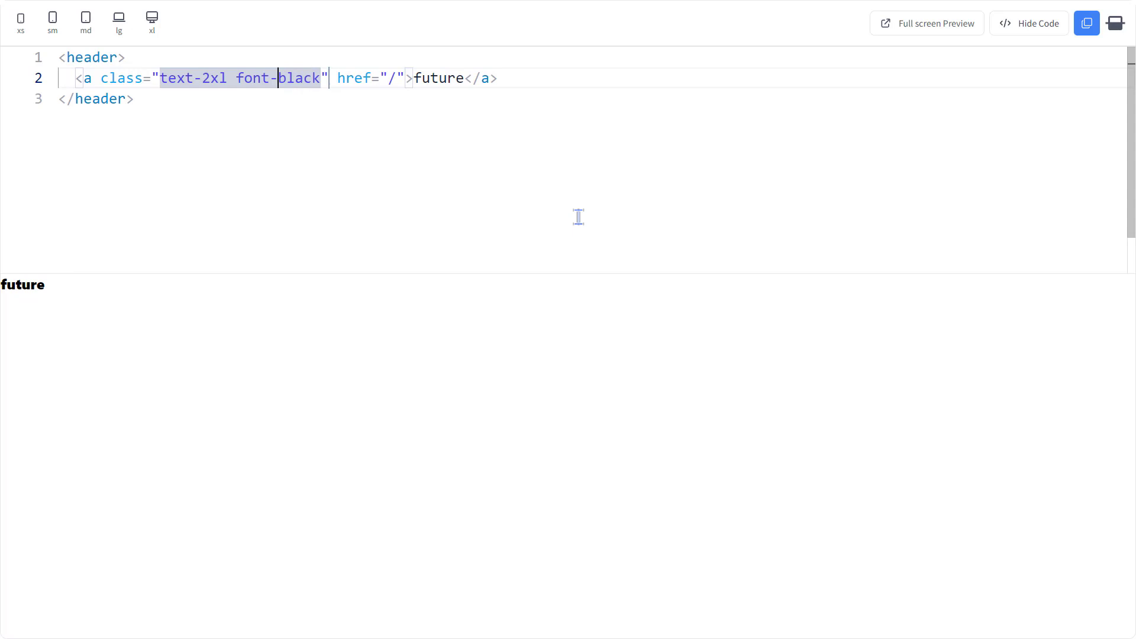
# - Insert the icon span and make it flex items-center with mr-2 and text-blue-600
pyautogui.press('Enter')
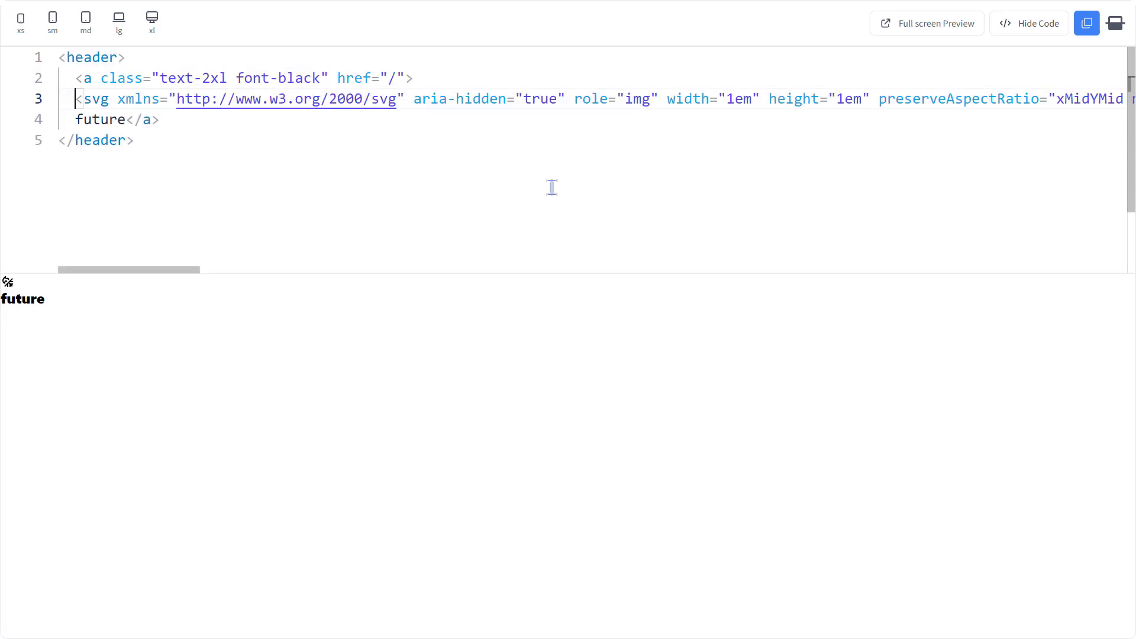
pyautogui.hscroll(3)
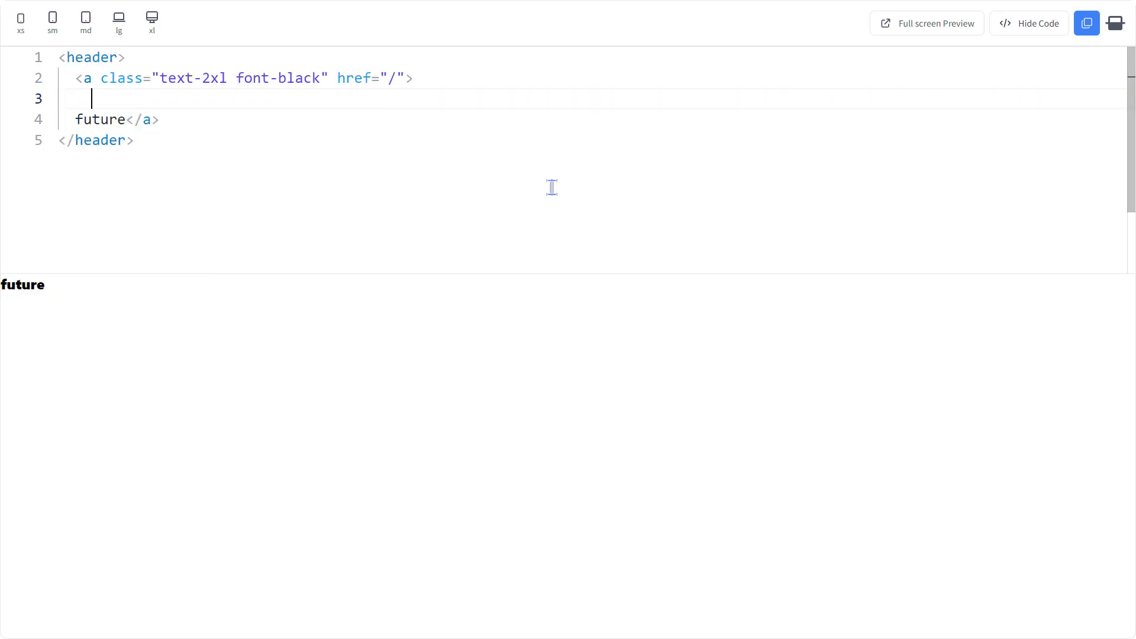
pyautogui.write('<span class=""></span>')
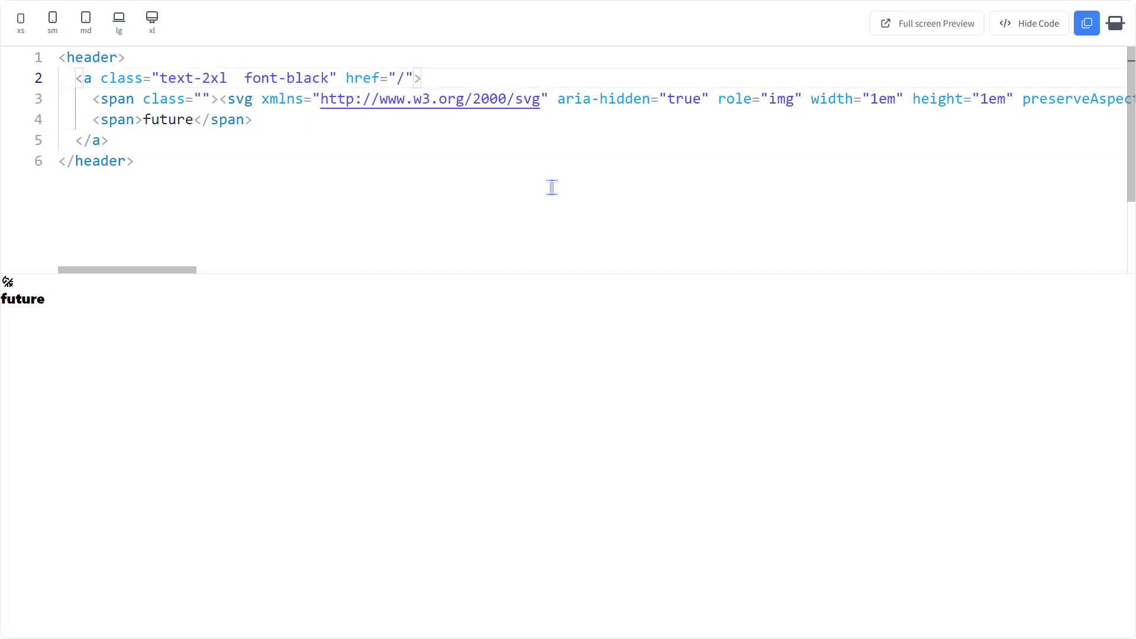
pyautogui.write('flex itece')
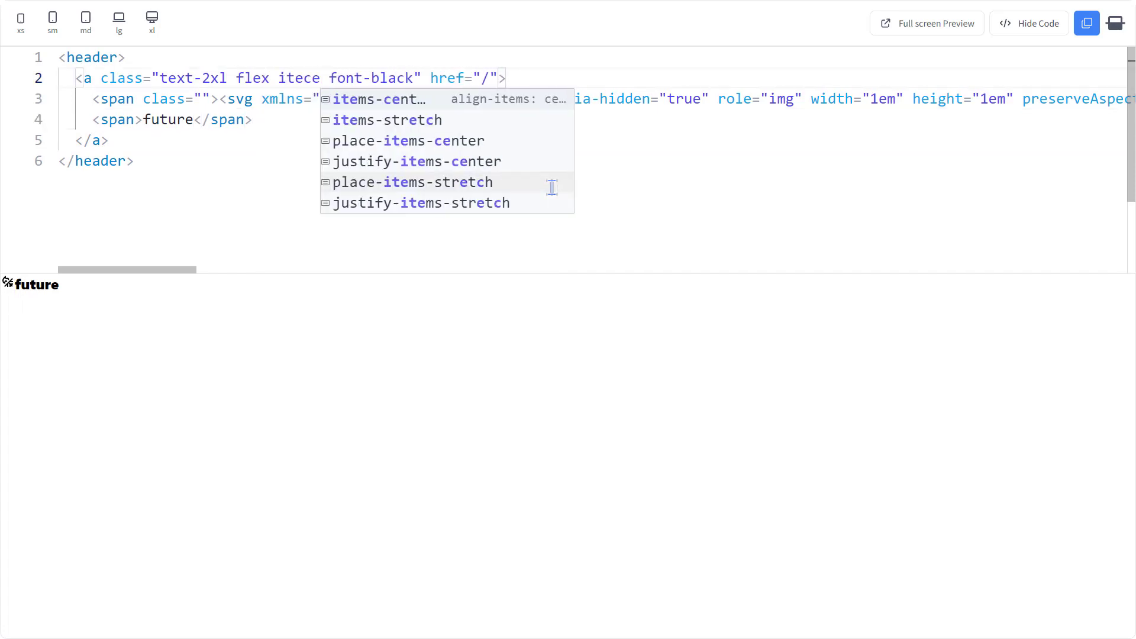
pyautogui.click(371, 99)
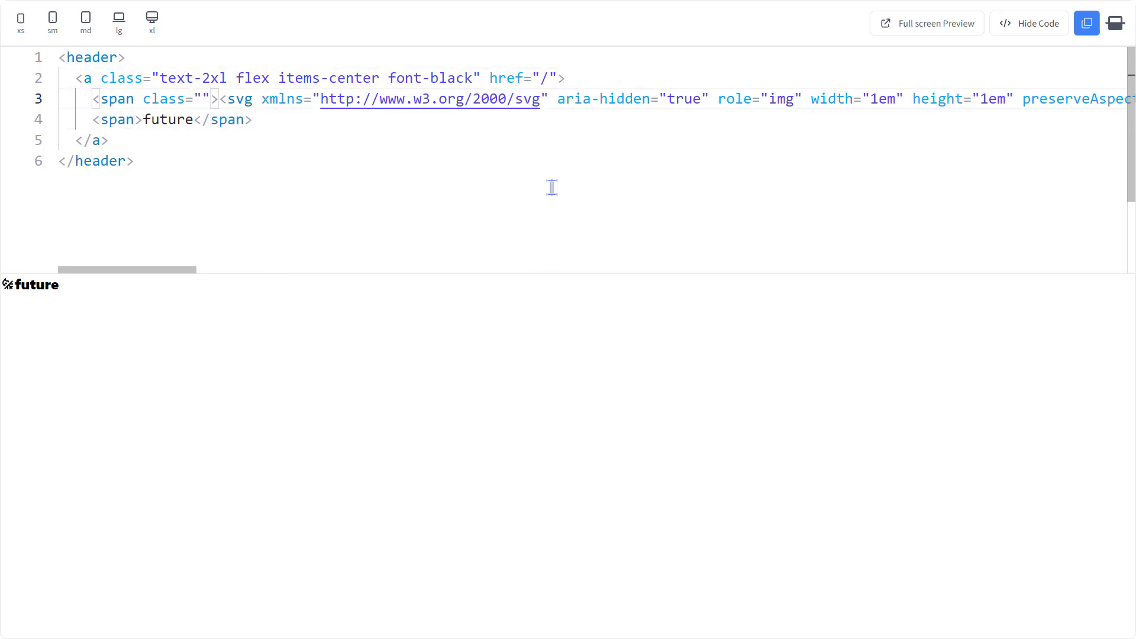
pyautogui.write('mr-')
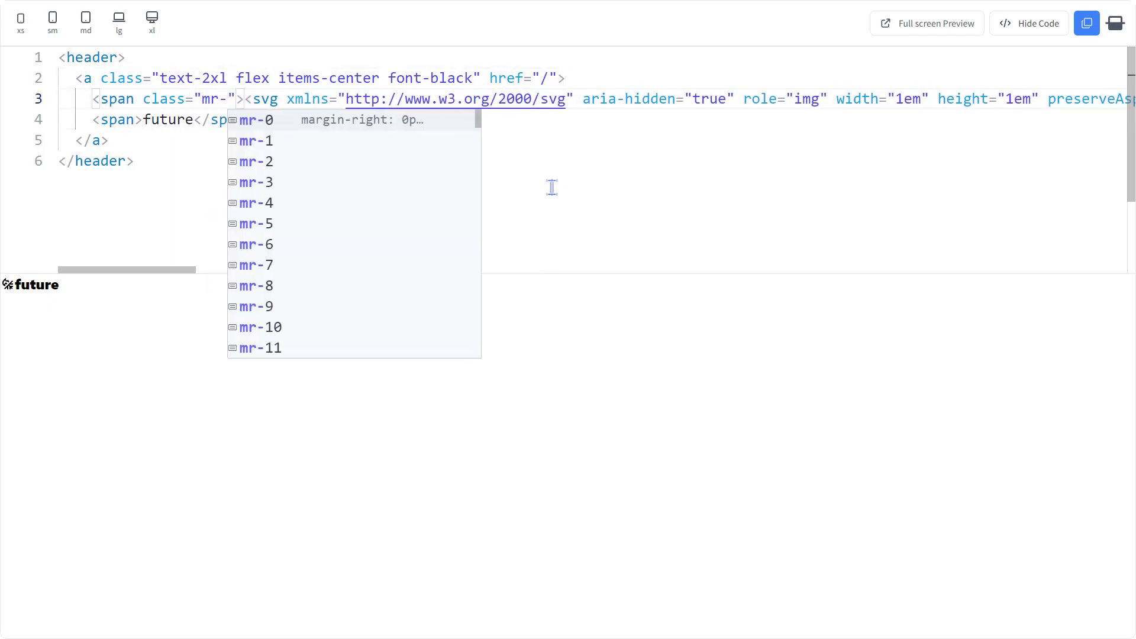
pyautogui.click(255, 161)
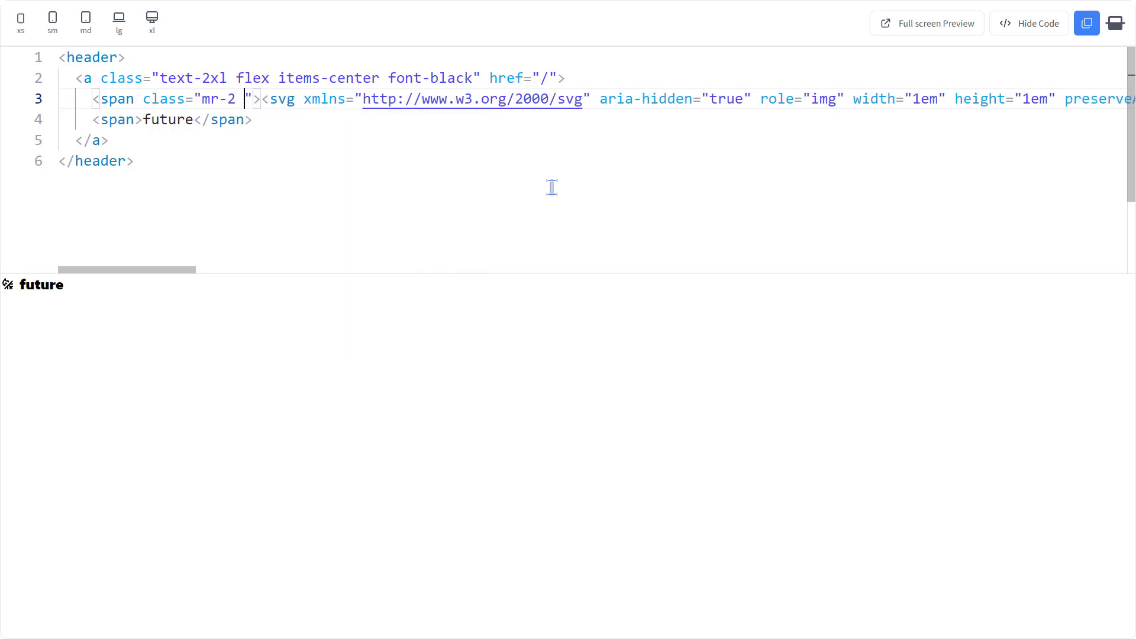
pyautogui.write('text-blue-600')
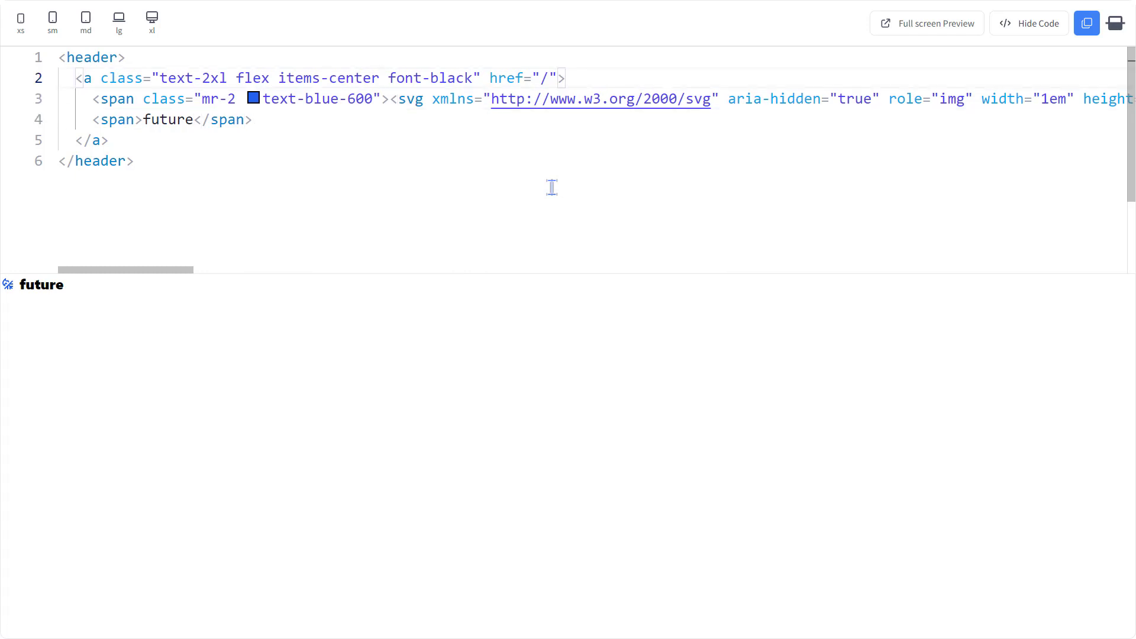
# - Wrap the logo link in a max-w-screen-lg mx-auto container div
pyautogui.click(379, 78)
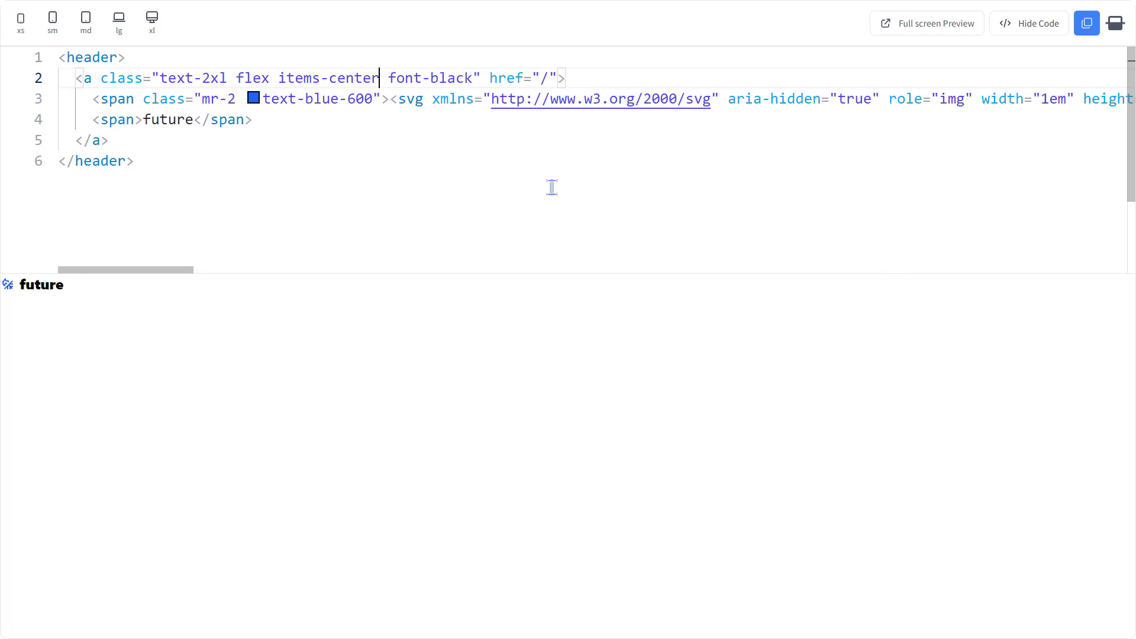
pyautogui.click(397, 99)
pyautogui.write('<div class="">')
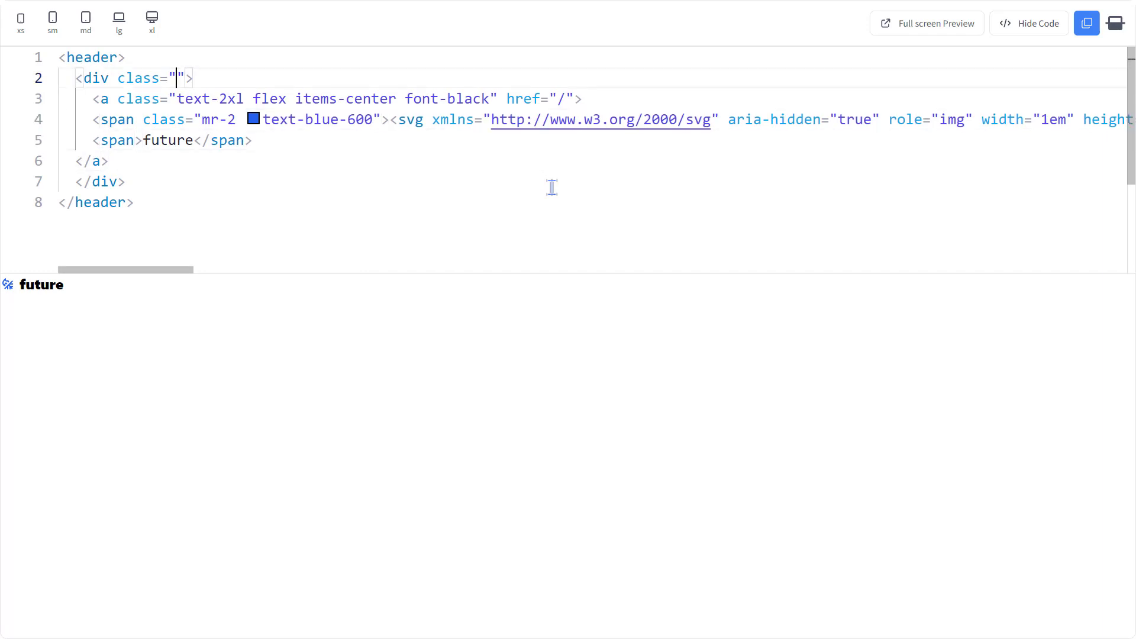
pyautogui.write('max-w-screen-lg')
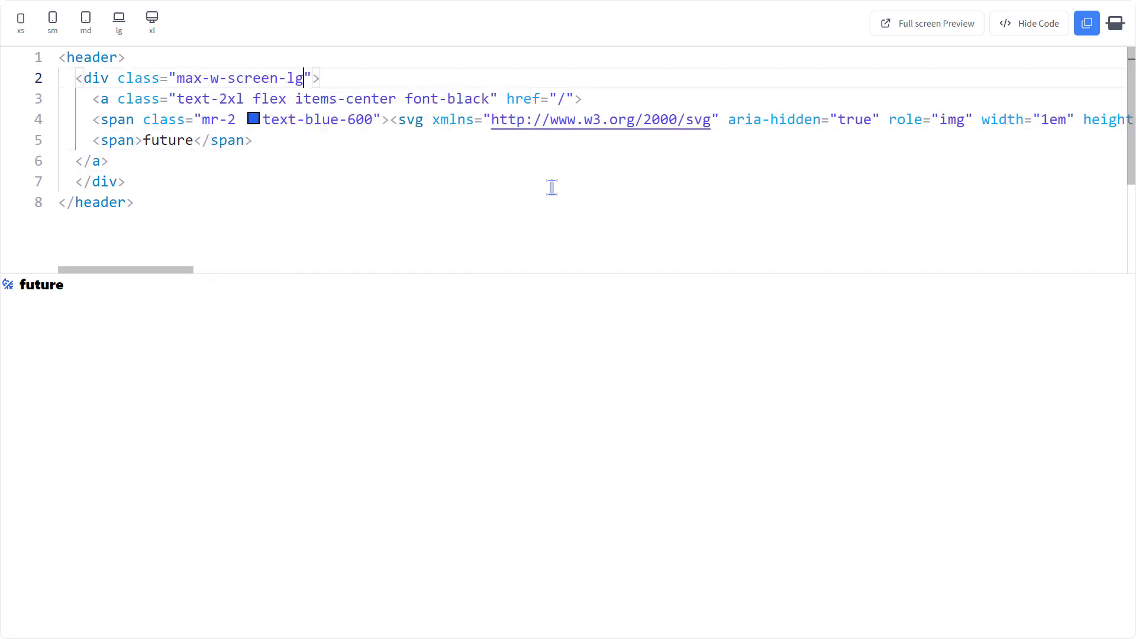
pyautogui.write('mx')
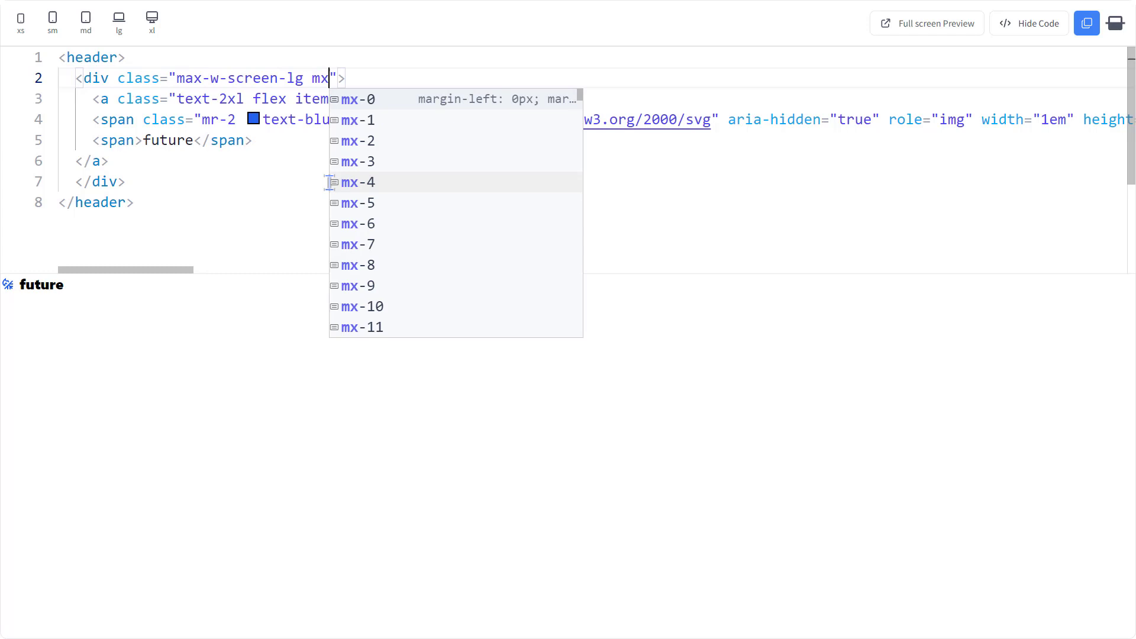
pyautogui.write('auto')
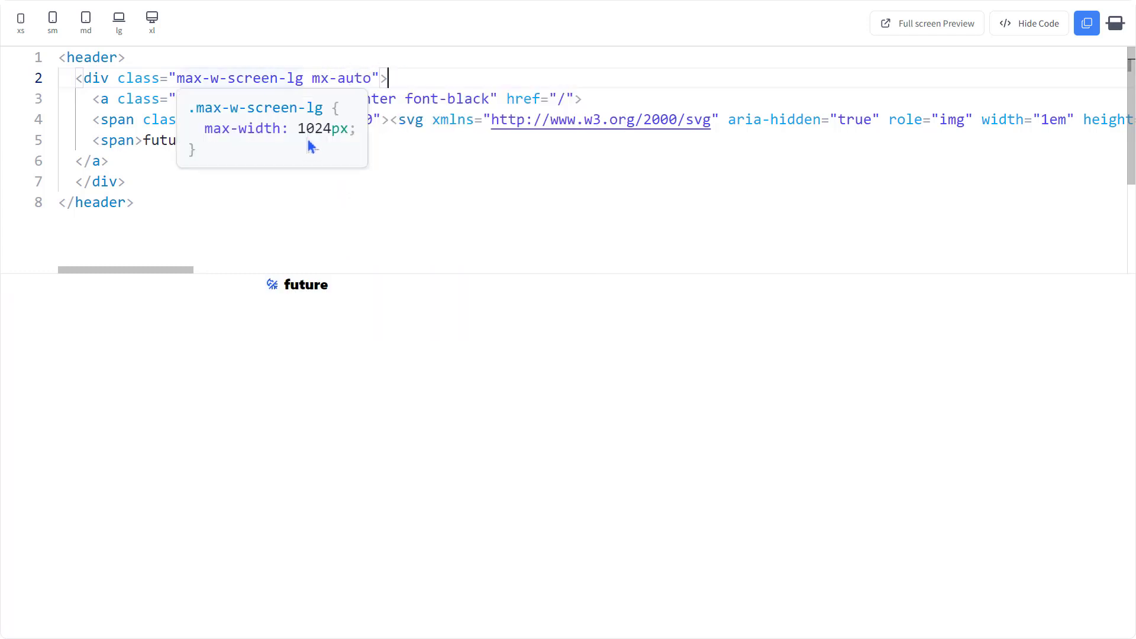
pyautogui.moveTo(357, 150)
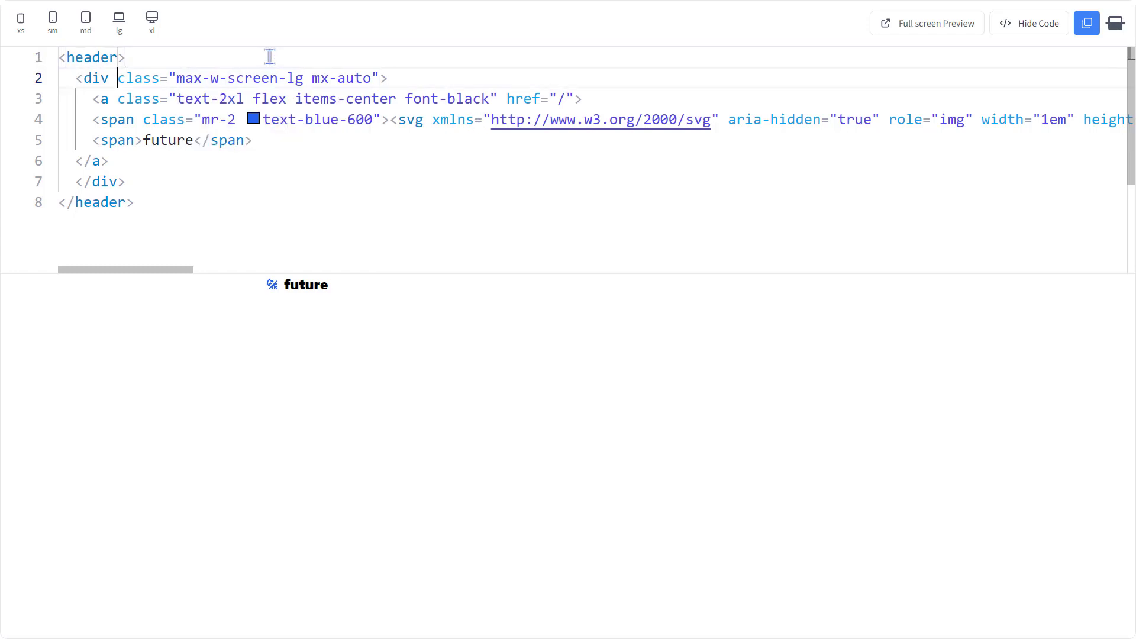
# - Add shadow and mb-2 to the header, py padding, and text-4xl to the icon
pyautogui.write('shadow')
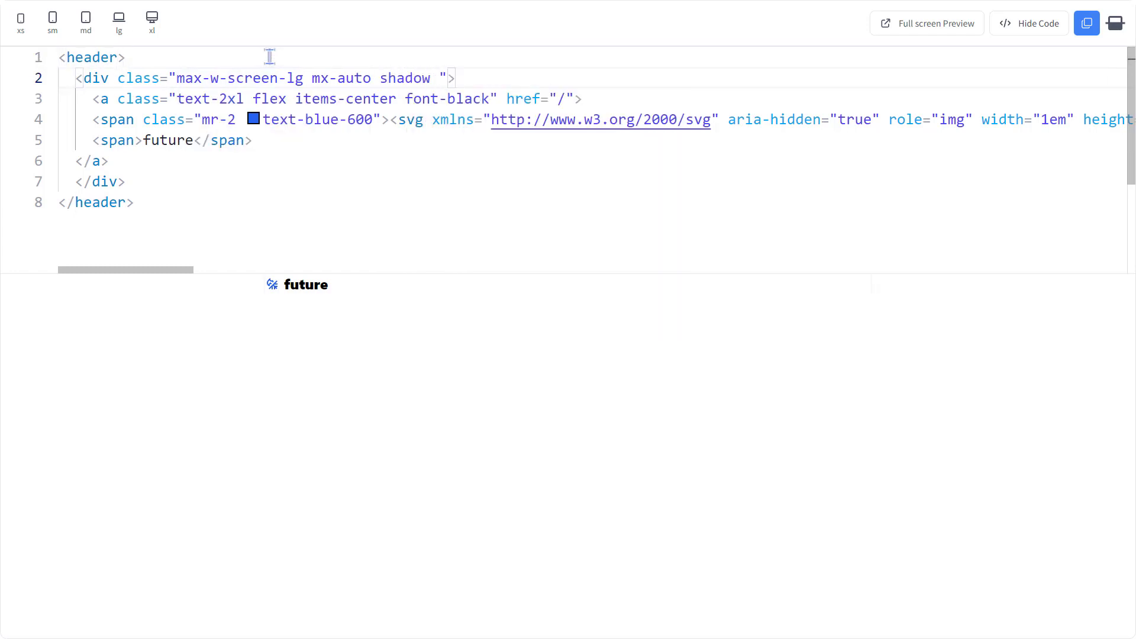
pyautogui.write('mb-2"')
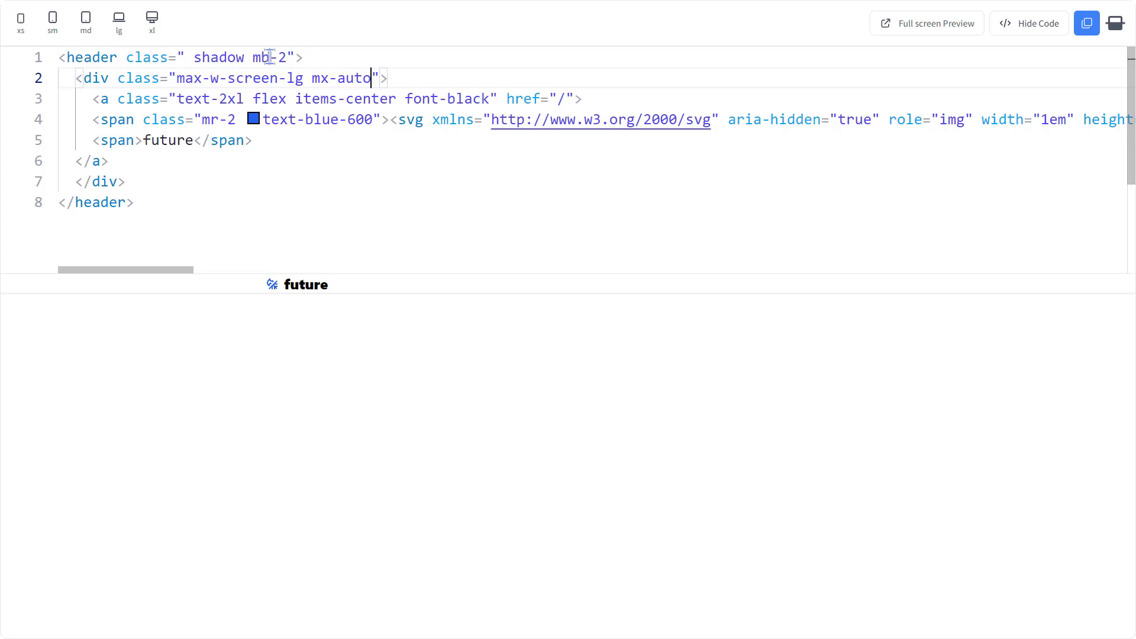
pyautogui.write('py-4')
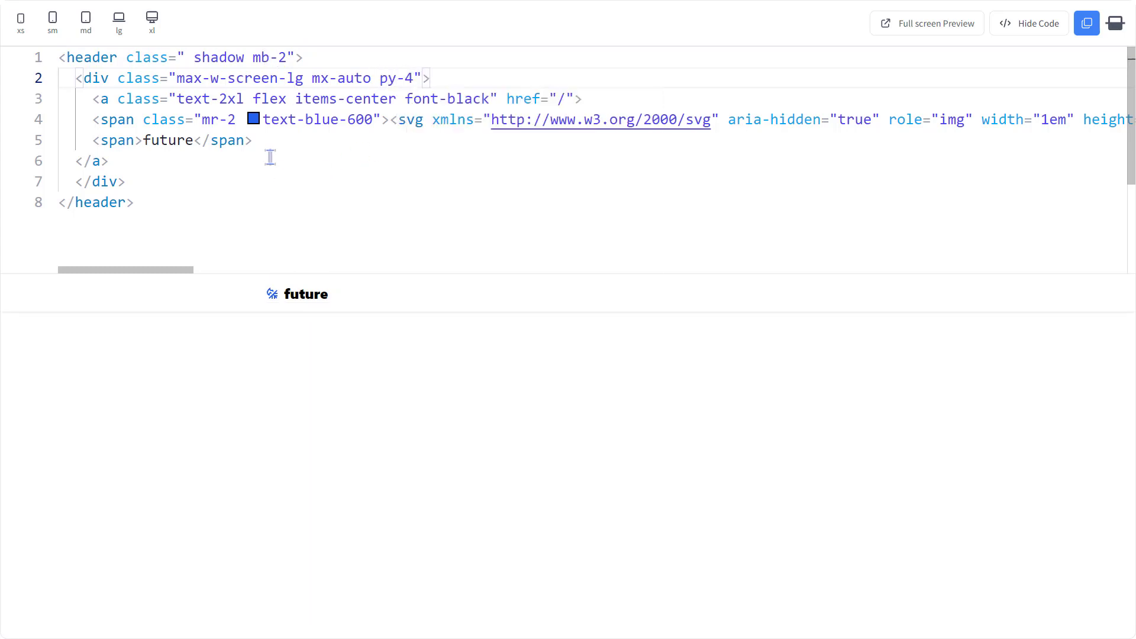
pyautogui.click(374, 120)
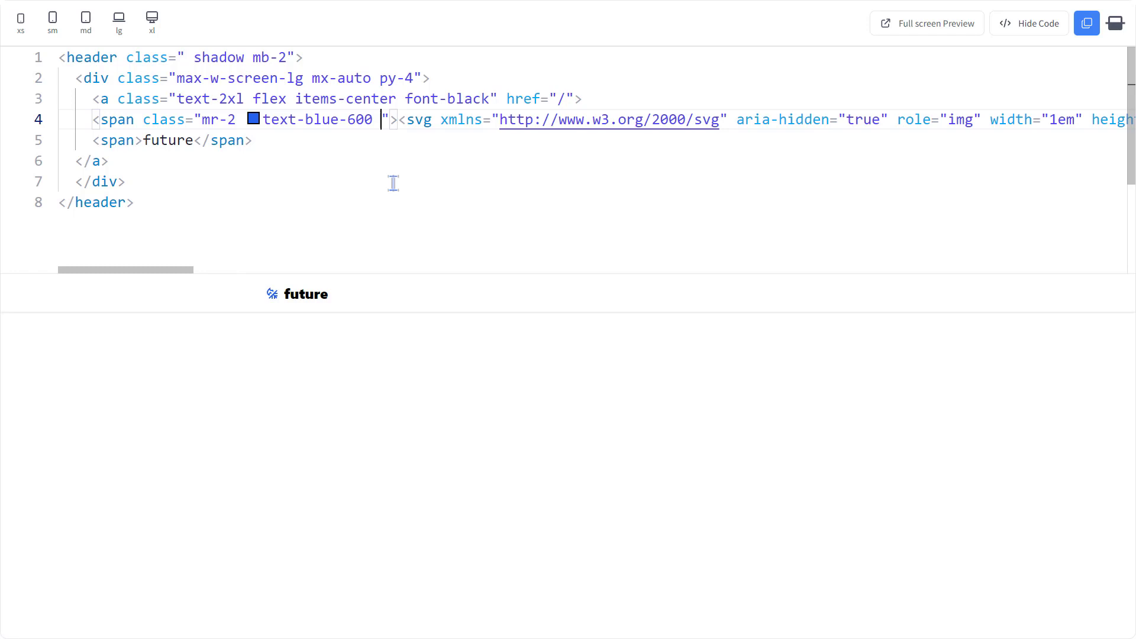
pyautogui.write('text-4xl')
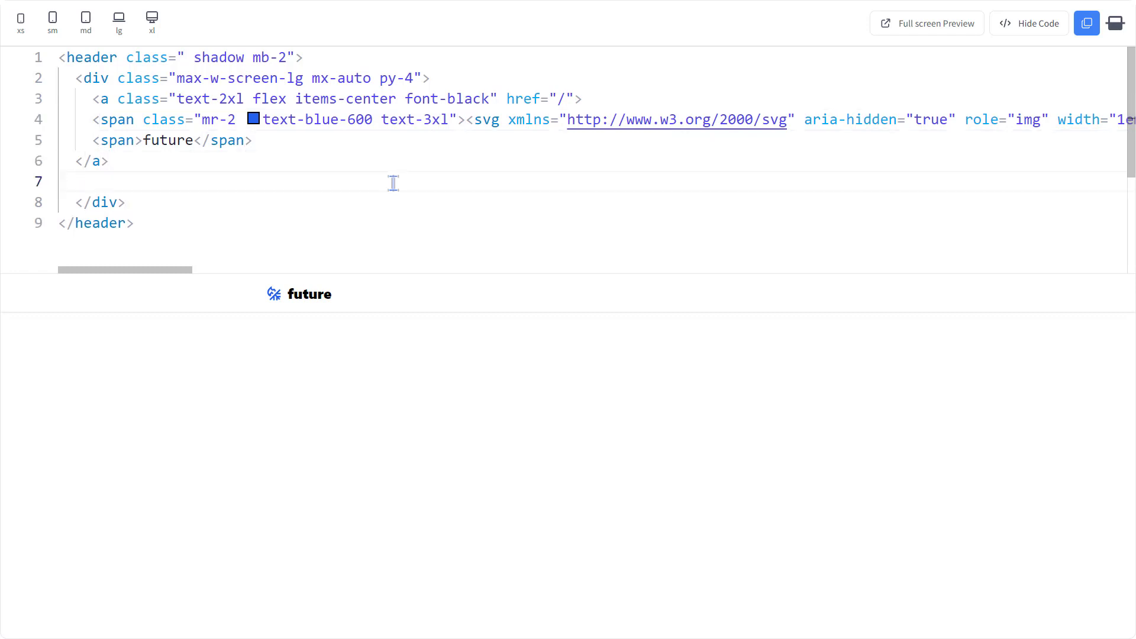
# - Duplicate the Pricing list item to add Demo, Support and Login links
pyautogui.write('nav >')
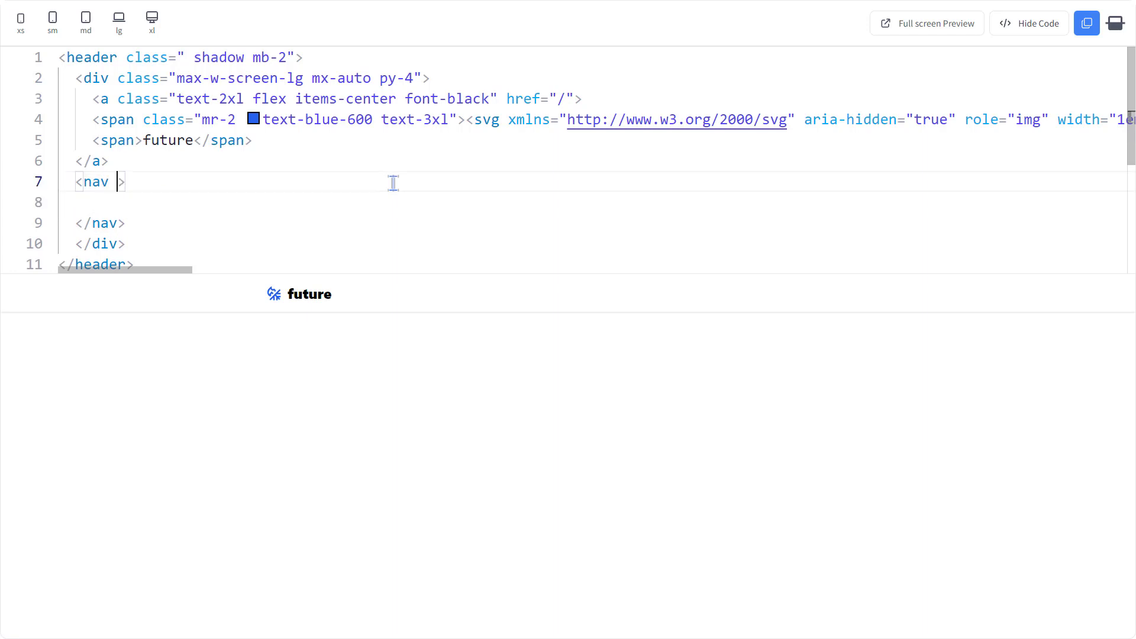
pyautogui.write('ul class=""></ul>')
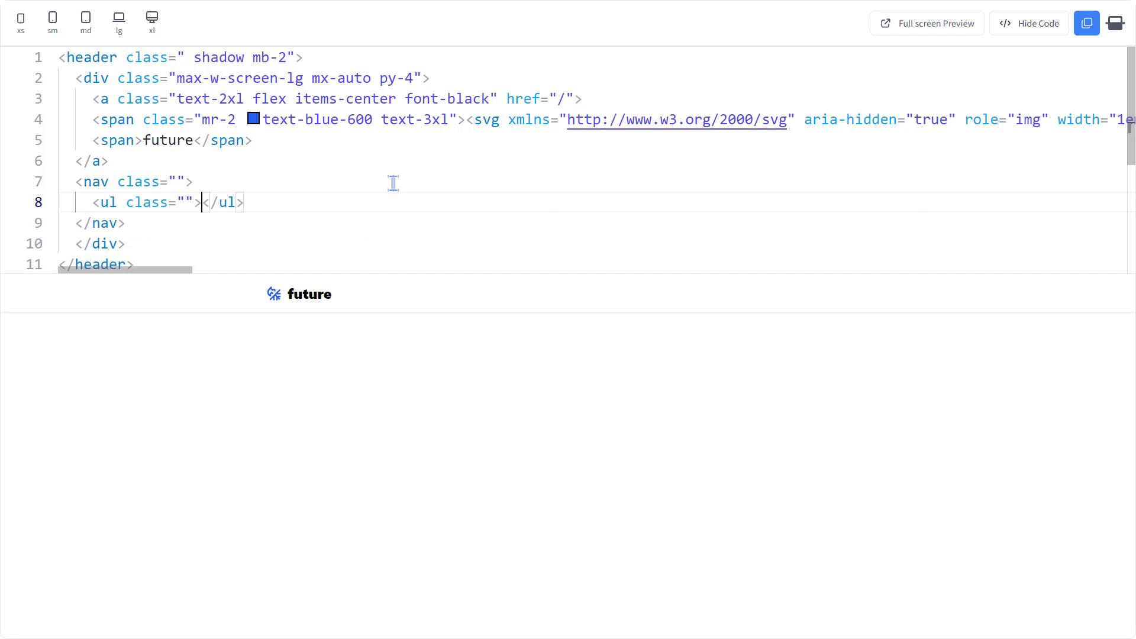
pyautogui.write('li.')
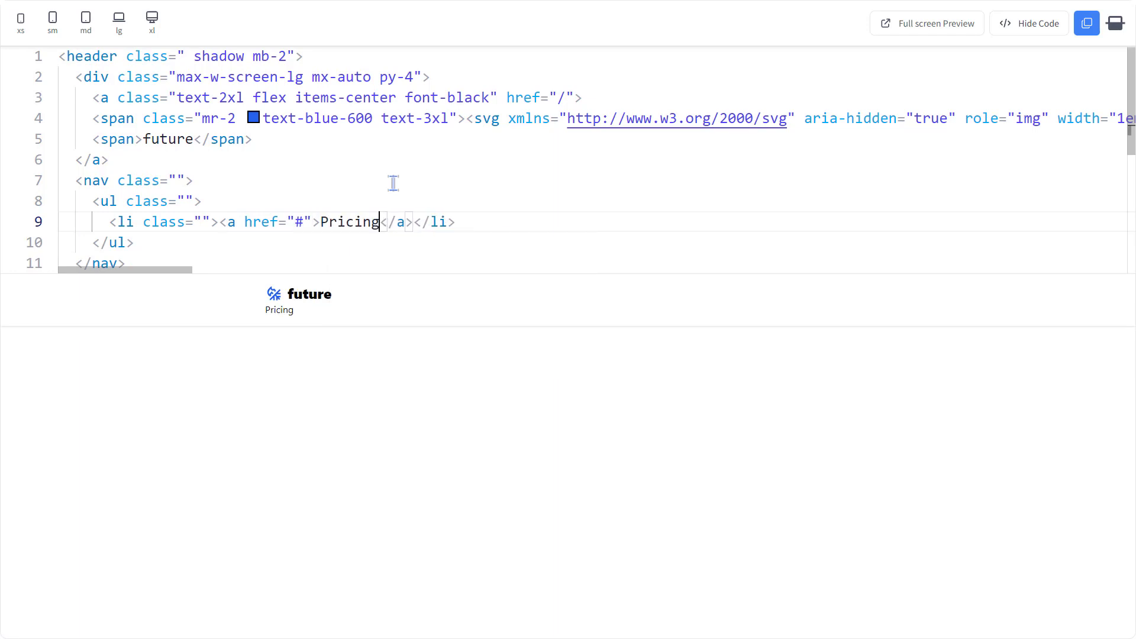
pyautogui.press('Enter')
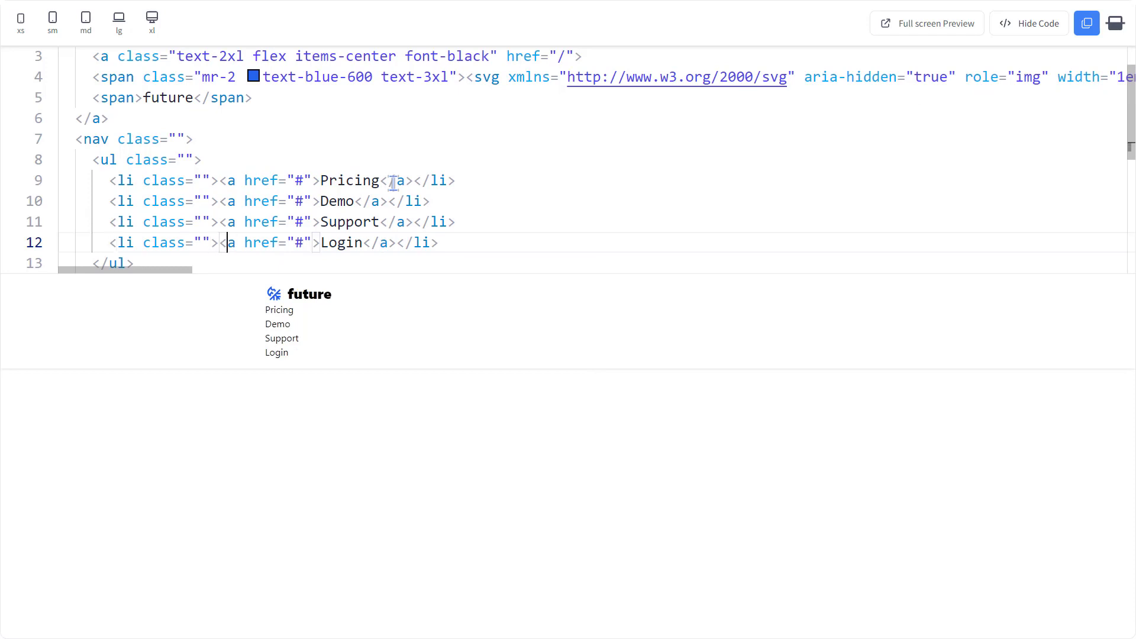
# - Style Login with border-2 px-6 py-2 rounded-xl border-blue-600 font-medium text-blue-600
pyautogui.write('class=""')
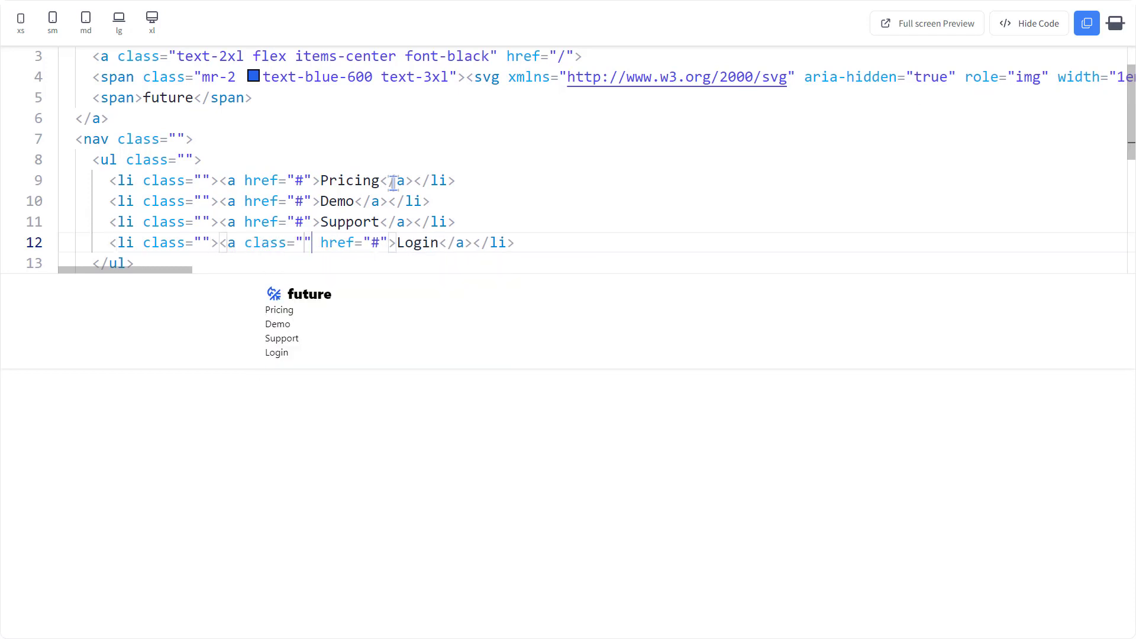
pyautogui.write('border')
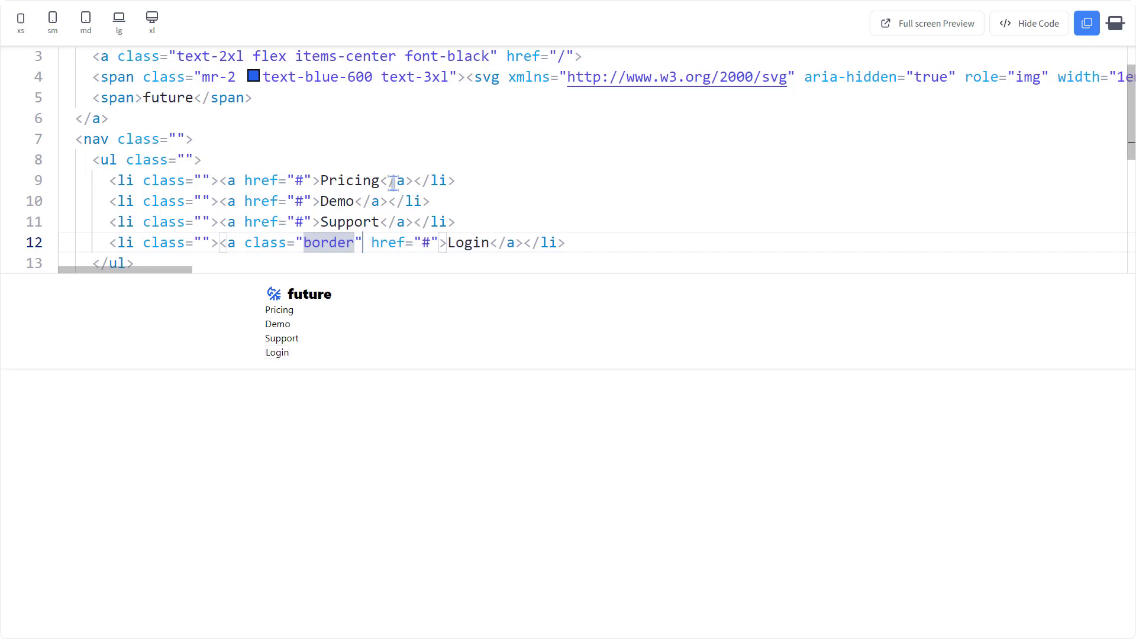
pyautogui.write('-2 p')
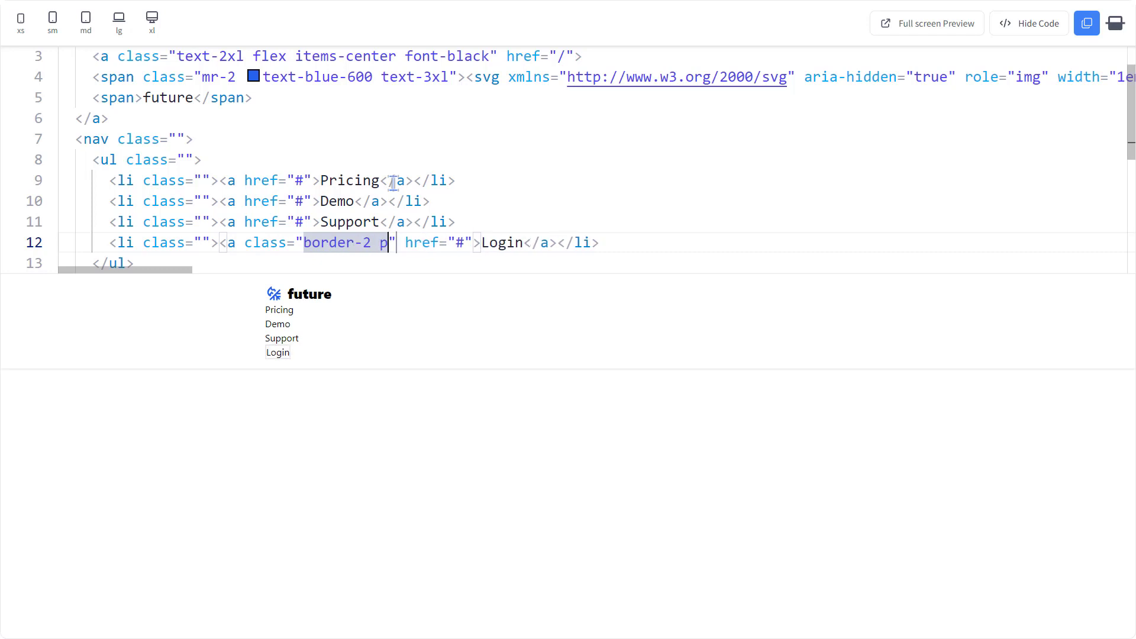
pyautogui.write('x-6')
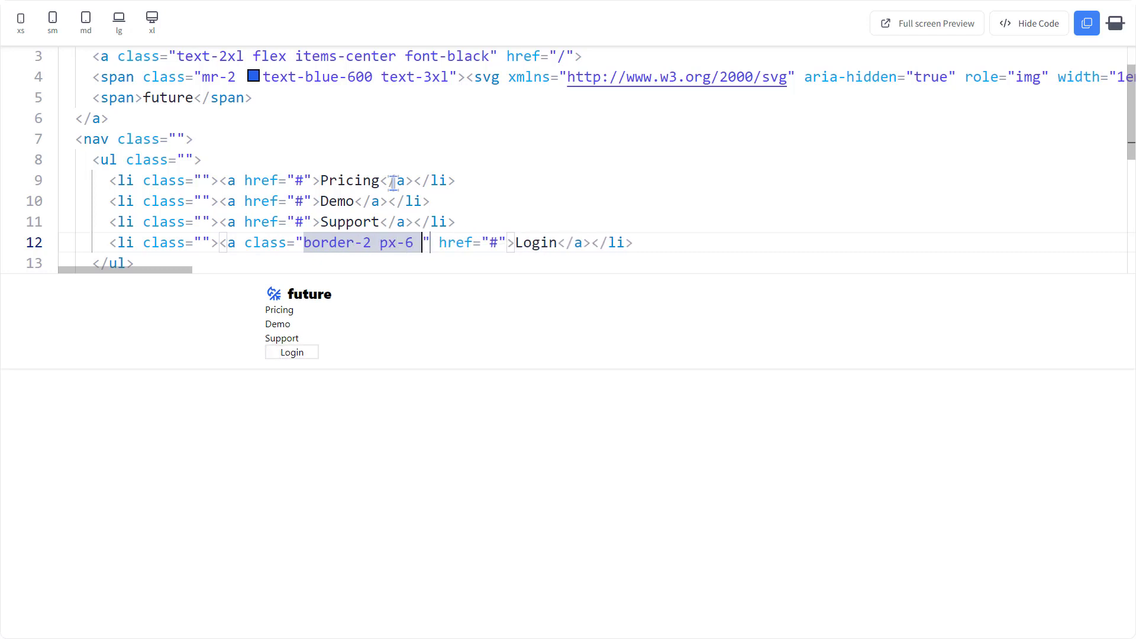
pyautogui.write('py-2')
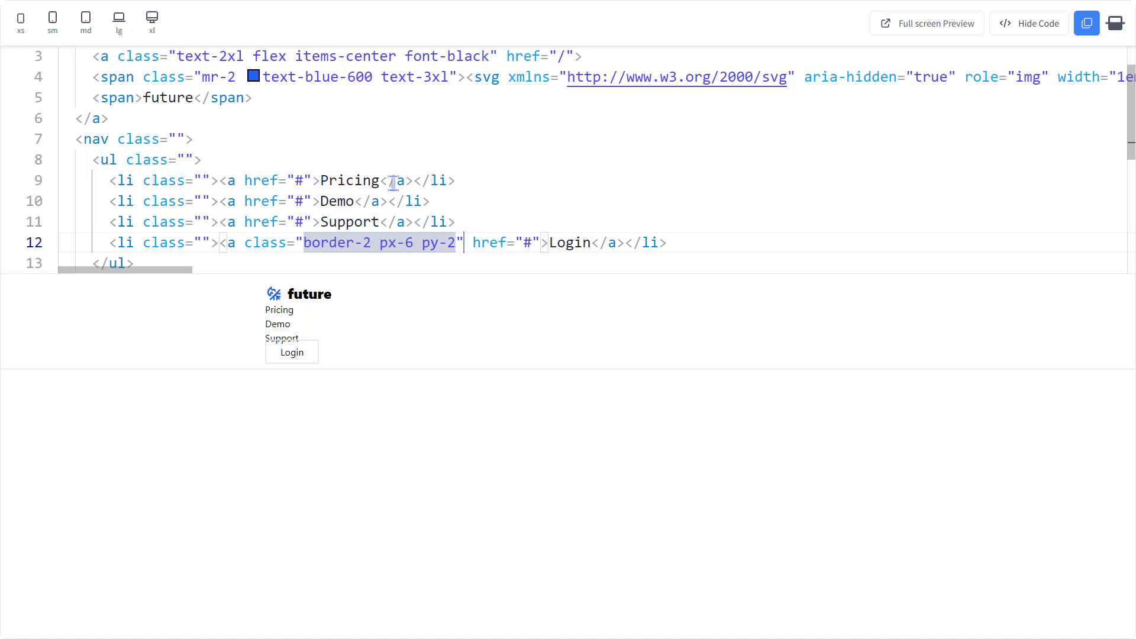
pyautogui.write('rounded-xl')
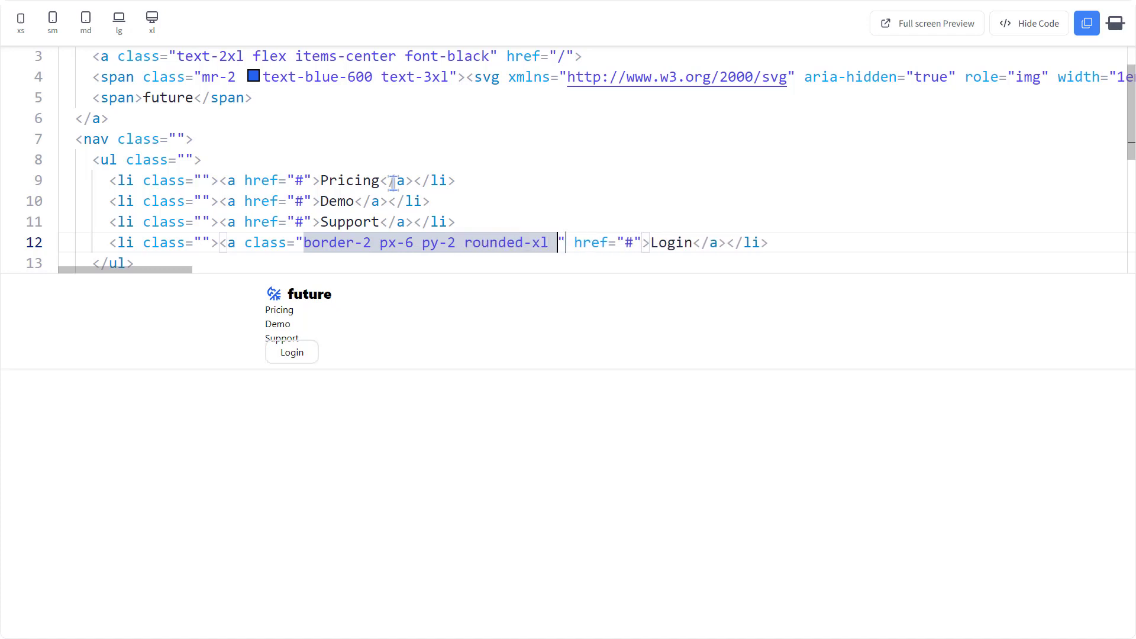
pyautogui.write('border-blue-600')
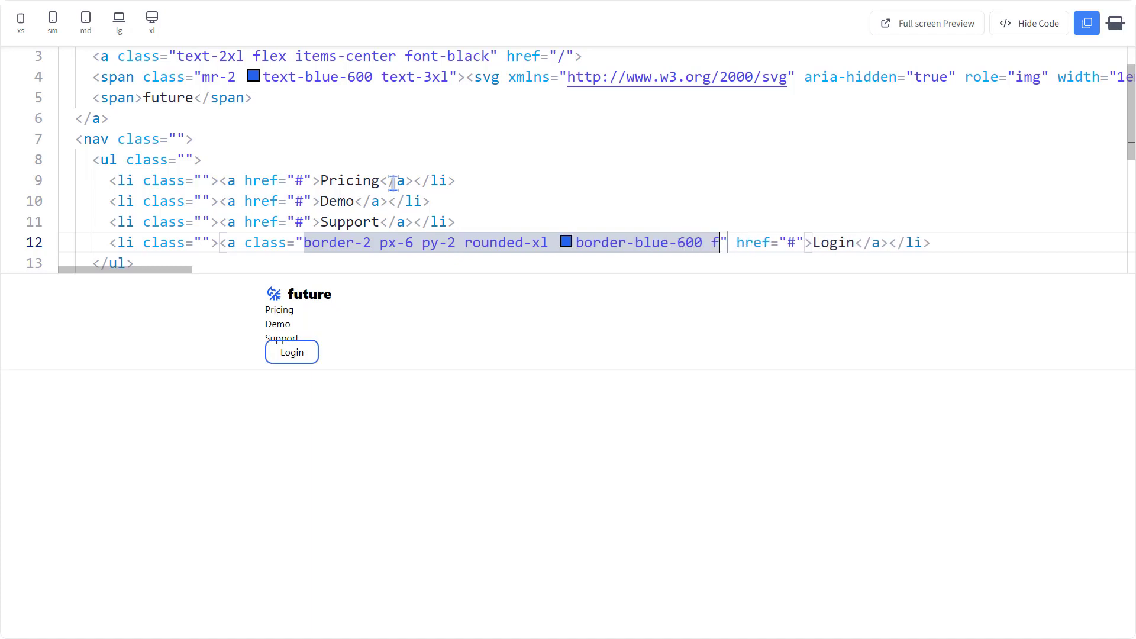
pyautogui.write('font-medium')
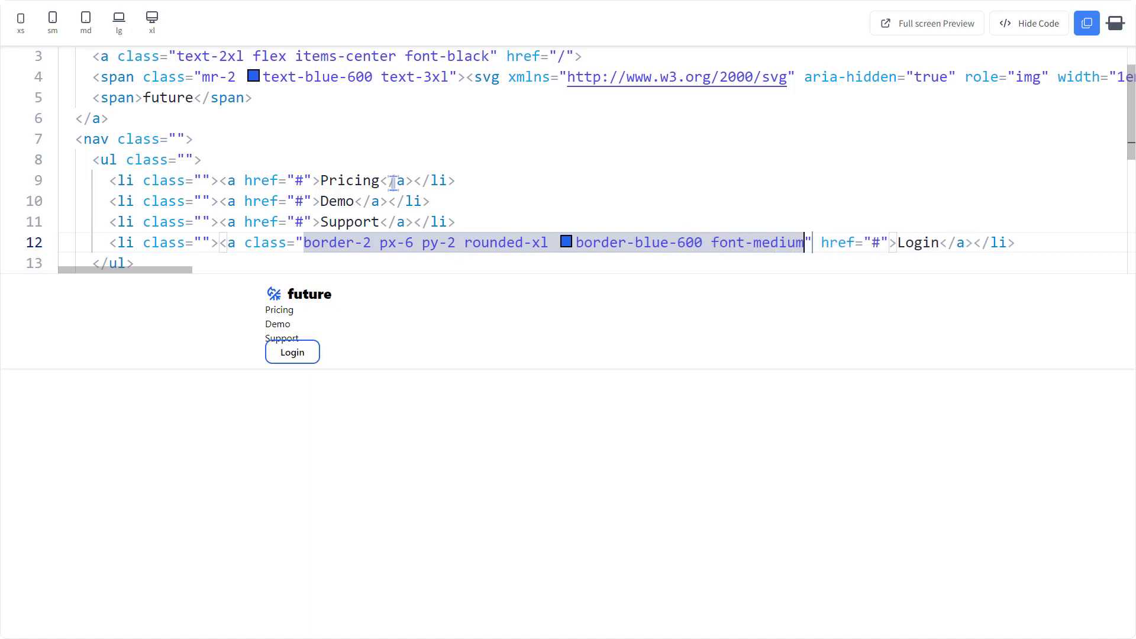
pyautogui.write('text-blue-600')
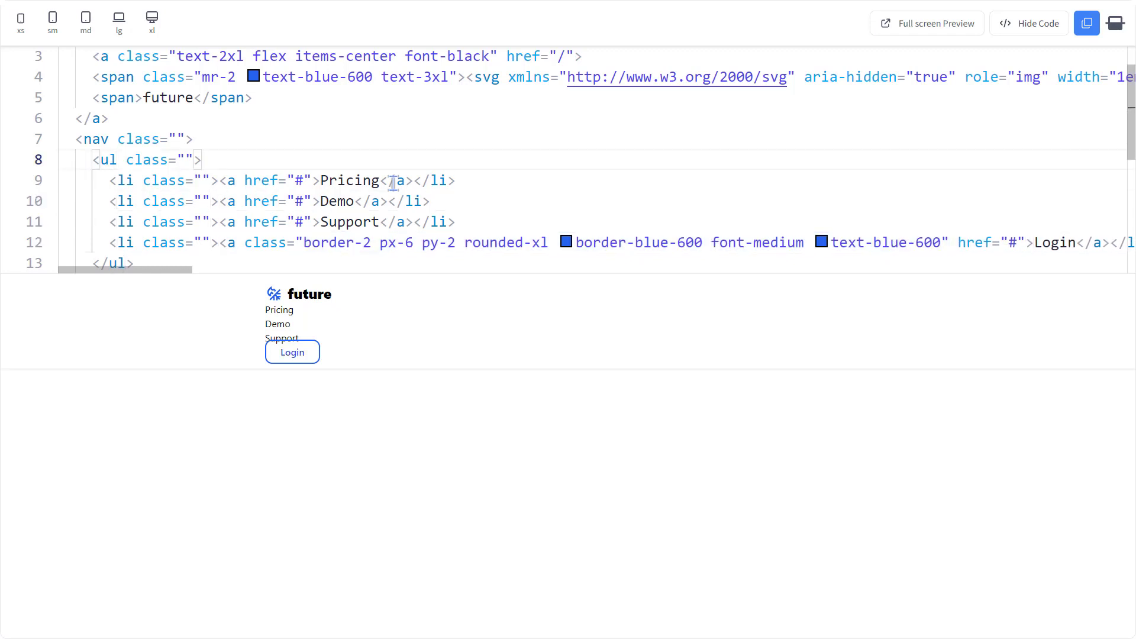
# - Make the nav list flex with md:gap-x-8 spacing
pyautogui.write('flex')
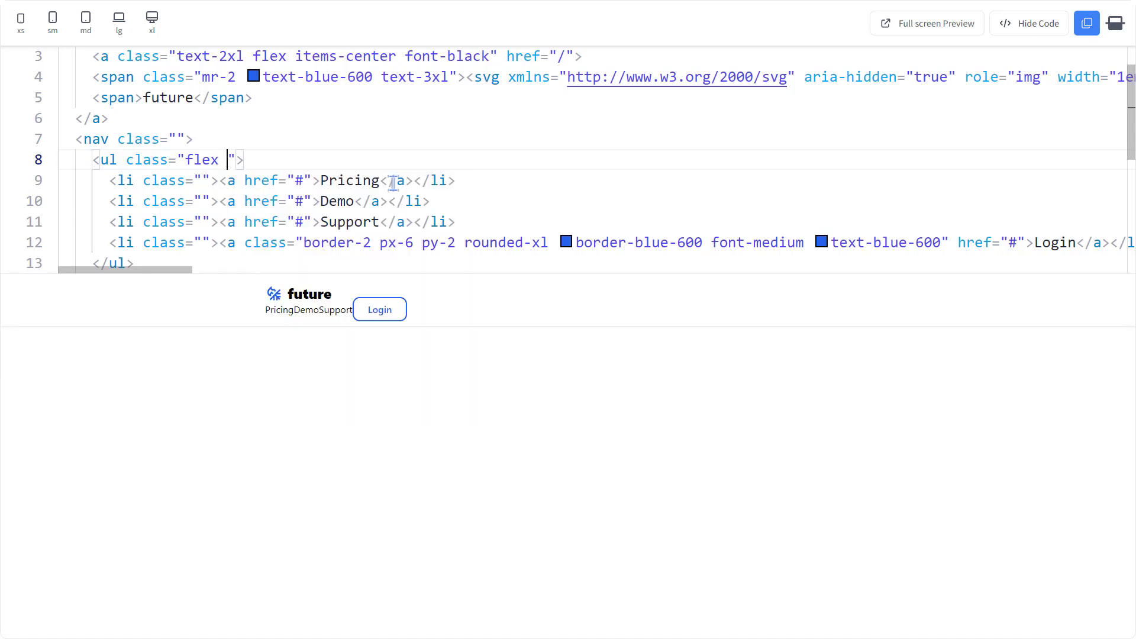
pyautogui.write('md:')
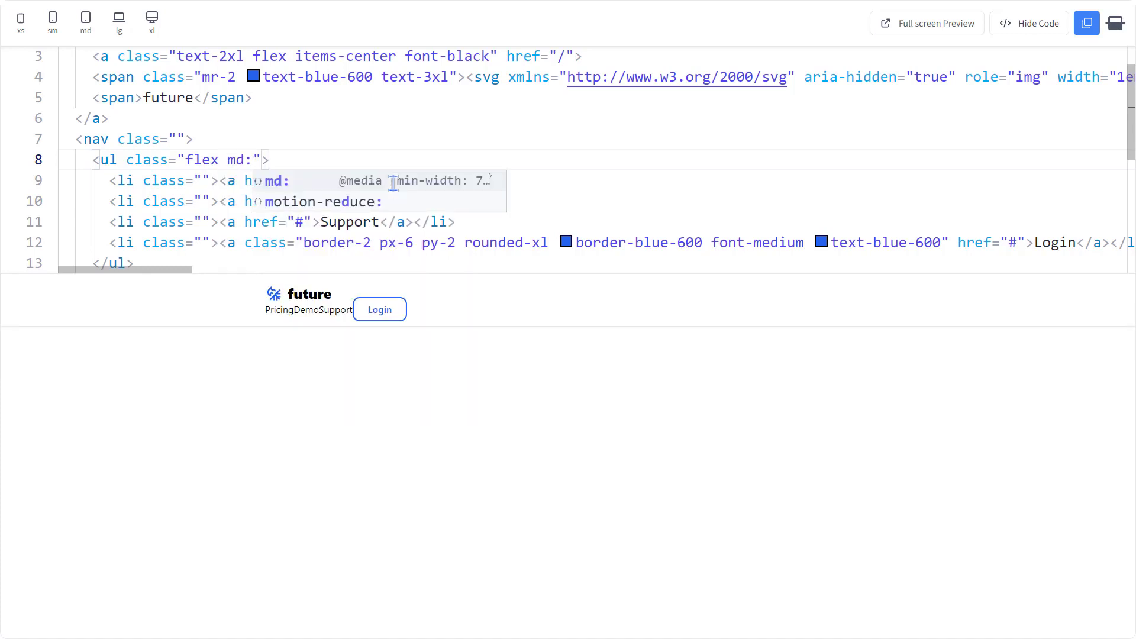
pyautogui.write('gapx')
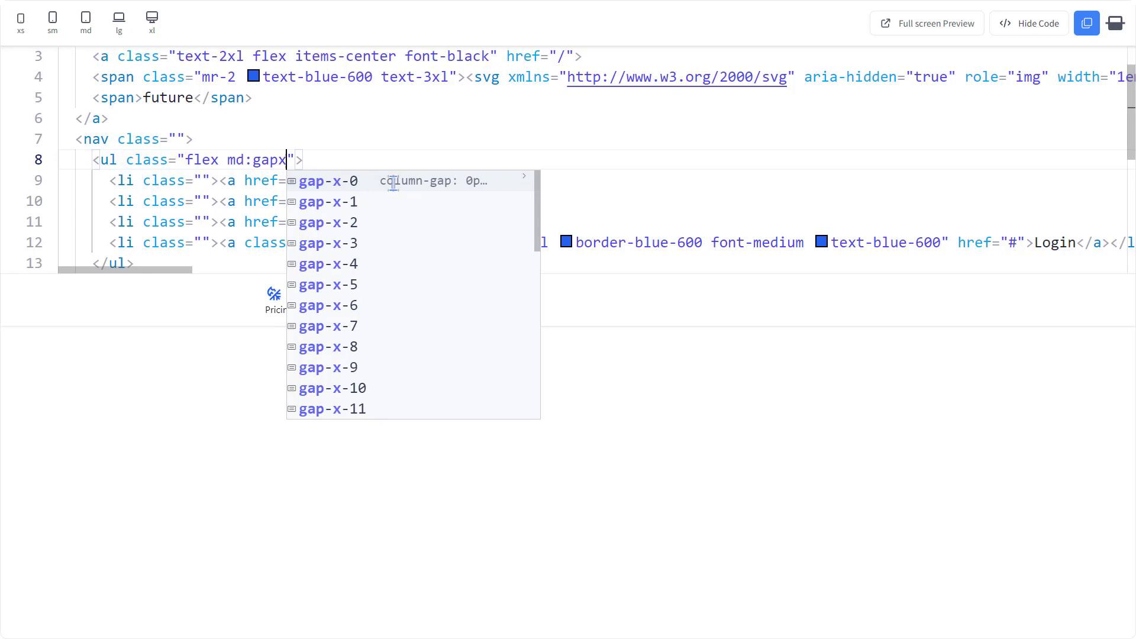
pyautogui.click(327, 347)
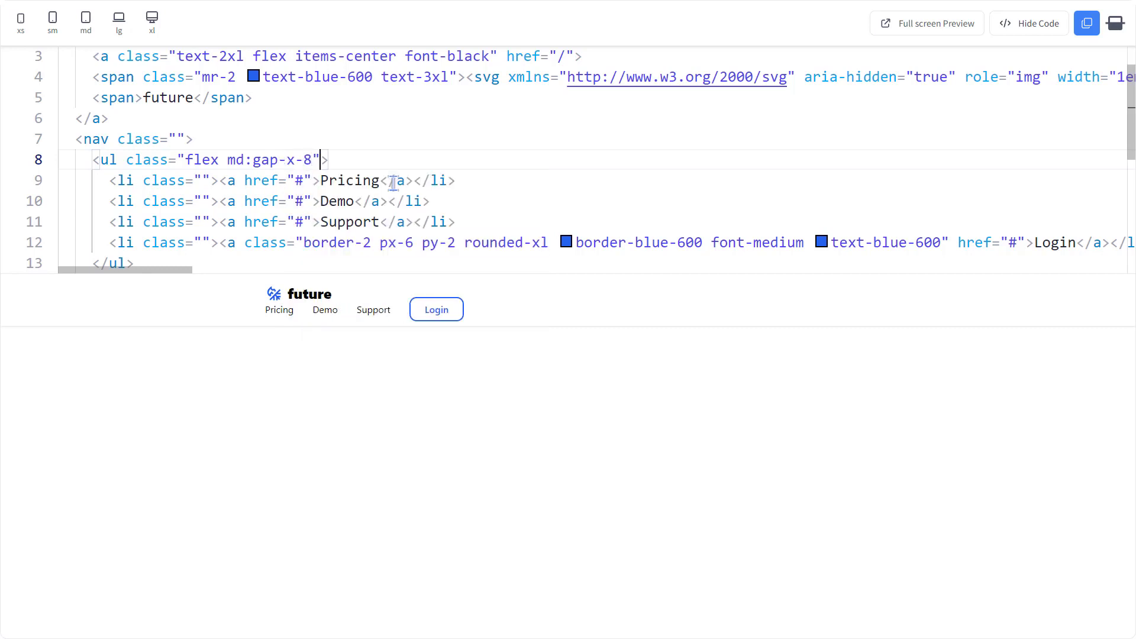
# - Add flex and justify-between to the header container div
pyautogui.scroll(3)
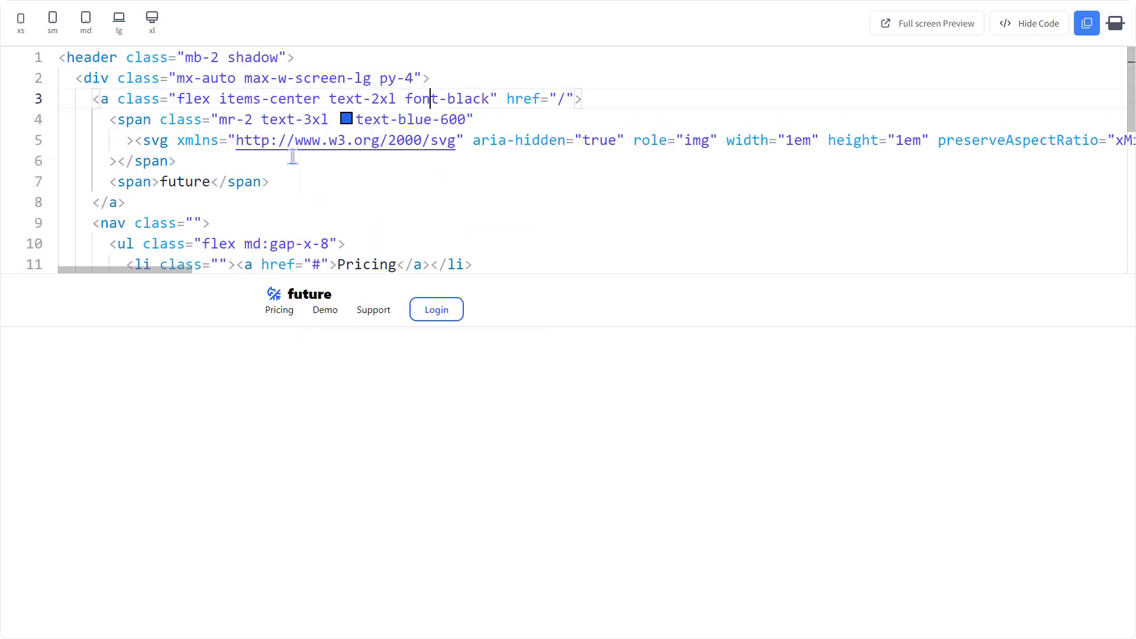
pyautogui.write('flex items-center')
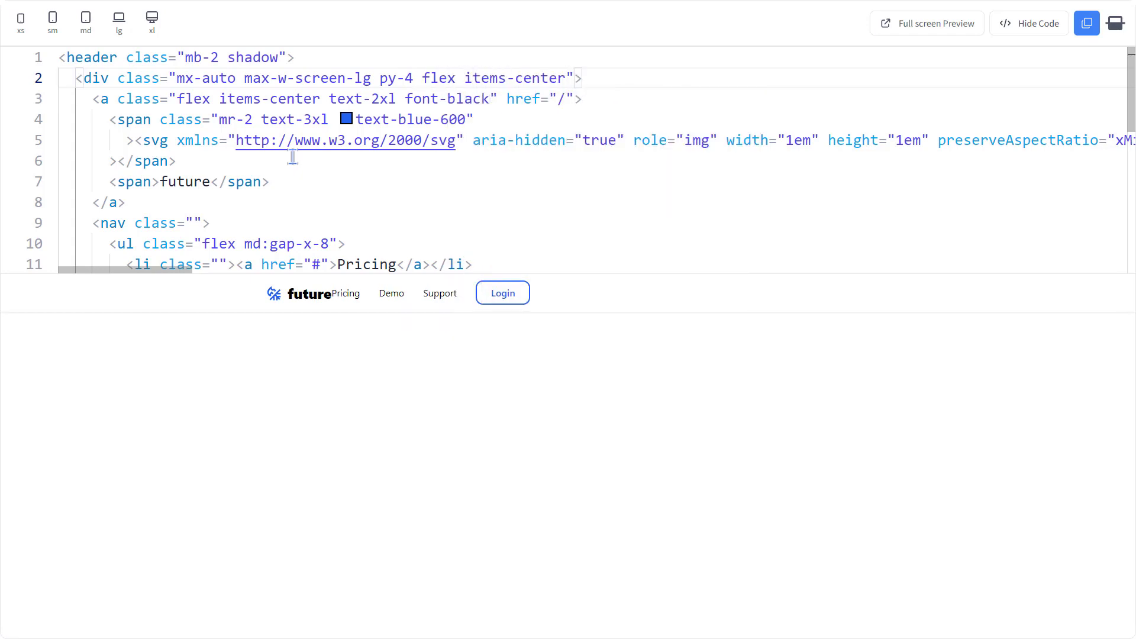
pyautogui.write('justibet')
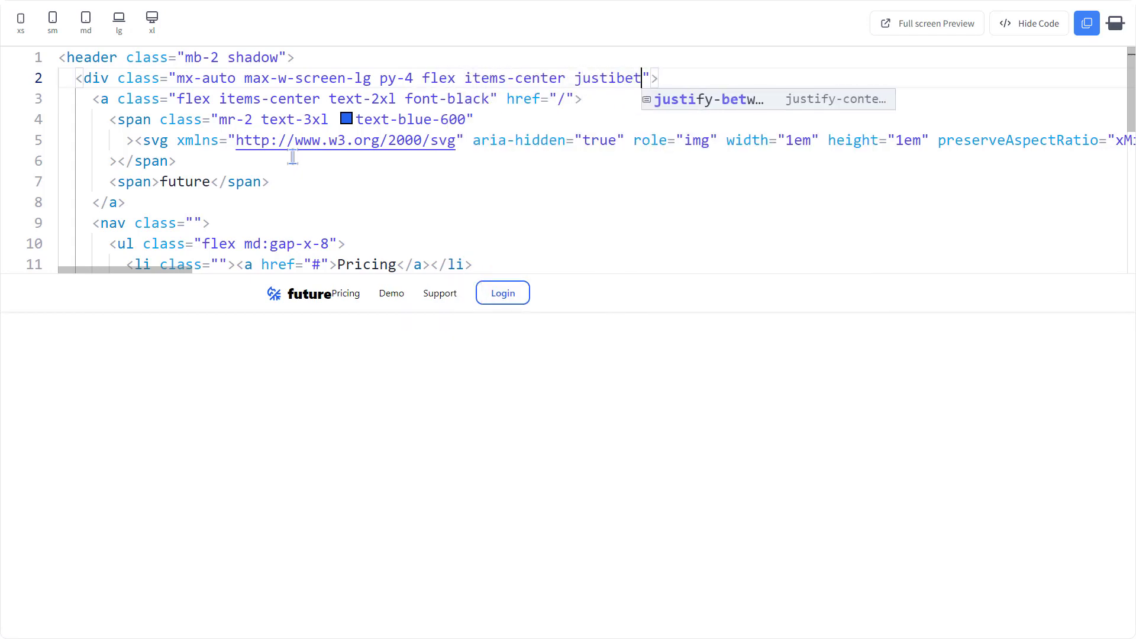
pyautogui.scroll(-3)
pyautogui.write(' class="')
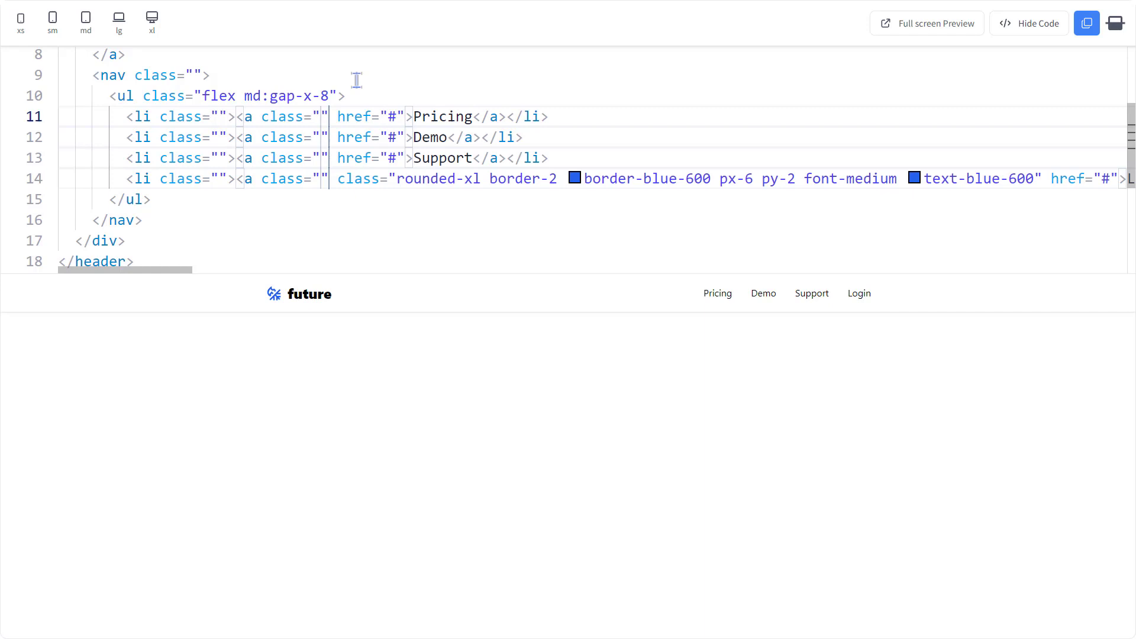
# - Add the hover:text-blue-600 class to the nav links and check it on Pricing
pyautogui.write('hover:text-blue-600')
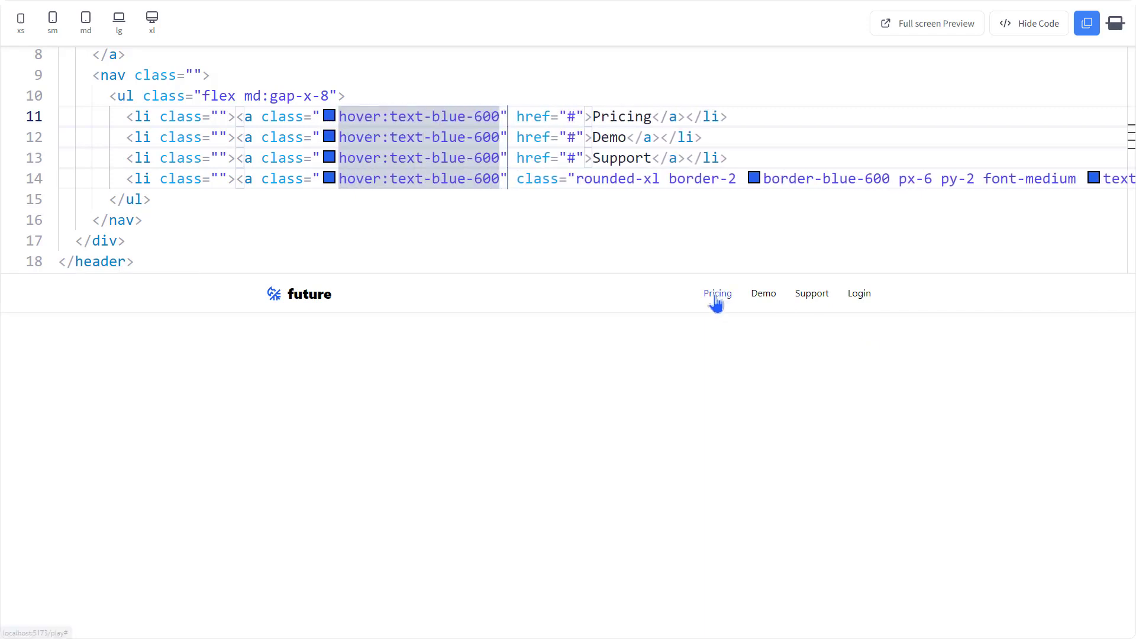
pyautogui.click(333, 178)
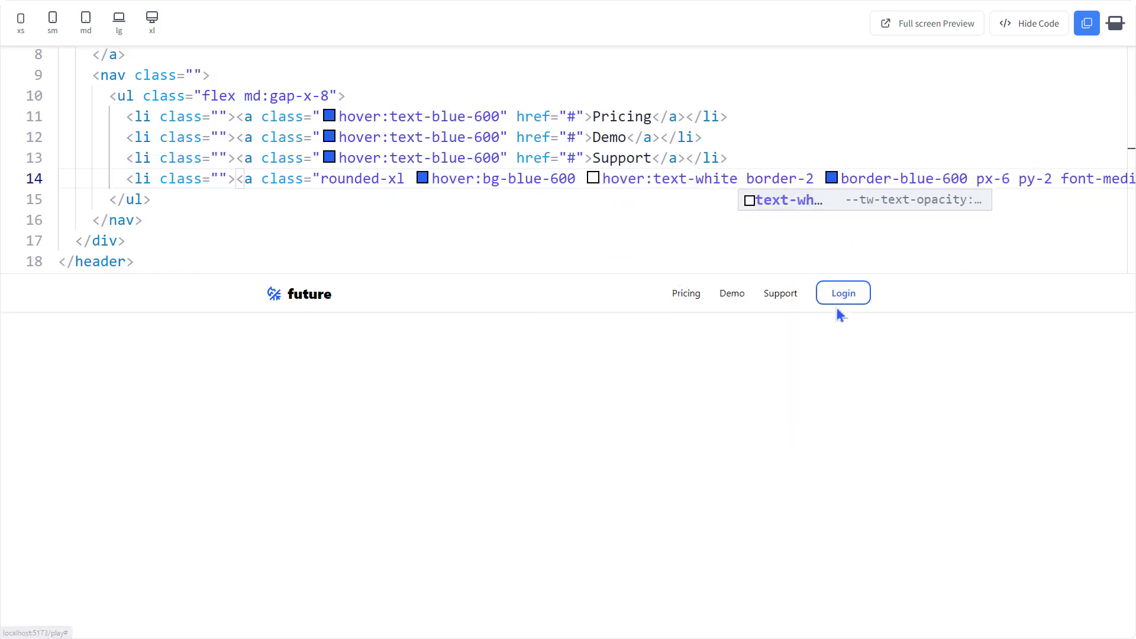
pyautogui.moveTo(842, 297)
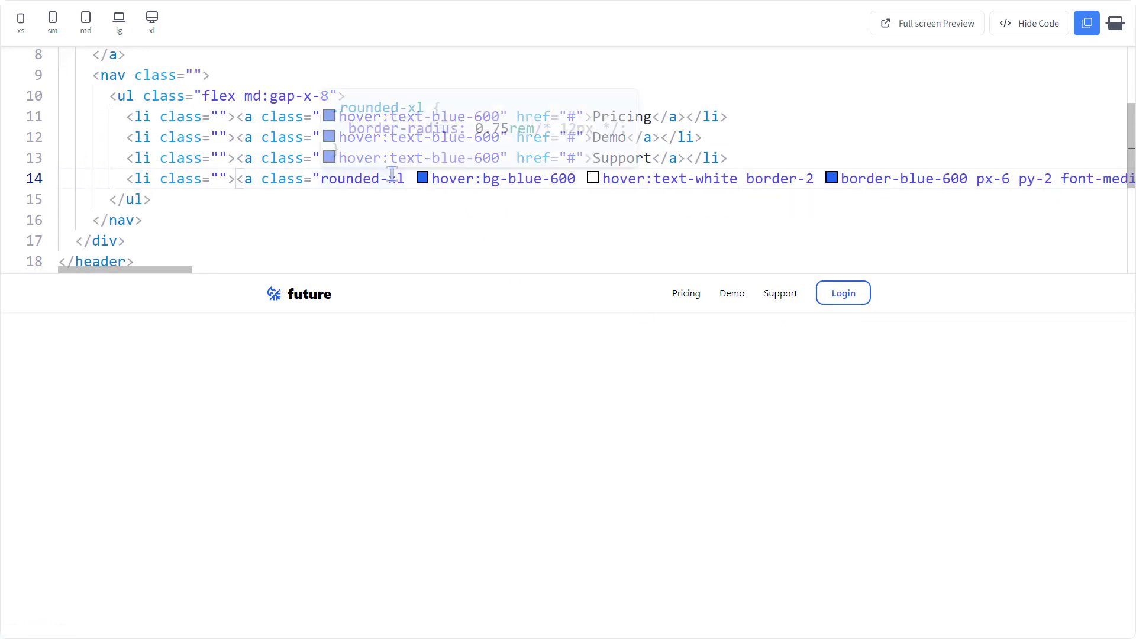
# - Preview at extra-large and large widths and add px-4 padding to the header
pyautogui.click(151, 18)
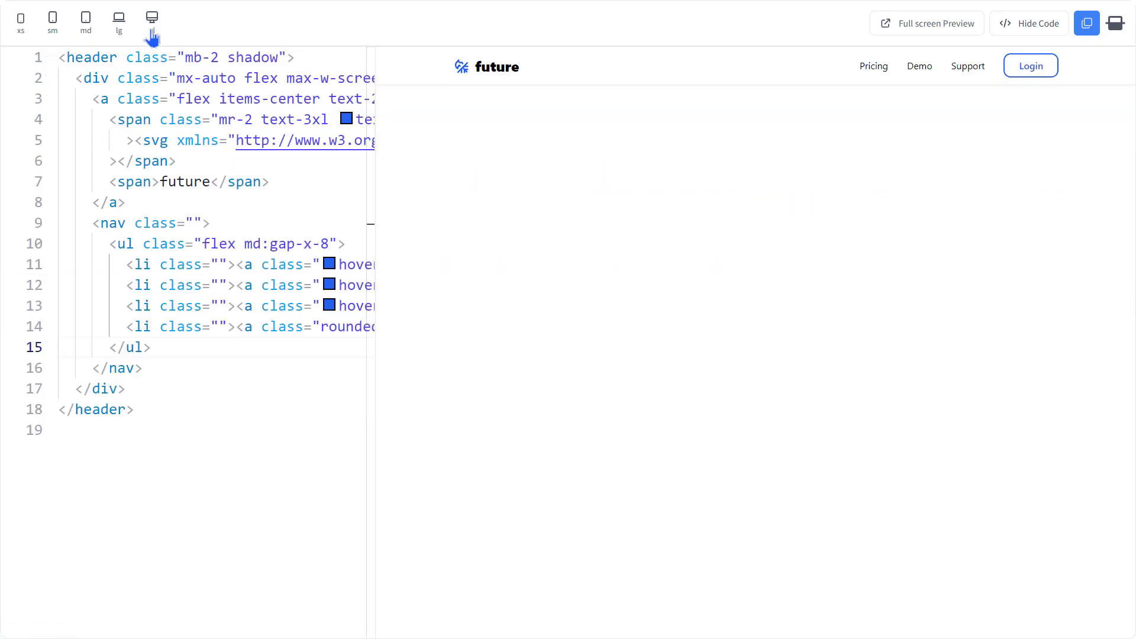
pyautogui.click(84, 17)
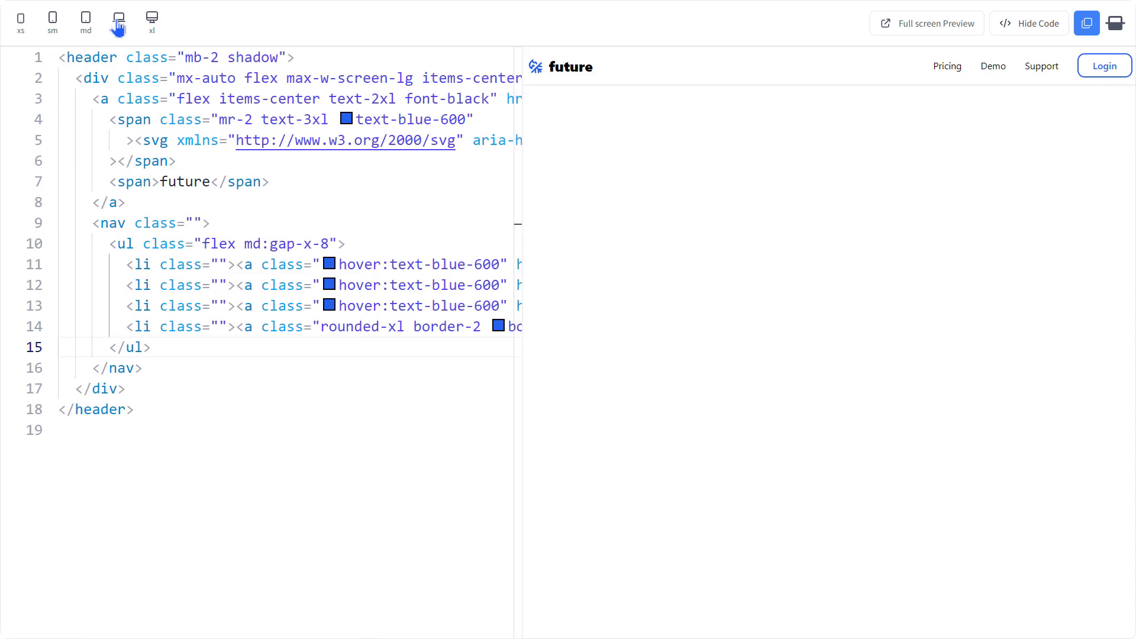
pyautogui.click(117, 18)
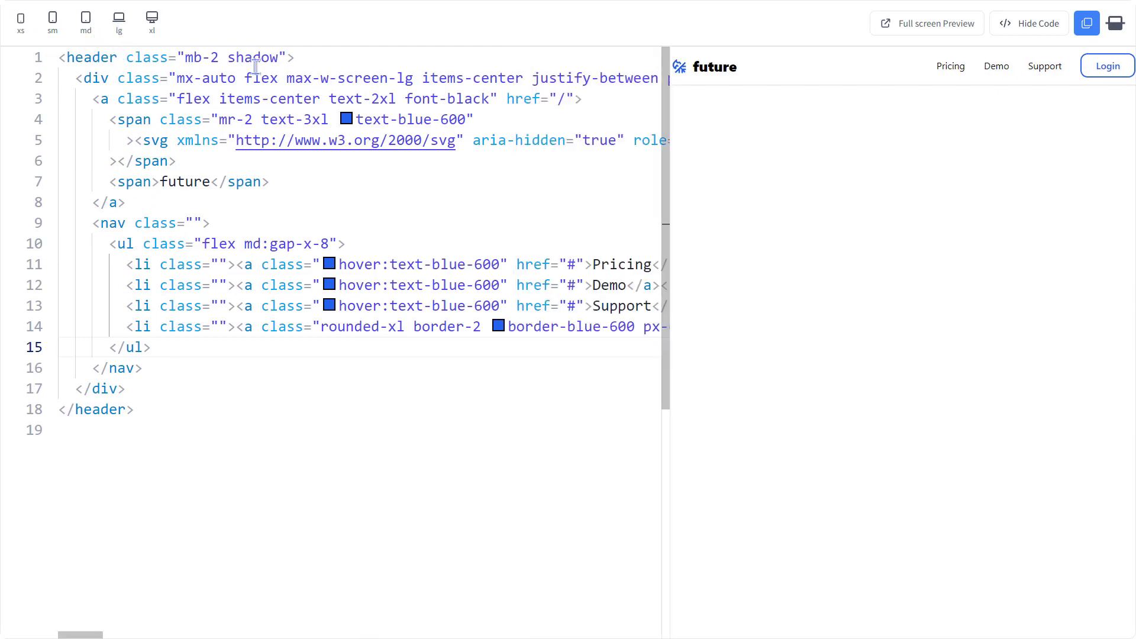
pyautogui.write('px-4')
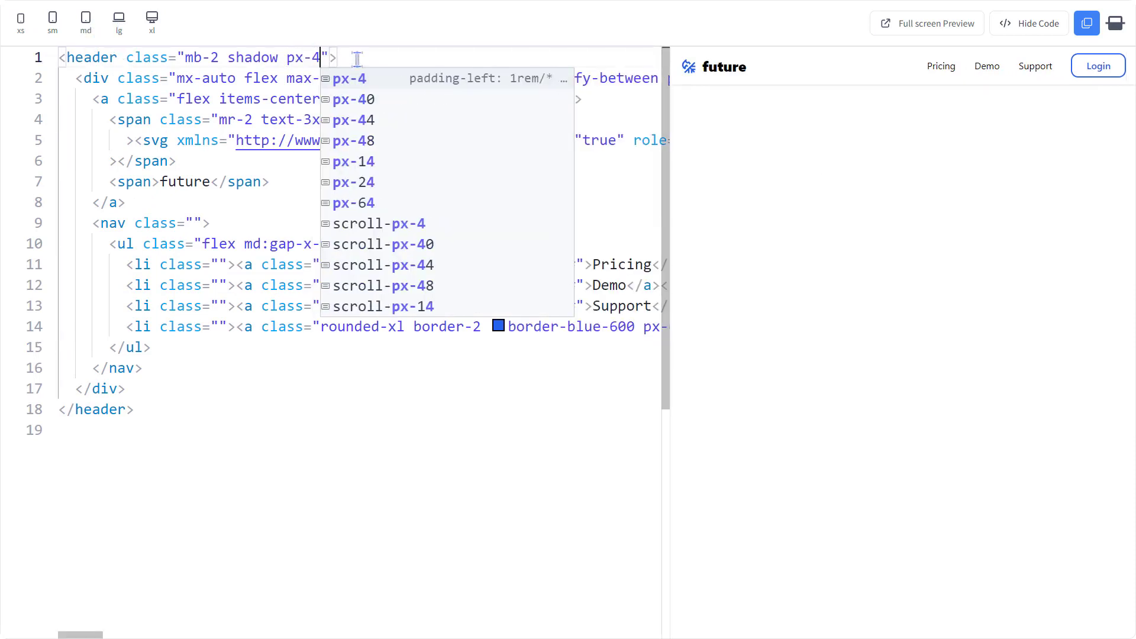
# - Preview the padded header and change the link gap to sm:gap-x-8
pyautogui.click(118, 18)
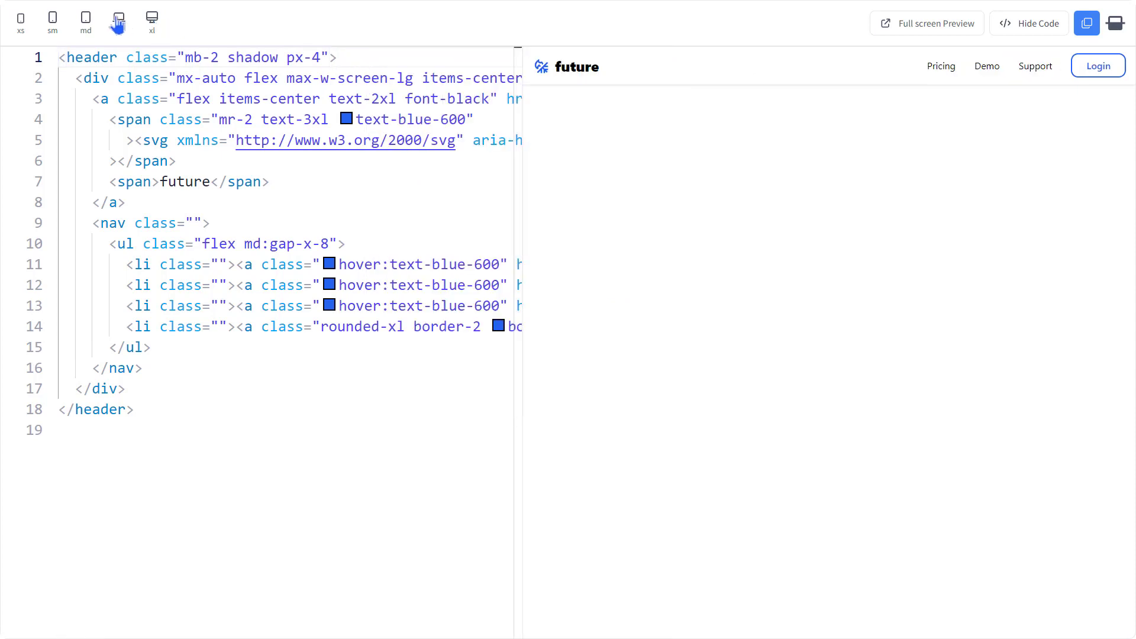
pyautogui.click(52, 18)
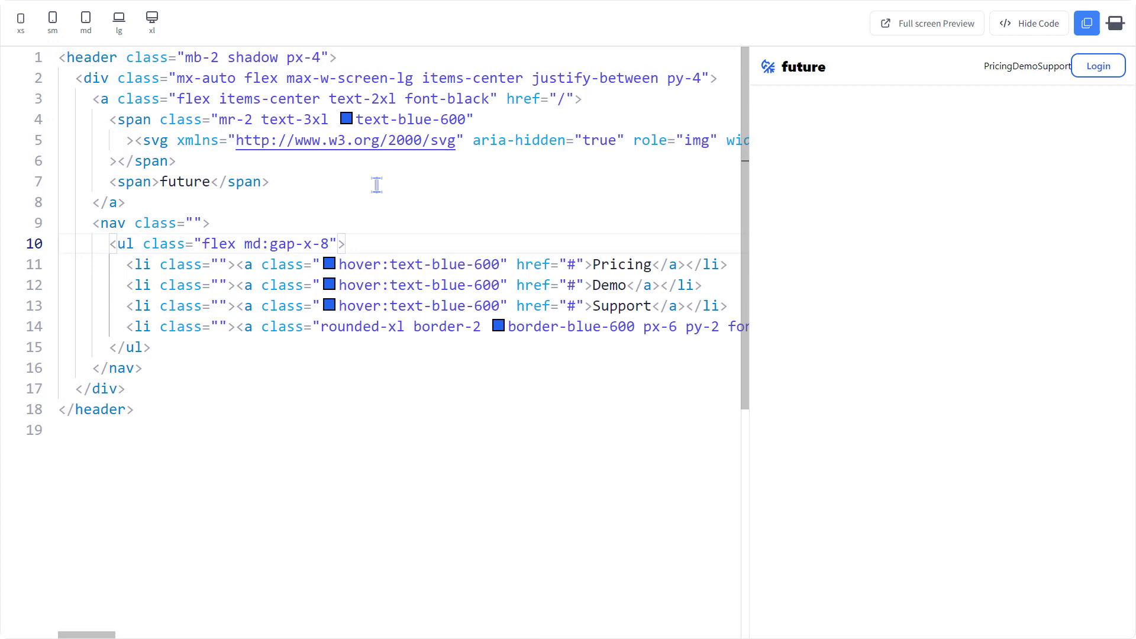
pyautogui.write('sm:')
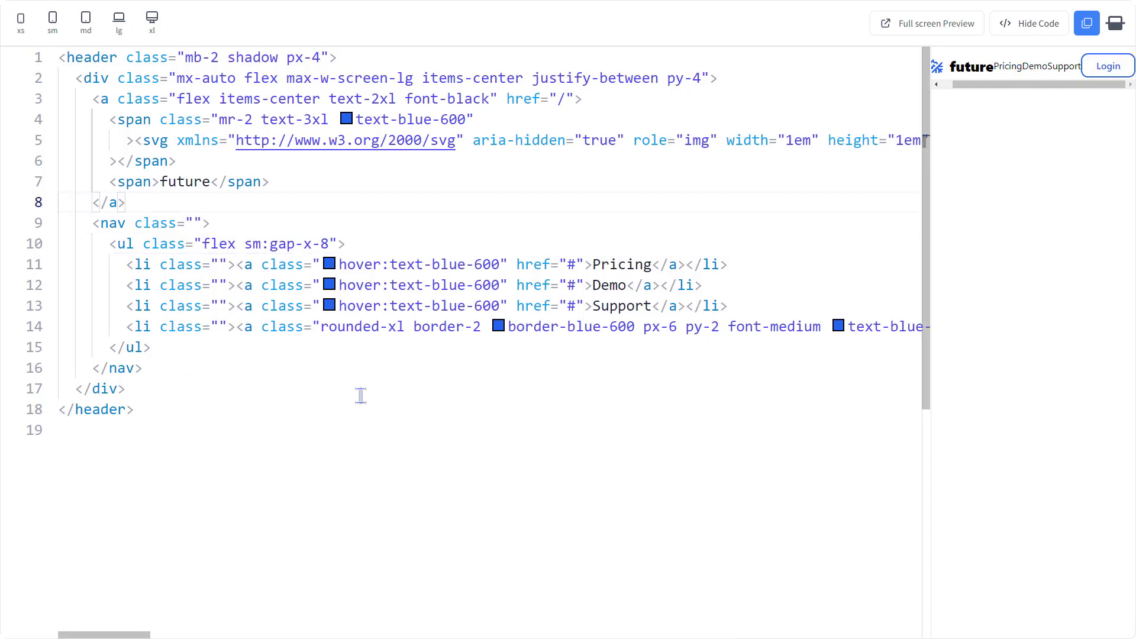
# - Insert a text-xl hamburger button before the nav and hide the nav
pyautogui.write('hidden ')
pyautogui.press('Enter')
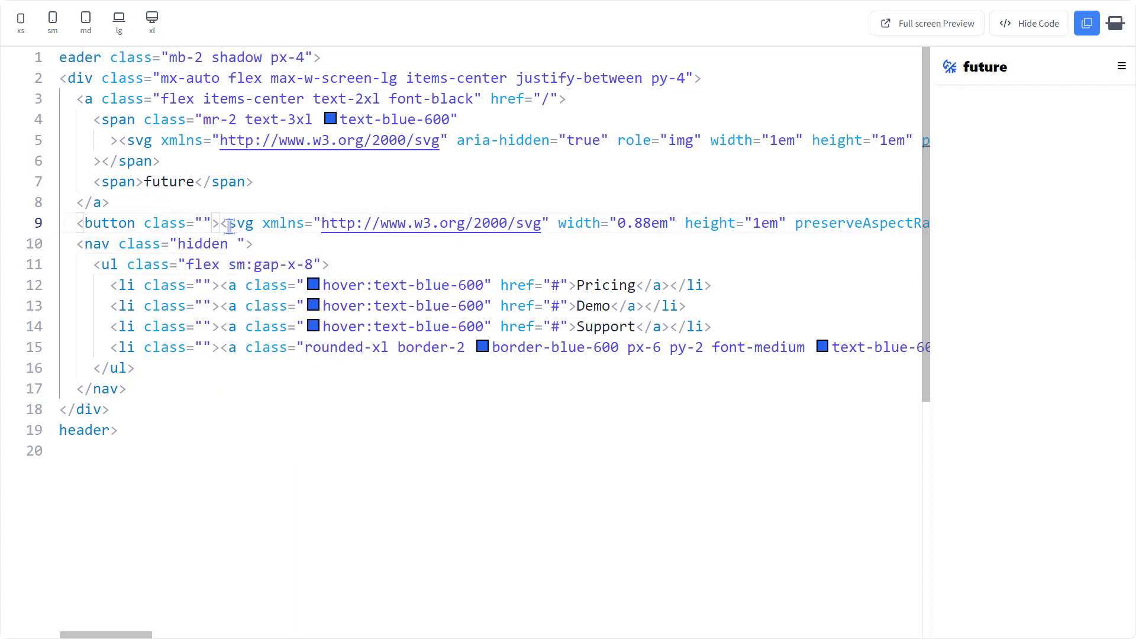
pyautogui.write('text-xl')
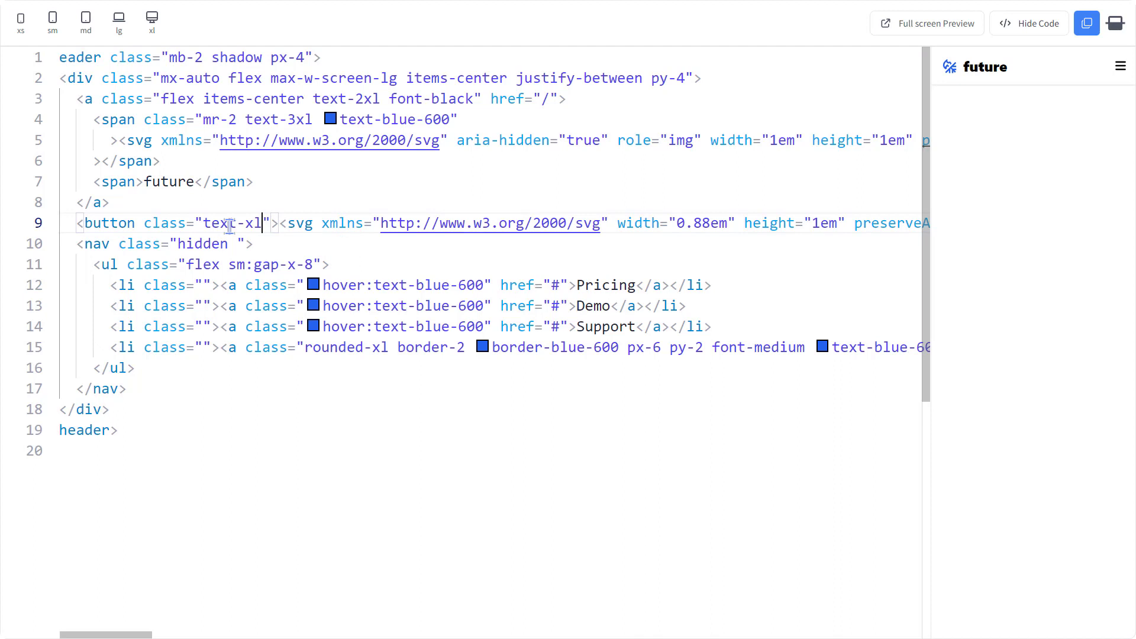
pyautogui.moveTo(234, 223)
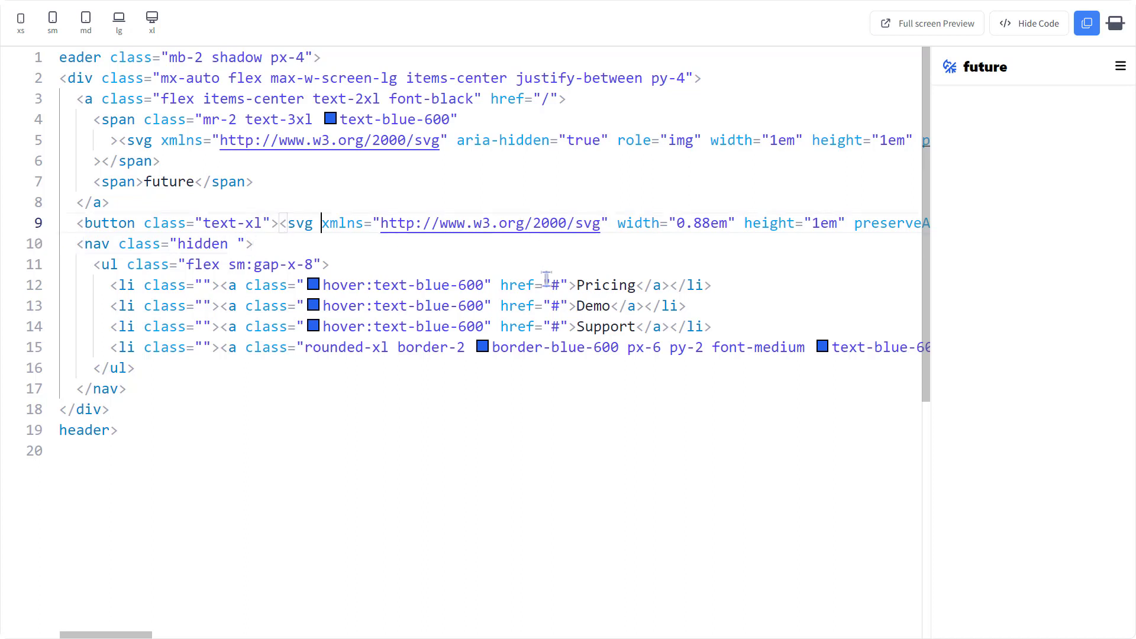
pyautogui.click(72, 222)
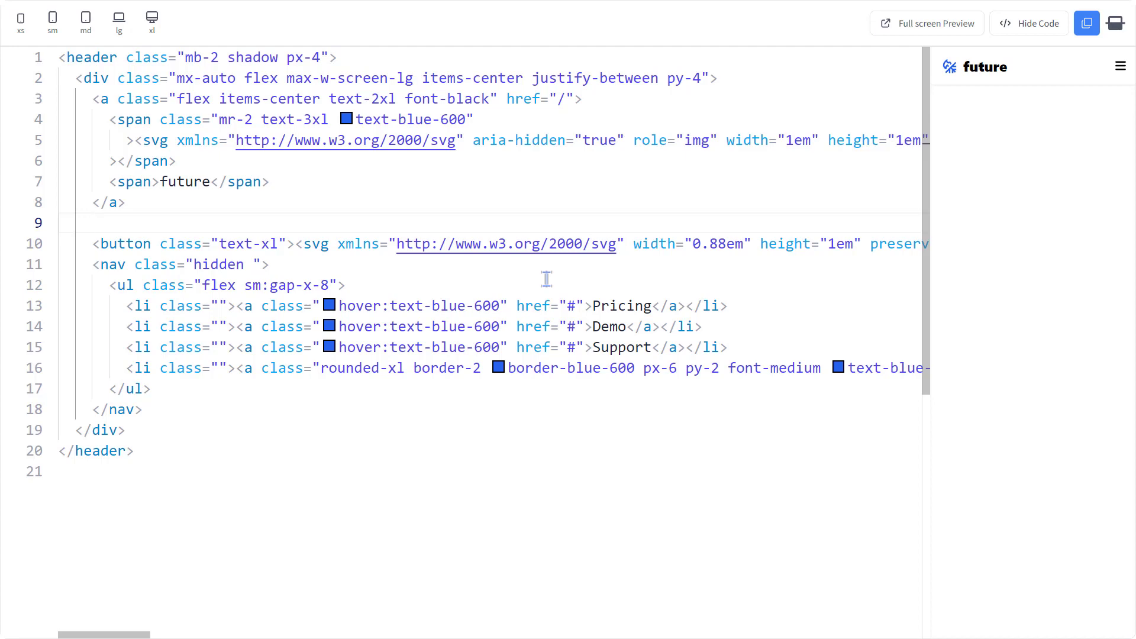
# - Insert a checkbox input with id navbar-open
pyautogui.write('input:c')
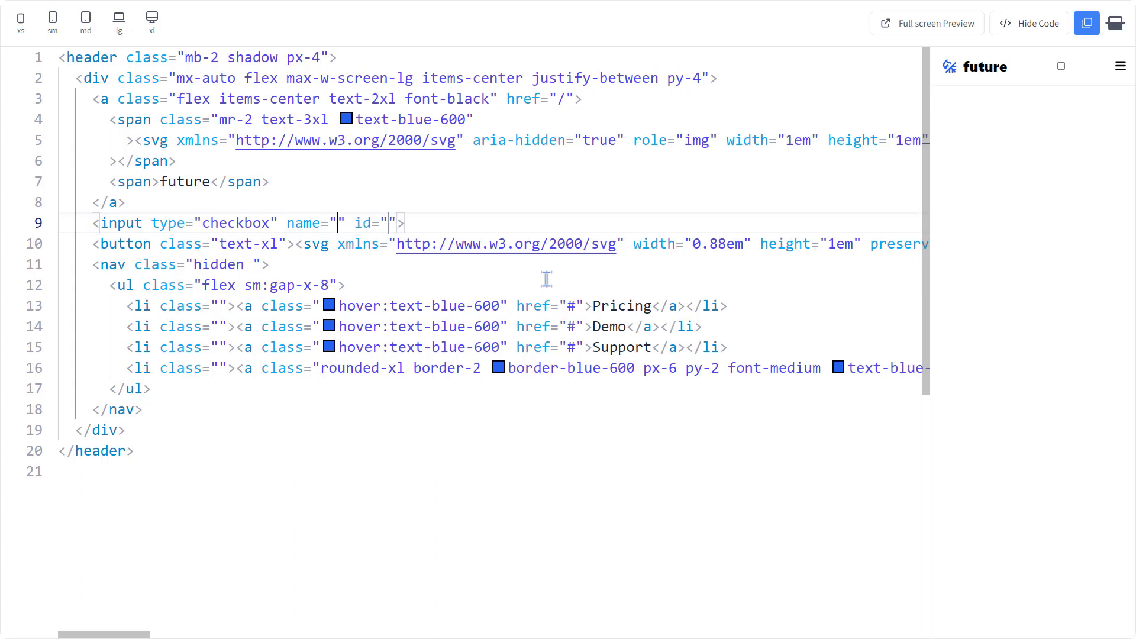
pyautogui.write('navbar-')
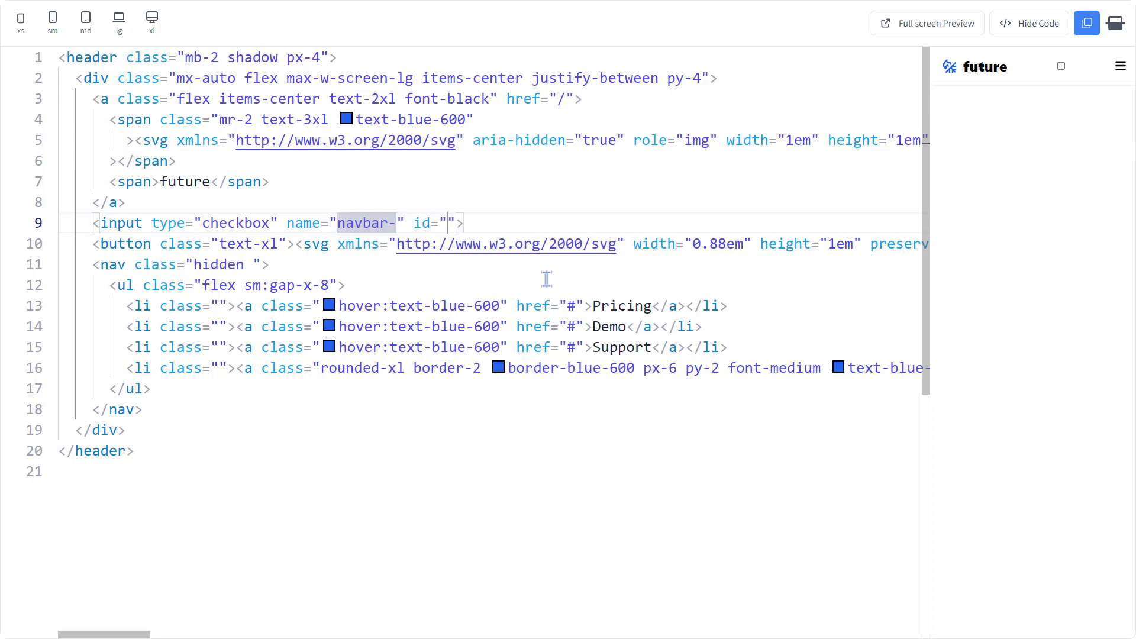
pyautogui.write('open')
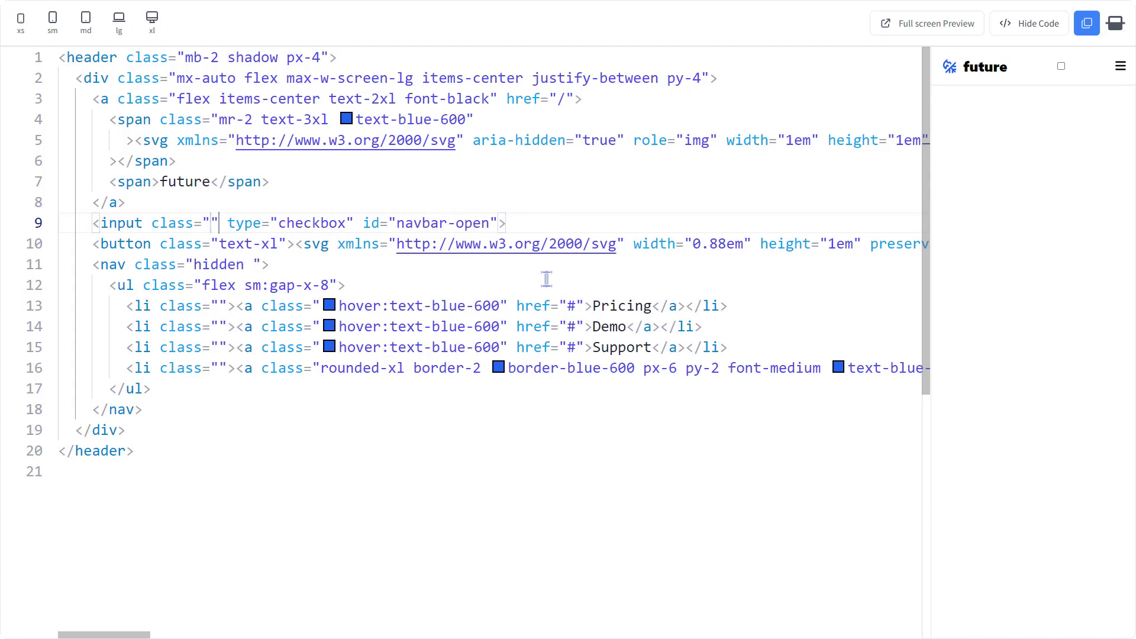
# - Replace the button with a label for navbar-open, test the toggle, and add peer
pyautogui.click(214, 223)
pyautogui.write('<label for=""></label>')
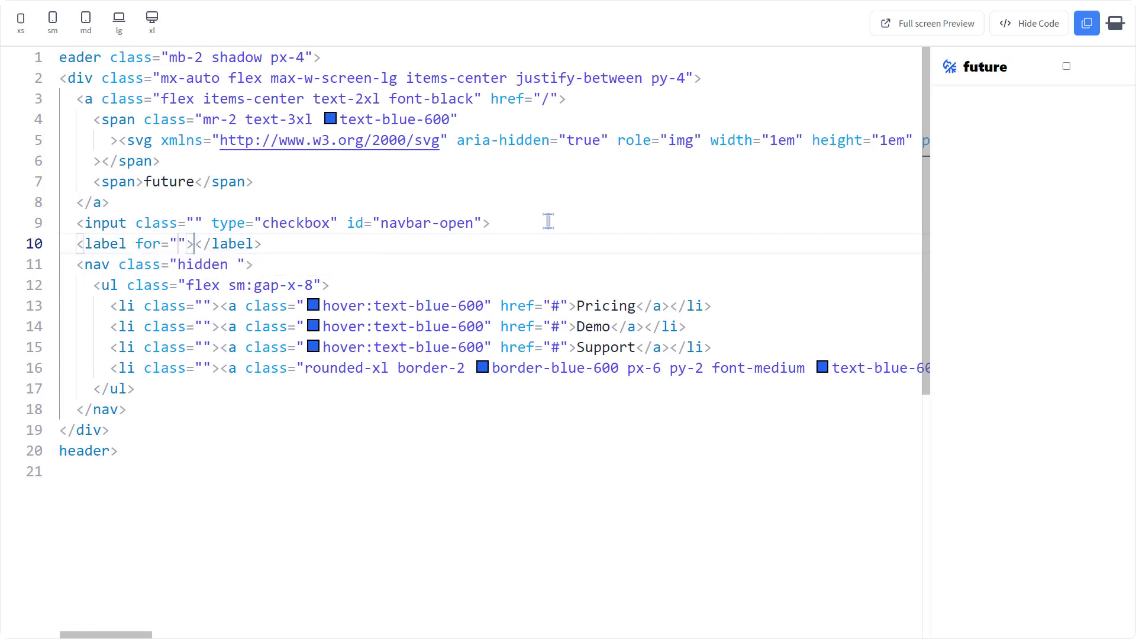
pyautogui.write('navbar-p')
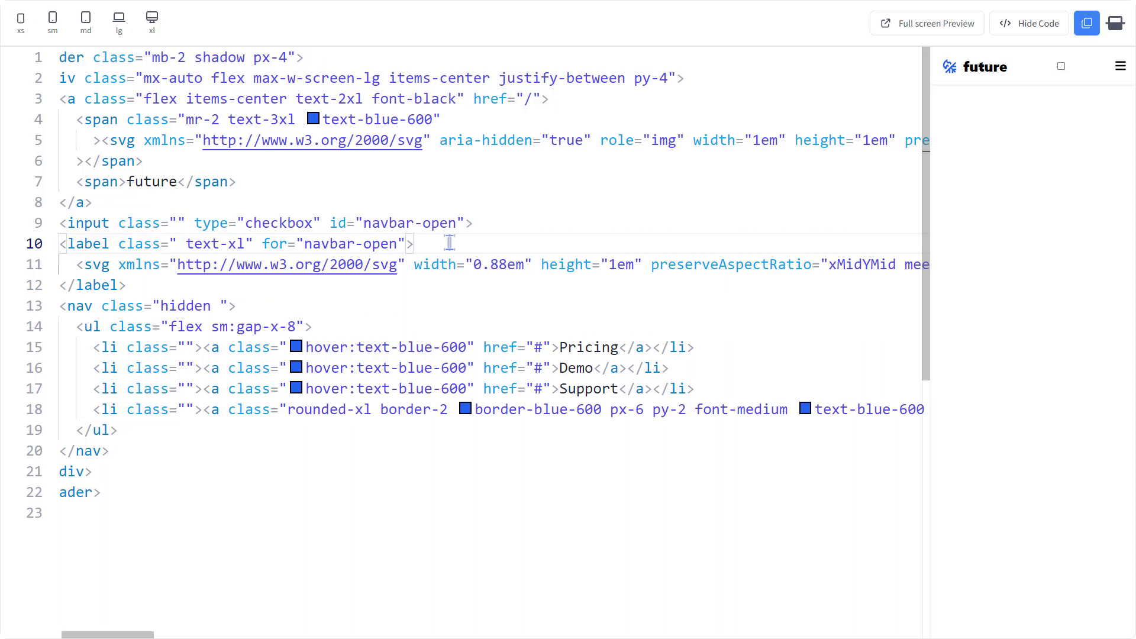
pyautogui.moveTo(1122, 66)
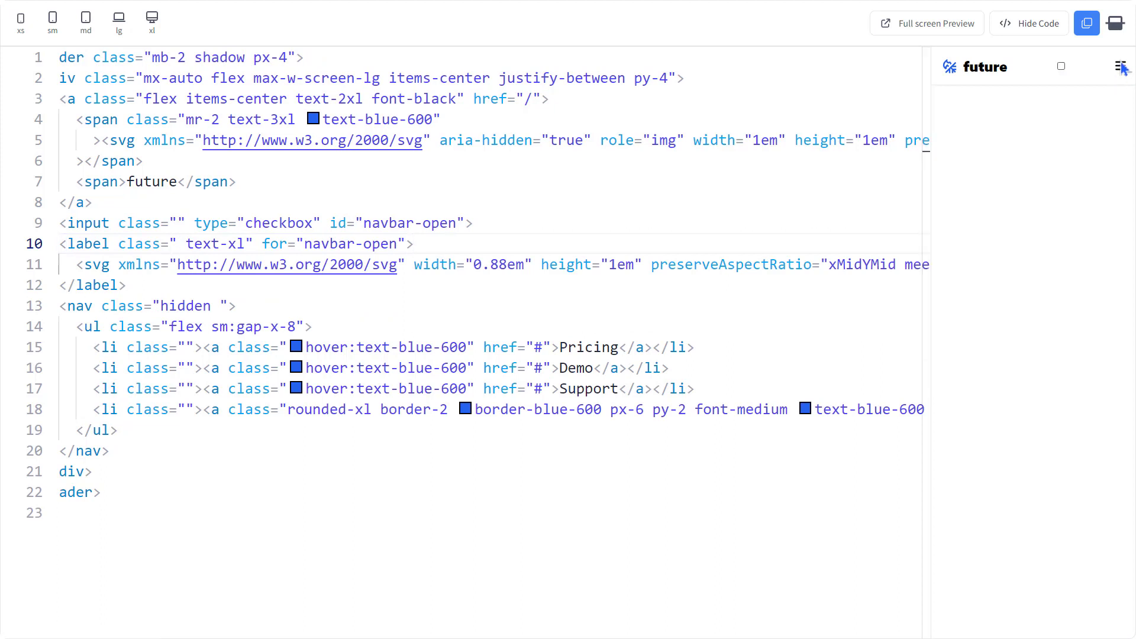
pyautogui.click(1062, 65)
pyautogui.write('cursor-pointer')
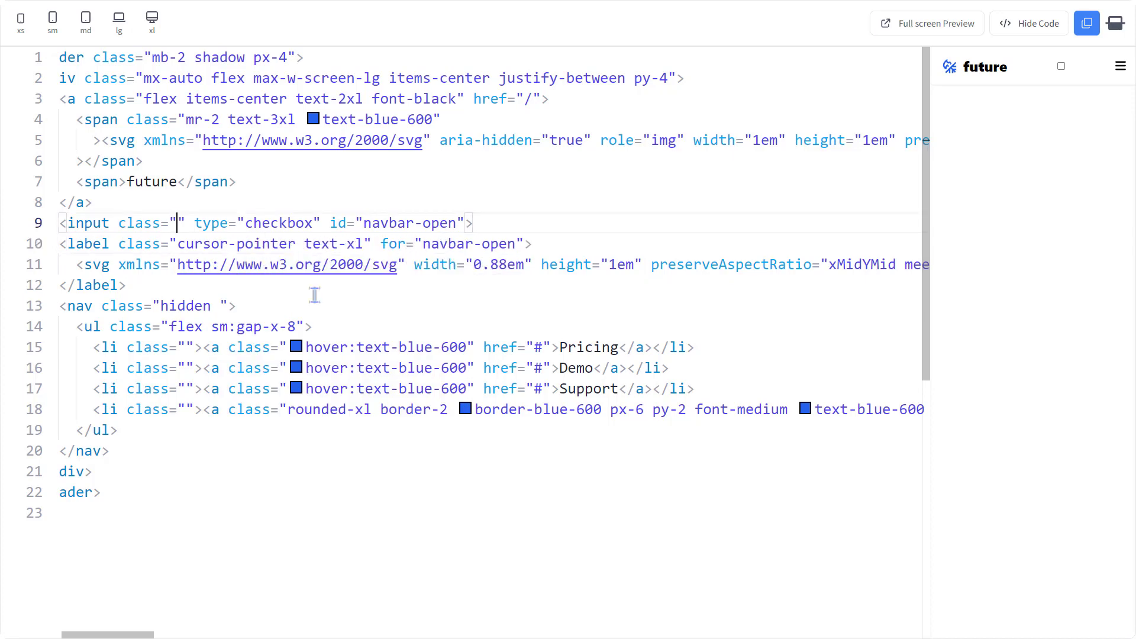
pyautogui.write('peer')
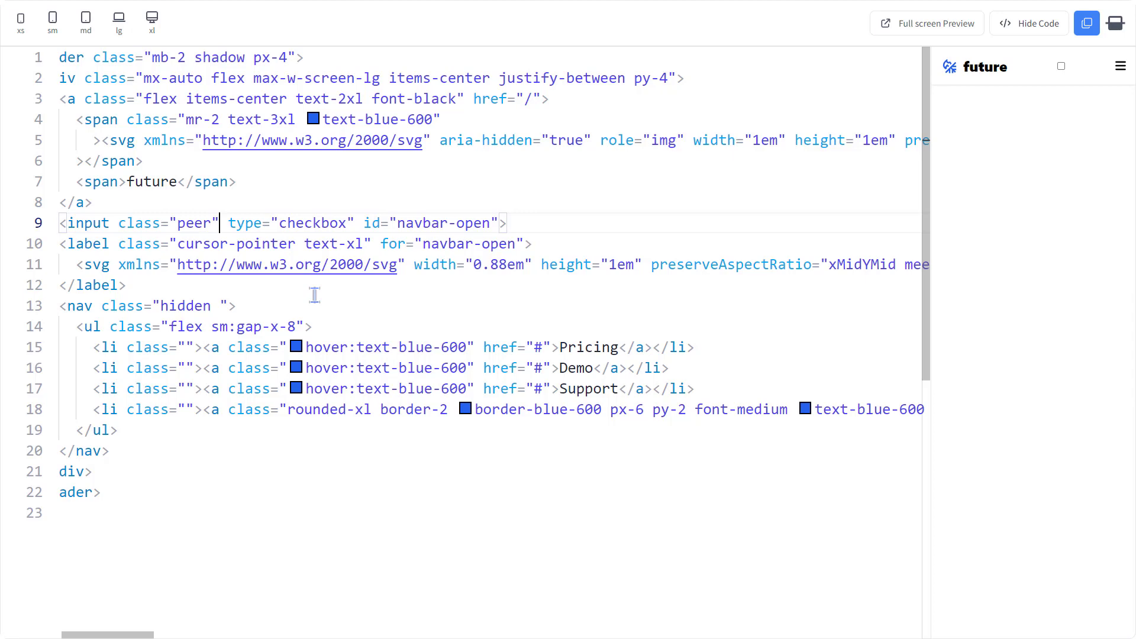
# - Add peer-checked:block to the hidden nav and flex-col to its link list
pyautogui.click(160, 305)
pyautogui.write('peer-checked: ')
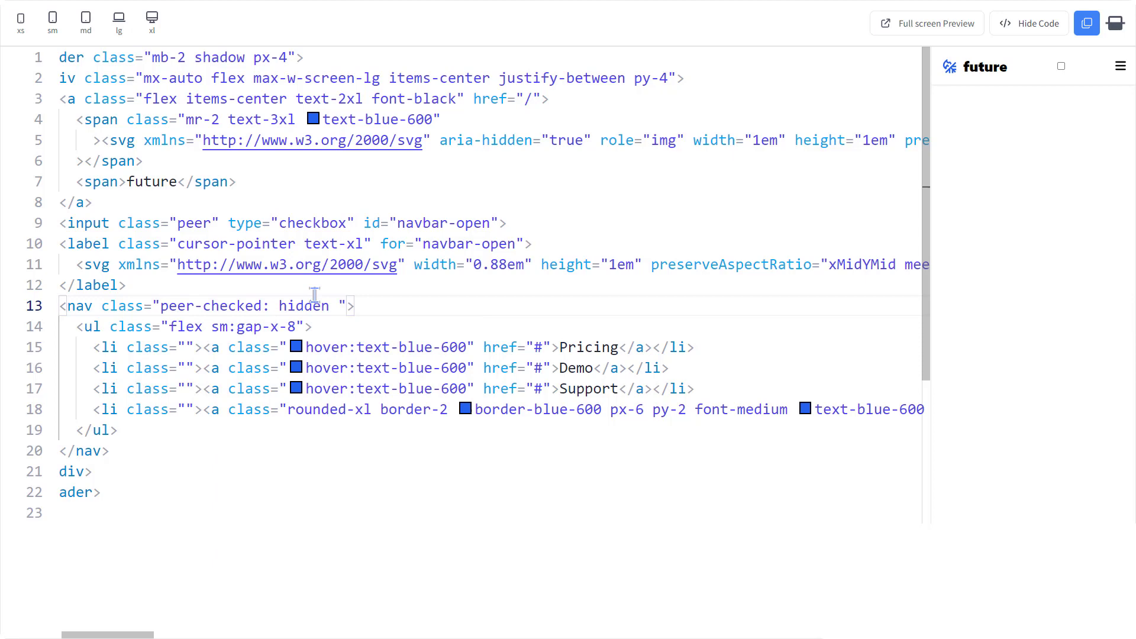
pyautogui.write('block')
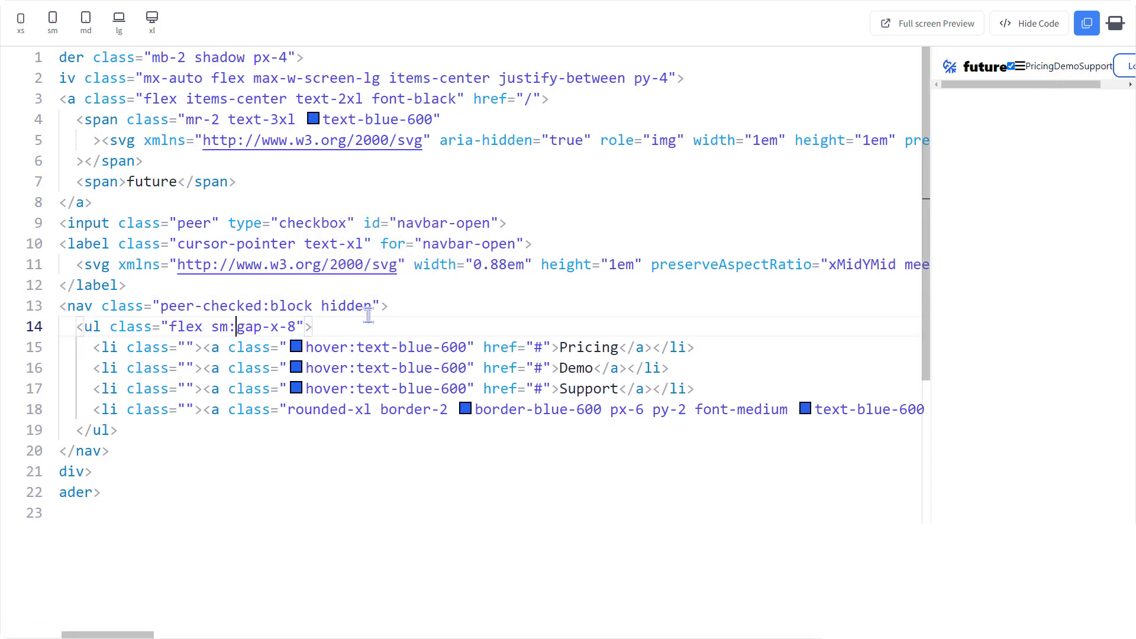
pyautogui.write('flex-col')
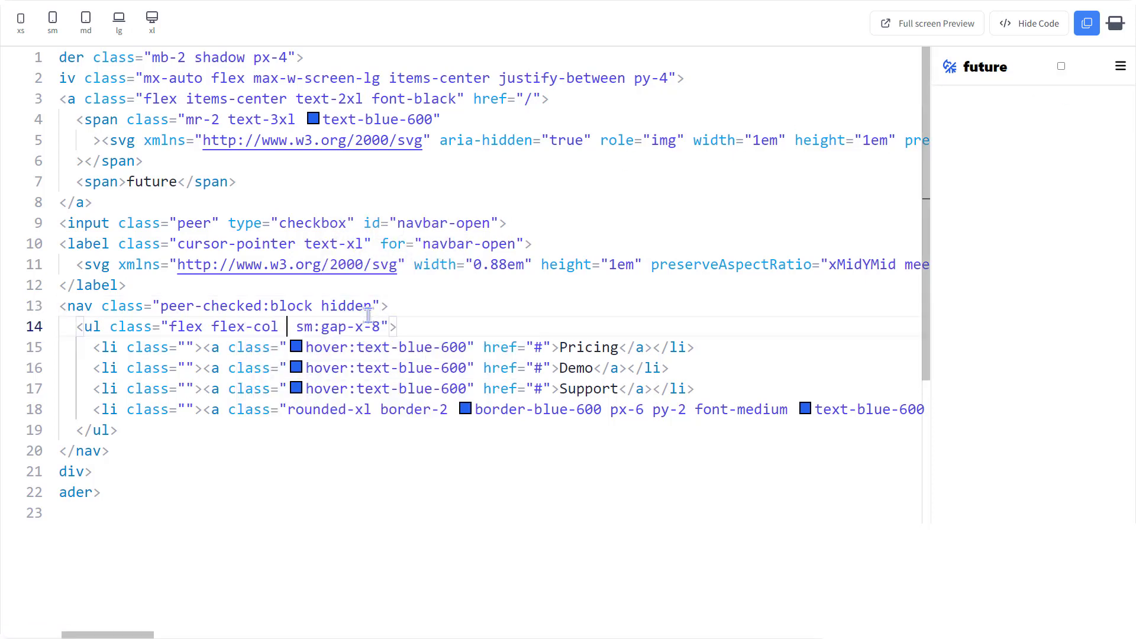
# - Add sm:flex-row to the link list, and flex-col sm:flex-row to the header div
pyautogui.write('sm:flex-row')
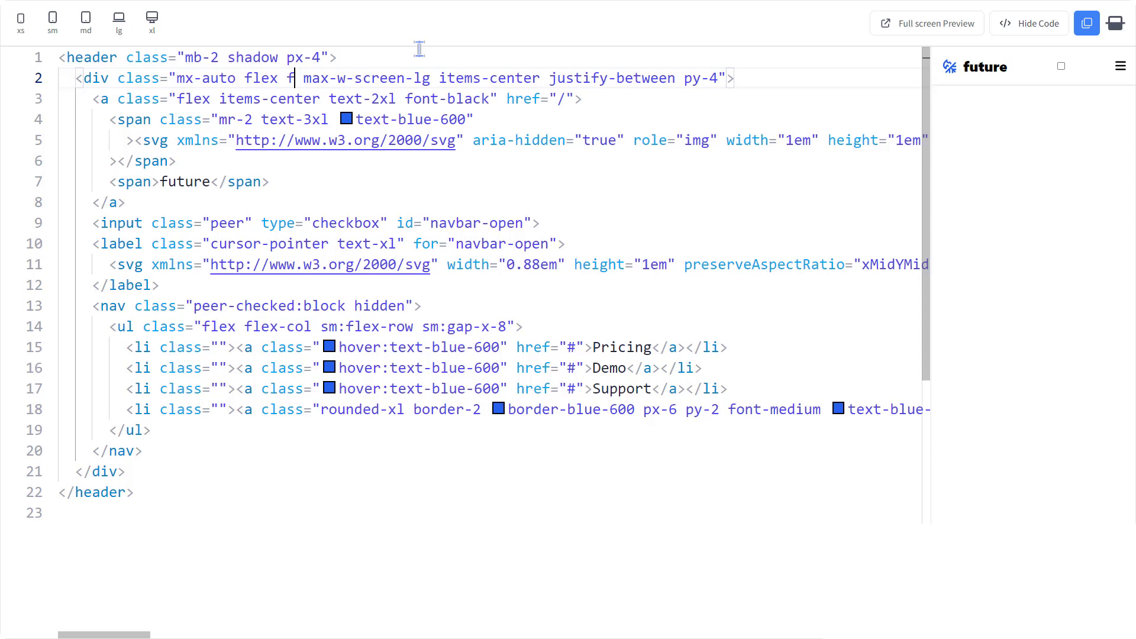
pyautogui.write('flex-col sm:flex-')
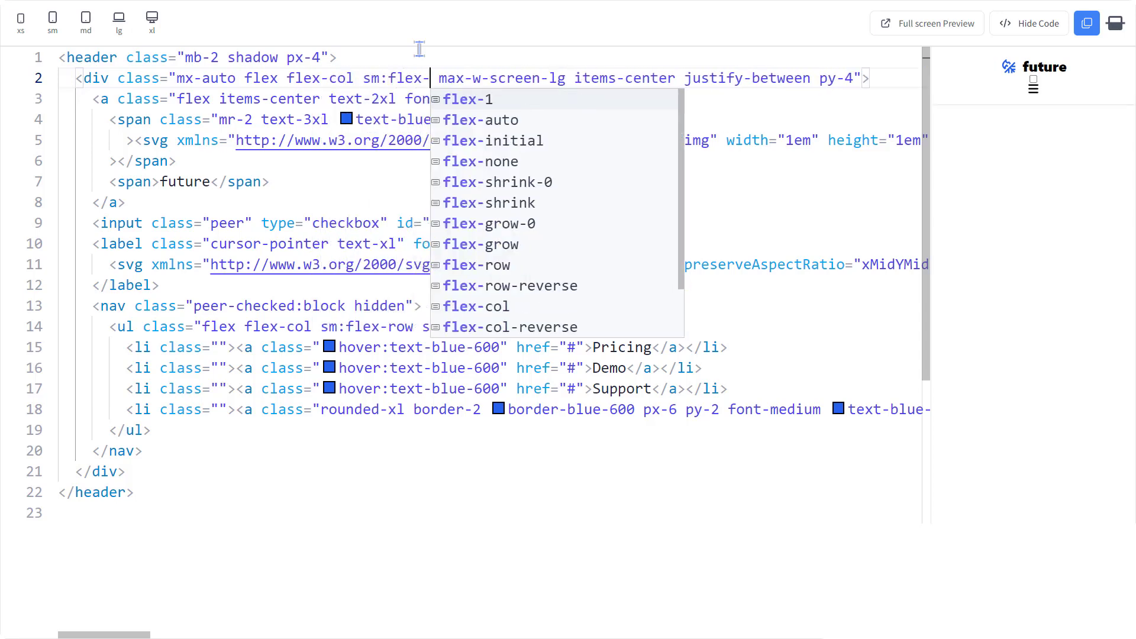
pyautogui.click(478, 265)
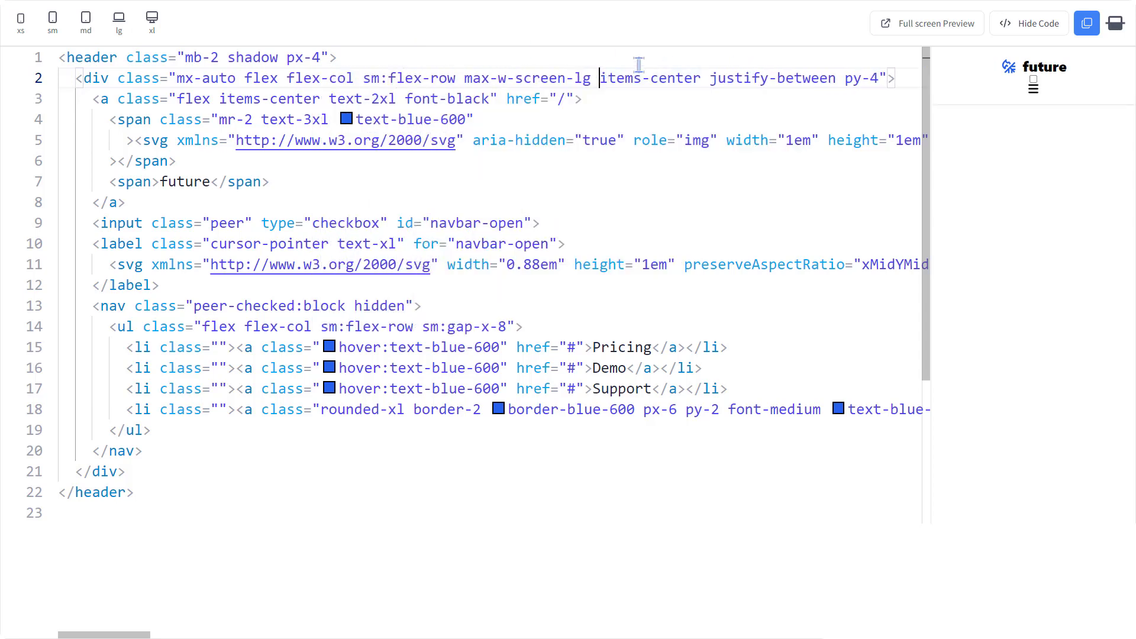
pyautogui.moveTo(947, 207)
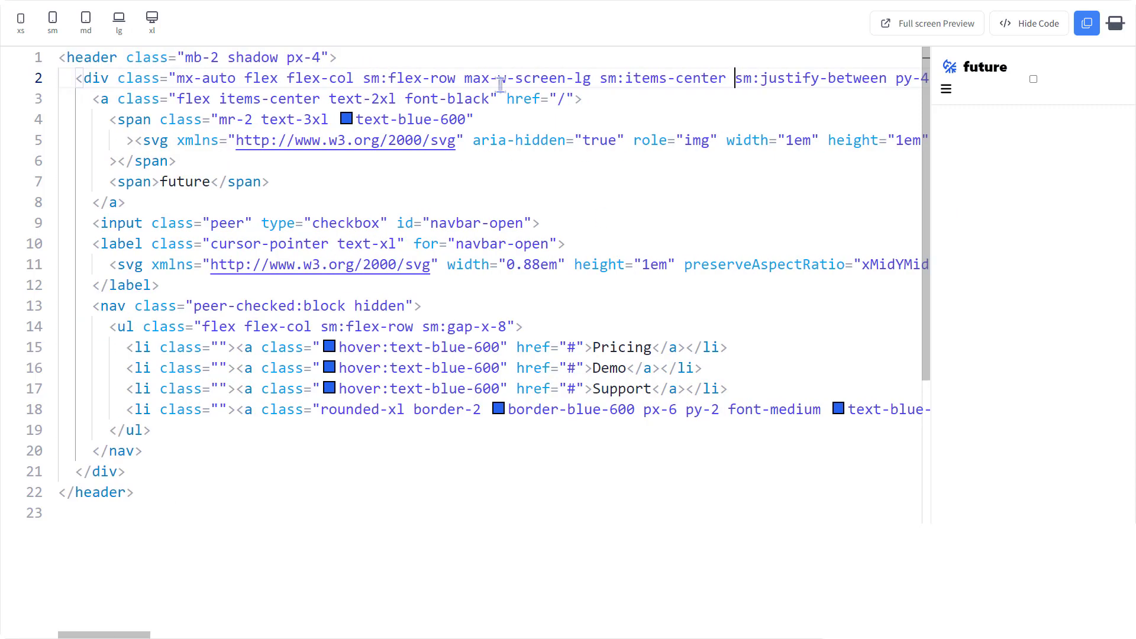
pyautogui.moveTo(945, 90)
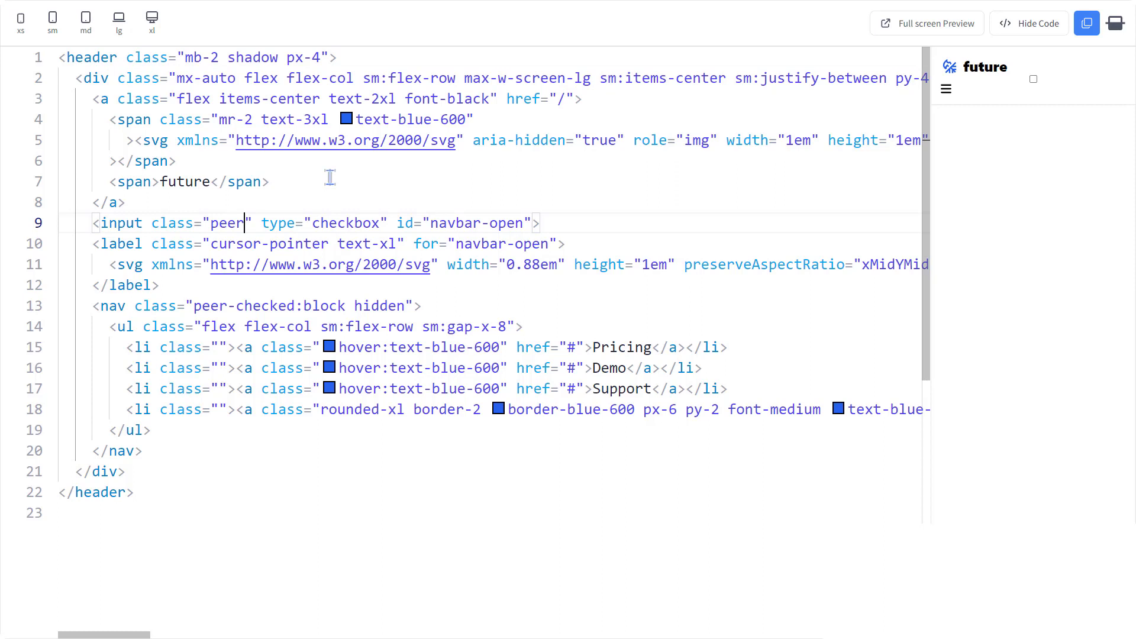
# - Hide the navbar-open checkbox, test the hamburger open and close, and make the label absolute
pyautogui.write('hidden')
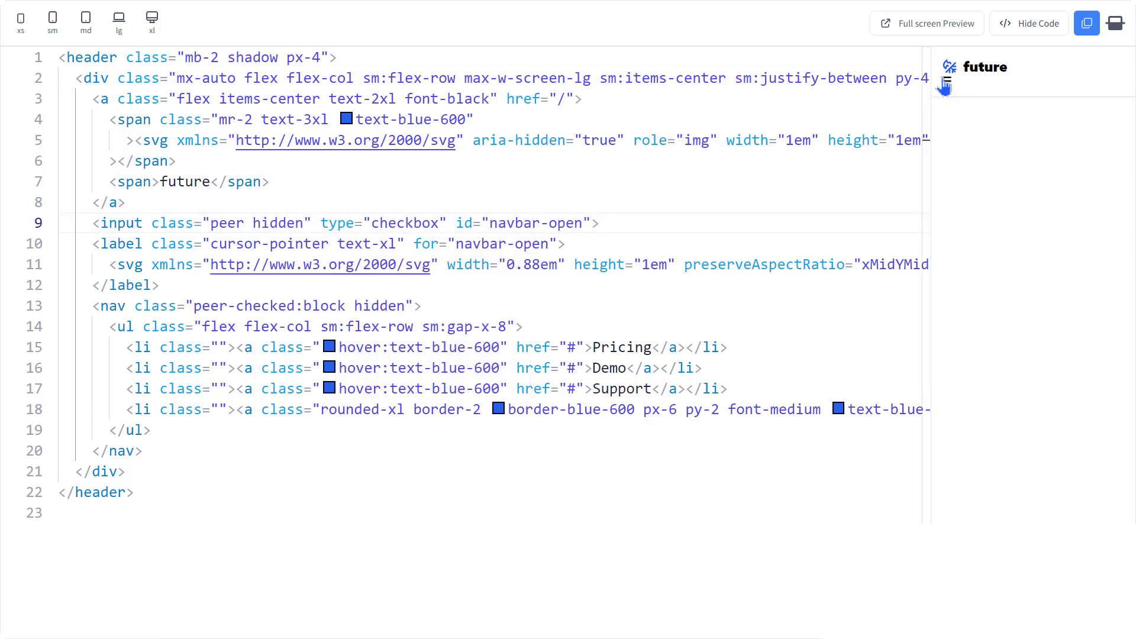
pyautogui.click(946, 79)
pyautogui.write('gap-y-4 ')
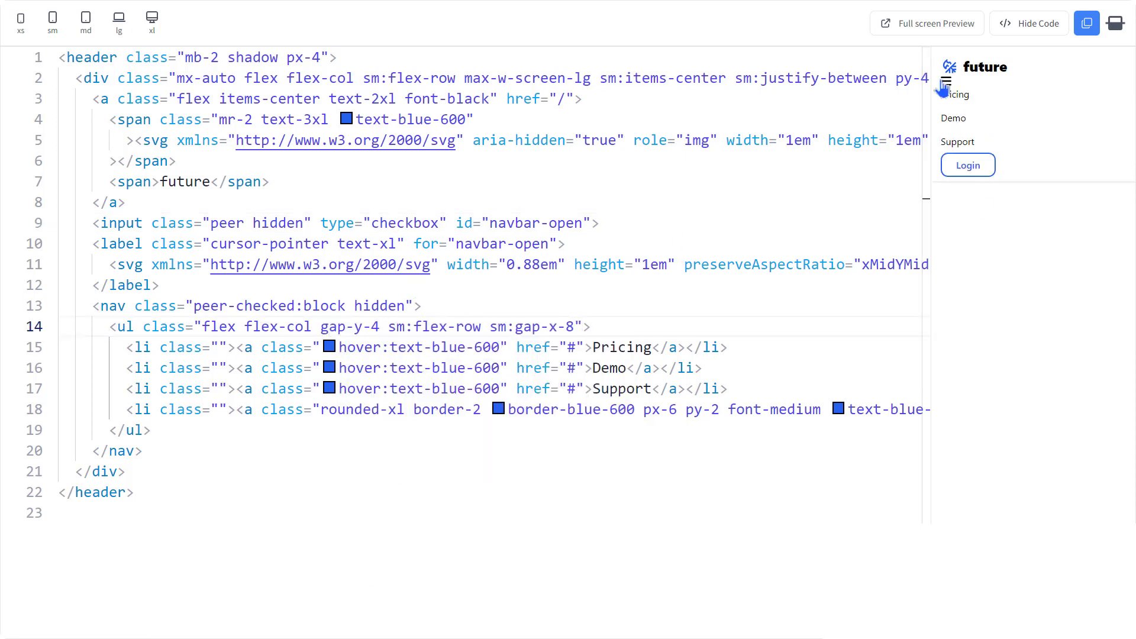
pyautogui.click(946, 84)
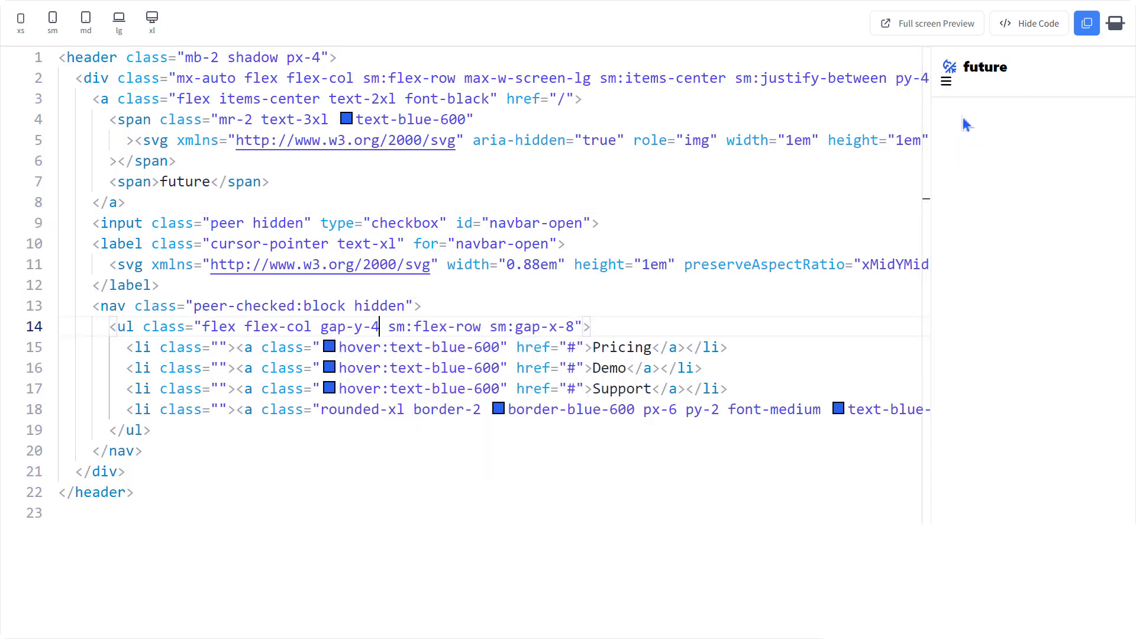
pyautogui.write('absolute right-0')
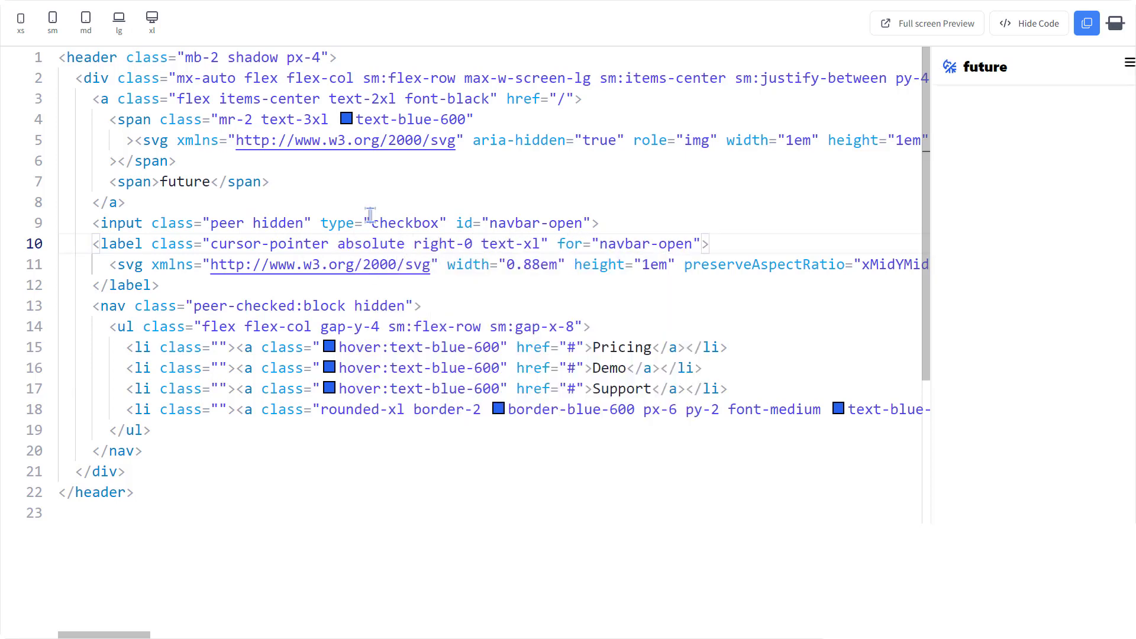
pyautogui.moveTo(375, 243)
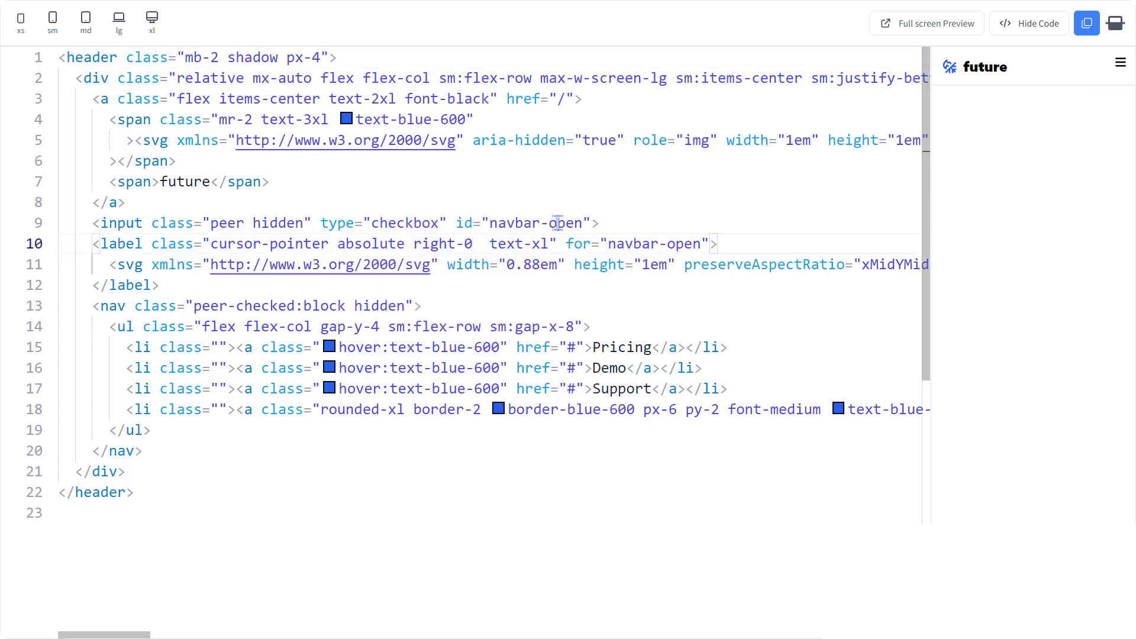
# - Change the hamburger label's margin from mt-2 to mt-1 and open the menu to verify
pyautogui.write('mt-2')
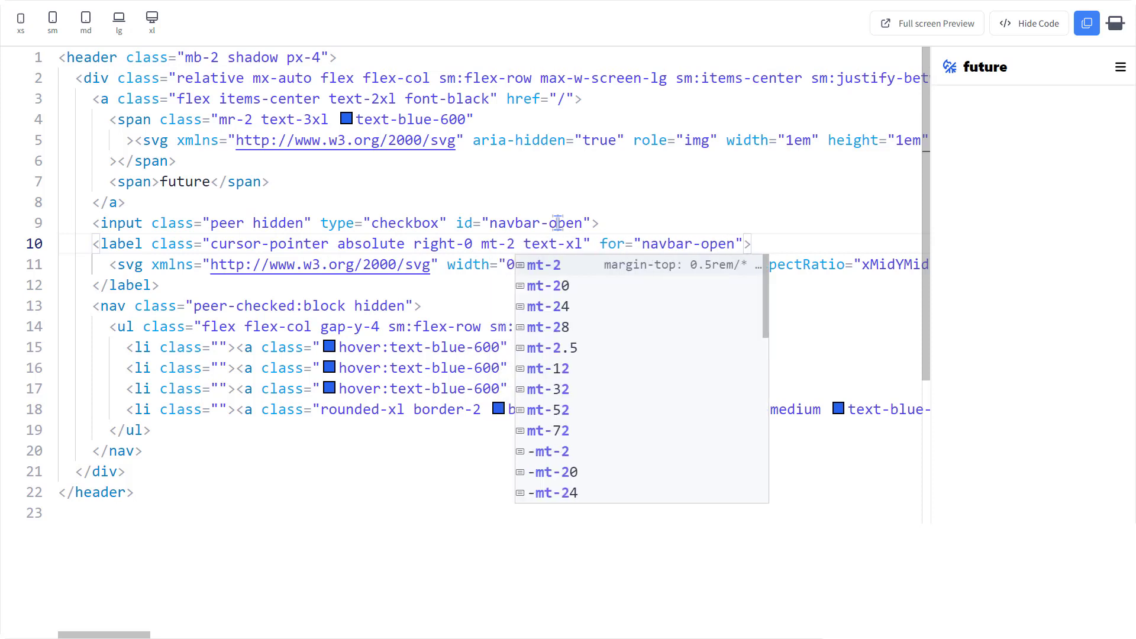
pyautogui.write('1')
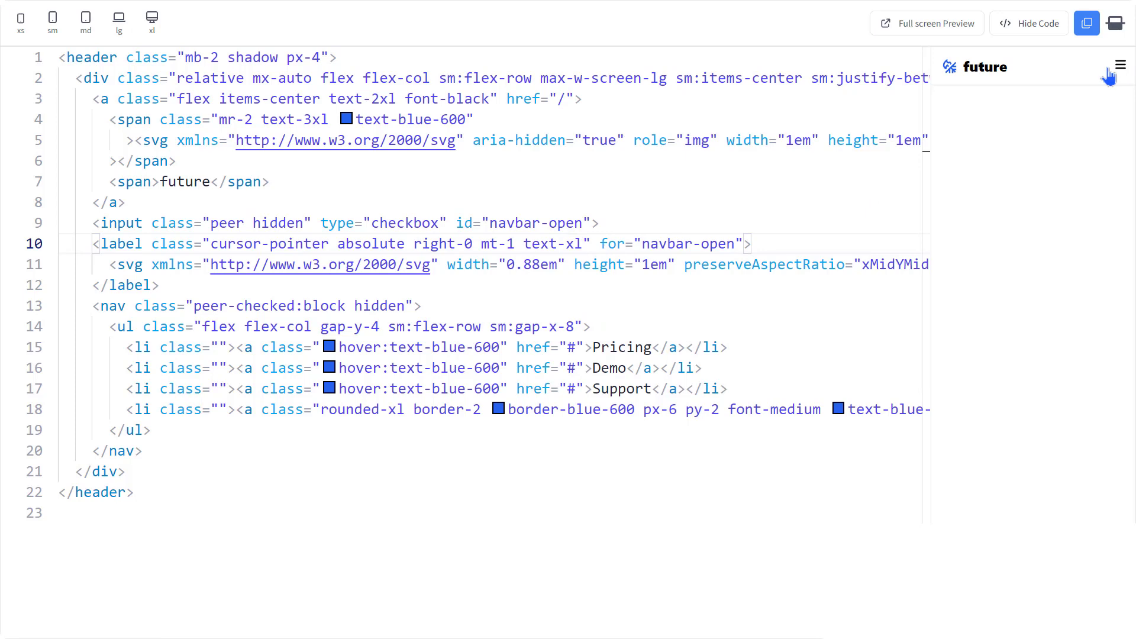
pyautogui.click(1119, 64)
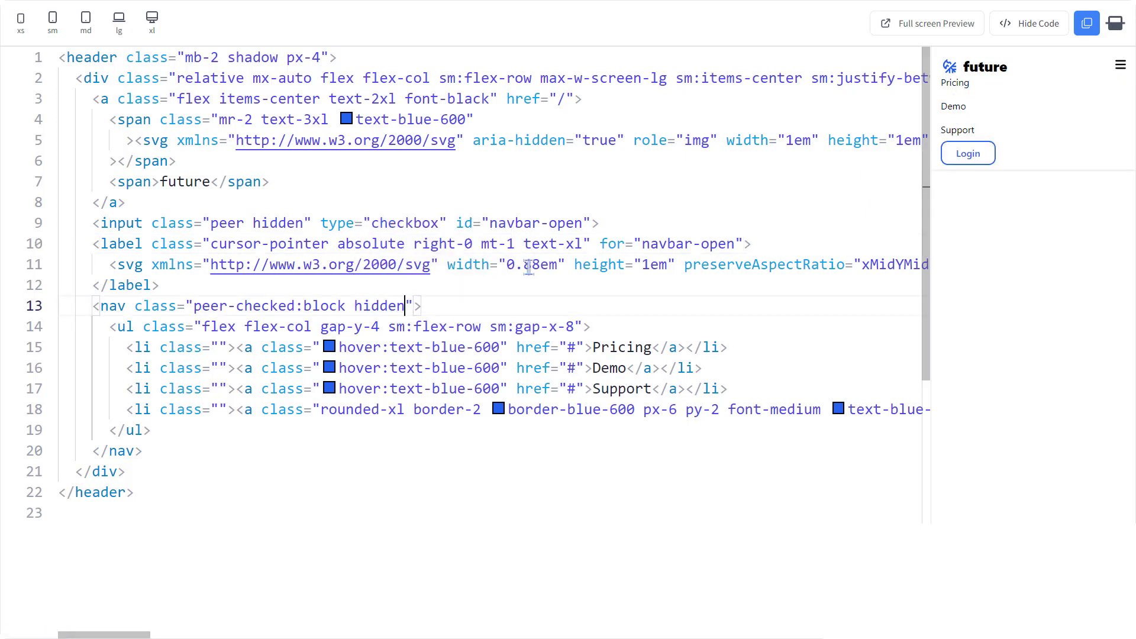
# - Add mobile-only spacing reset at sm (mt-4 sm:mt-0), toggling the menu to recheck it
pyautogui.write('mt-4 sm:')
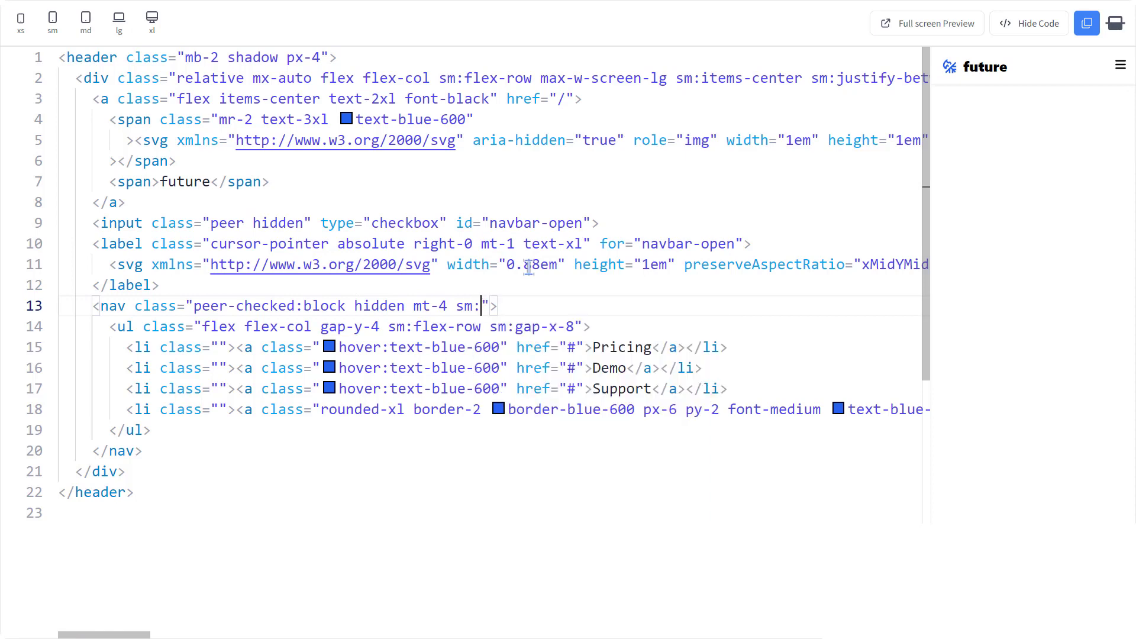
pyautogui.write('mt-0')
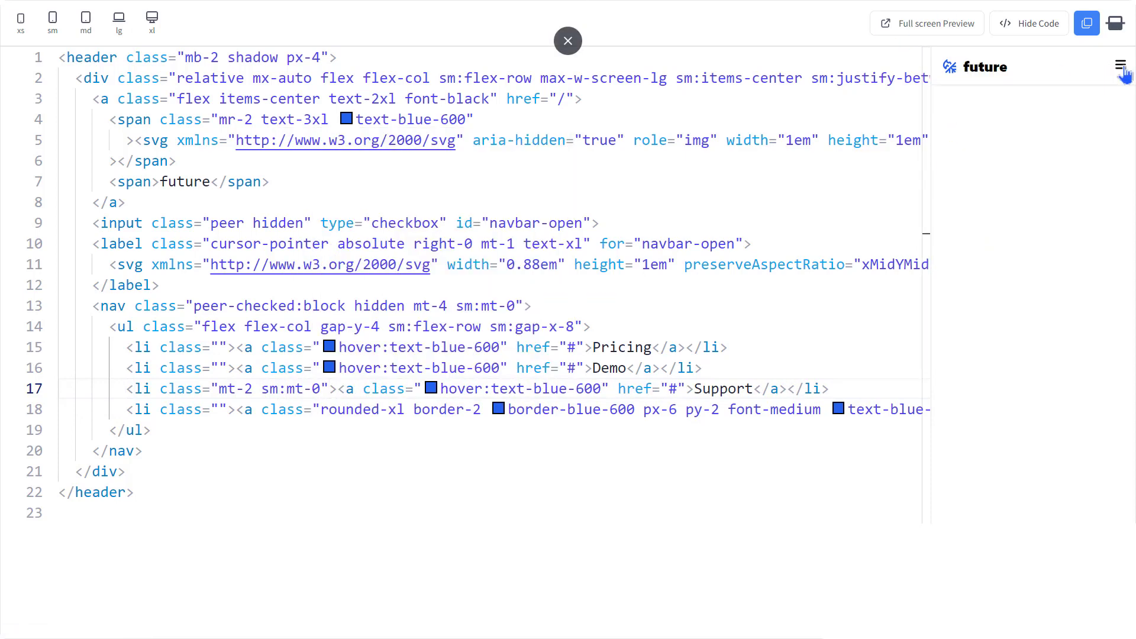
pyautogui.click(1120, 66)
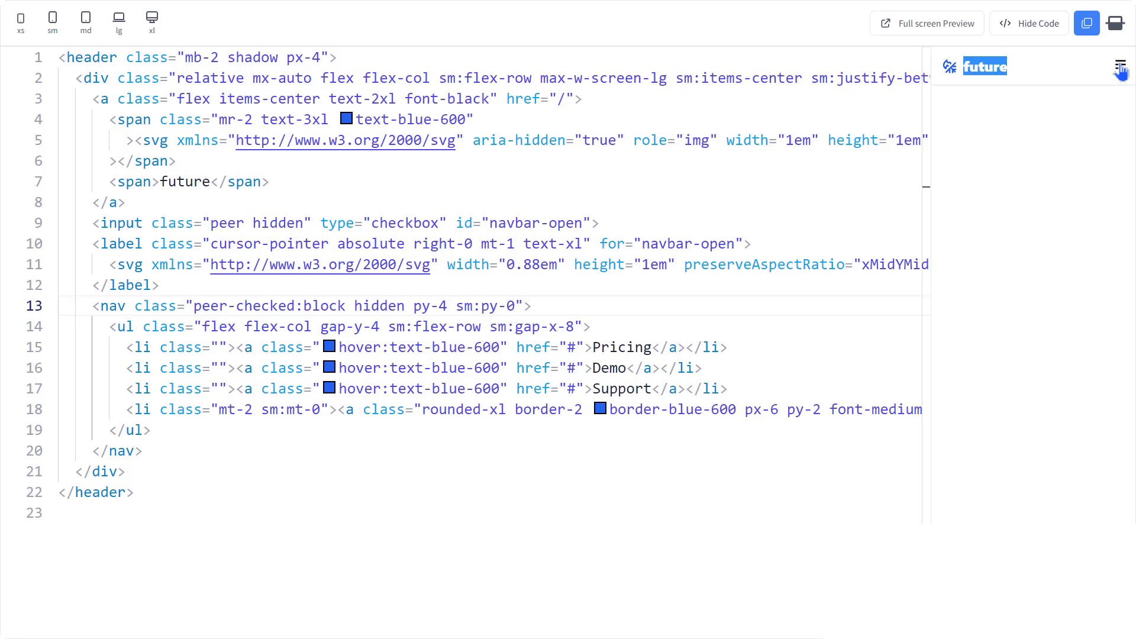
pyautogui.click(1120, 69)
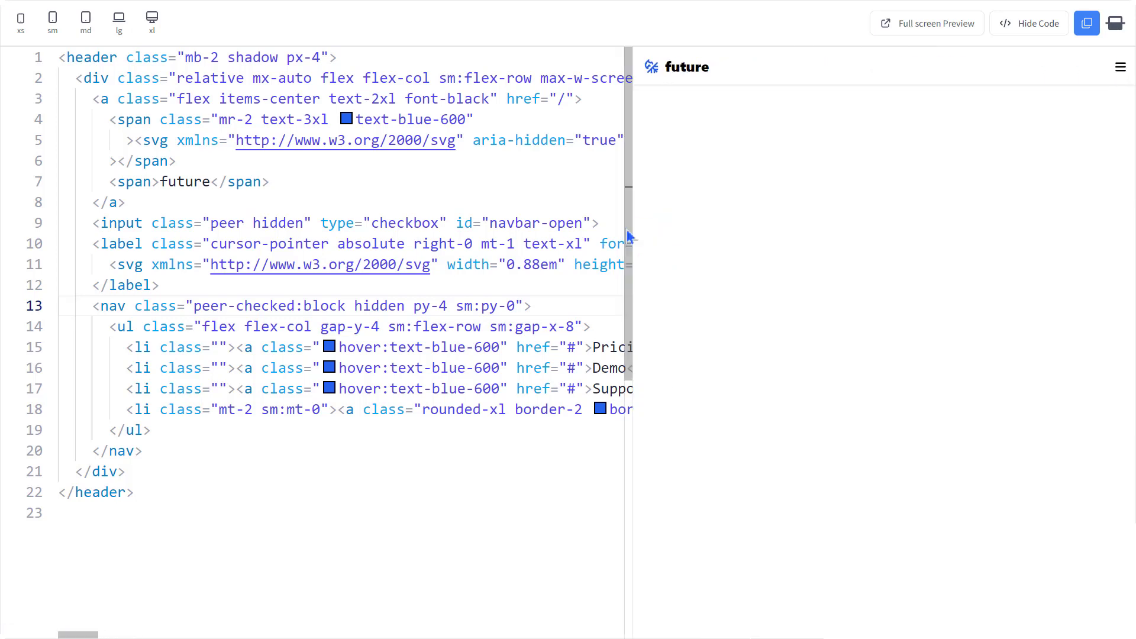
# - Give the nav sm:block and the hamburger label sm:hidden for wider screens
pyautogui.click(1121, 66)
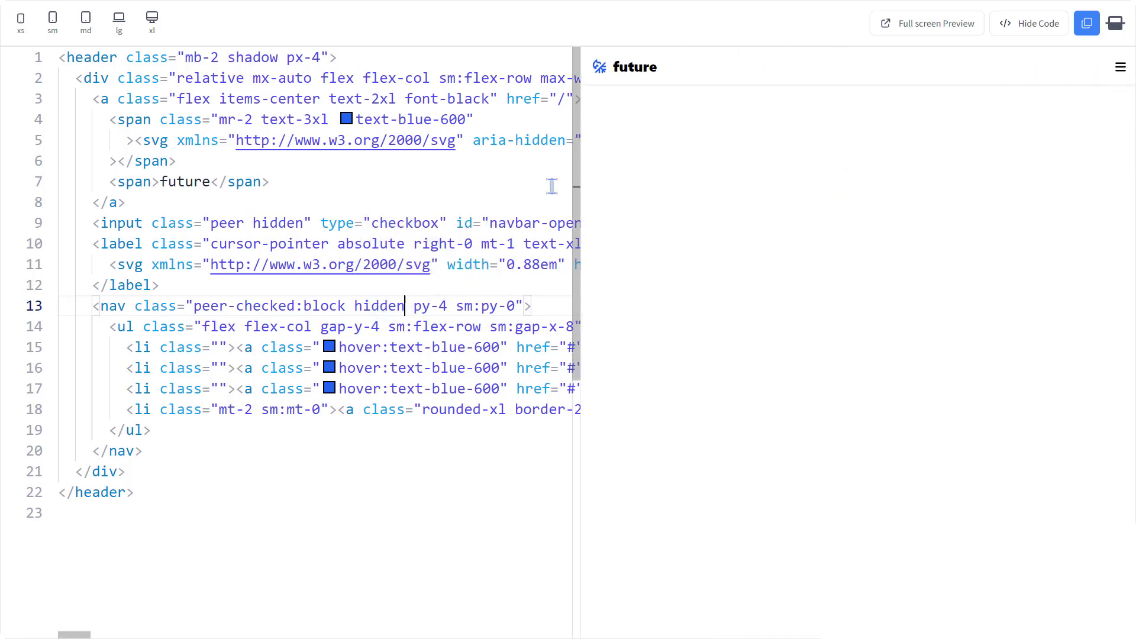
pyautogui.write('sm:block')
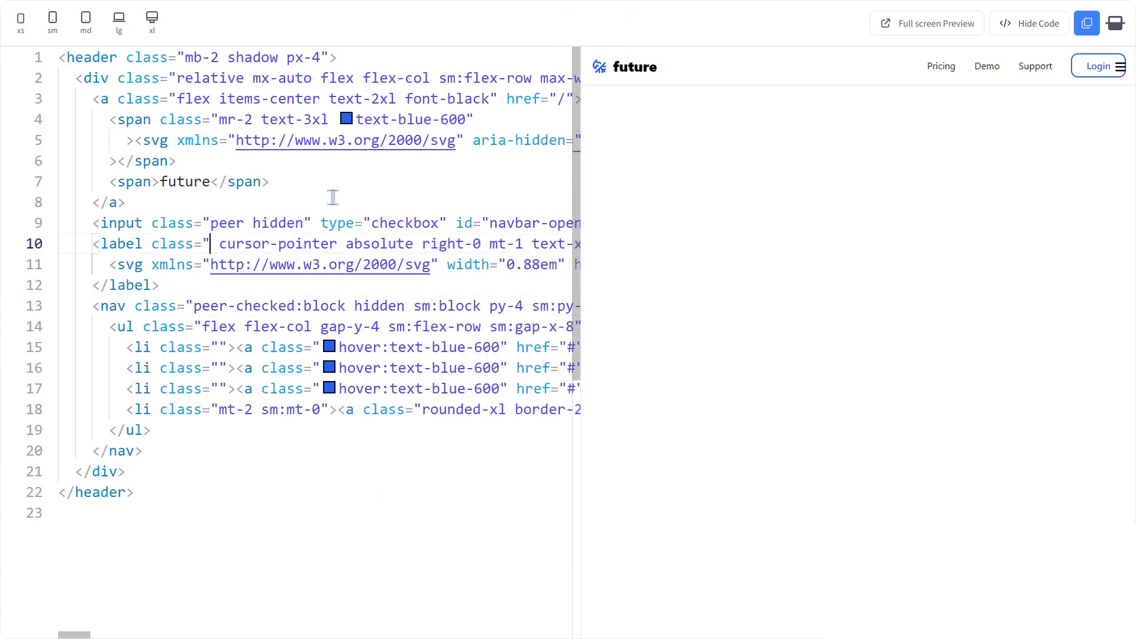
pyautogui.write('sm:hidden')
pyautogui.click(319, 347)
pyautogui.write('text-g ')
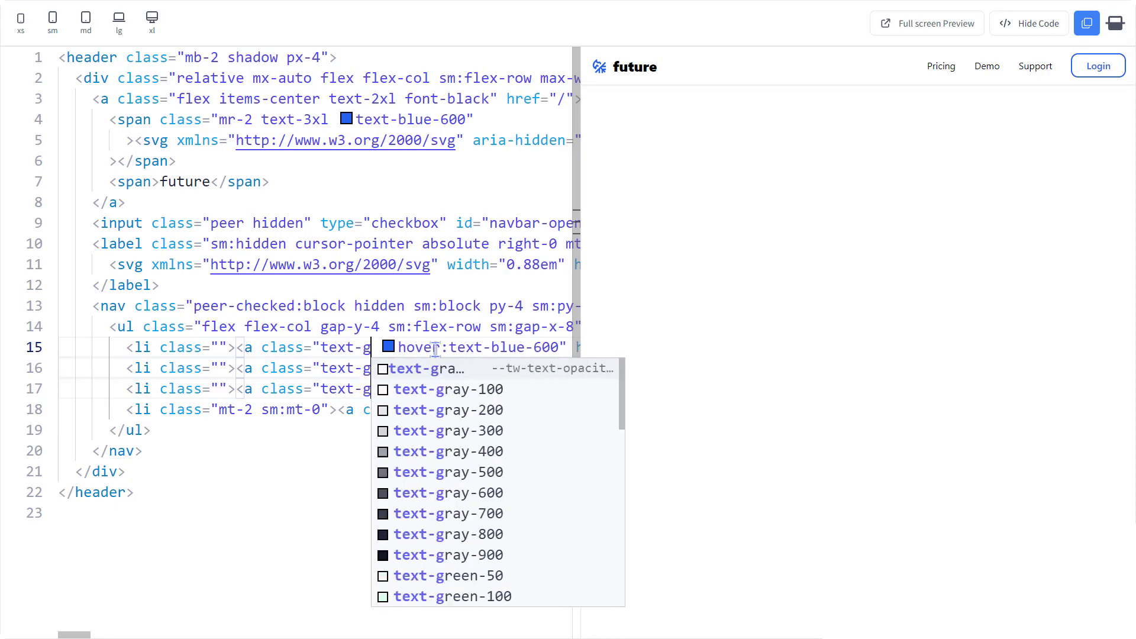
pyautogui.click(448, 513)
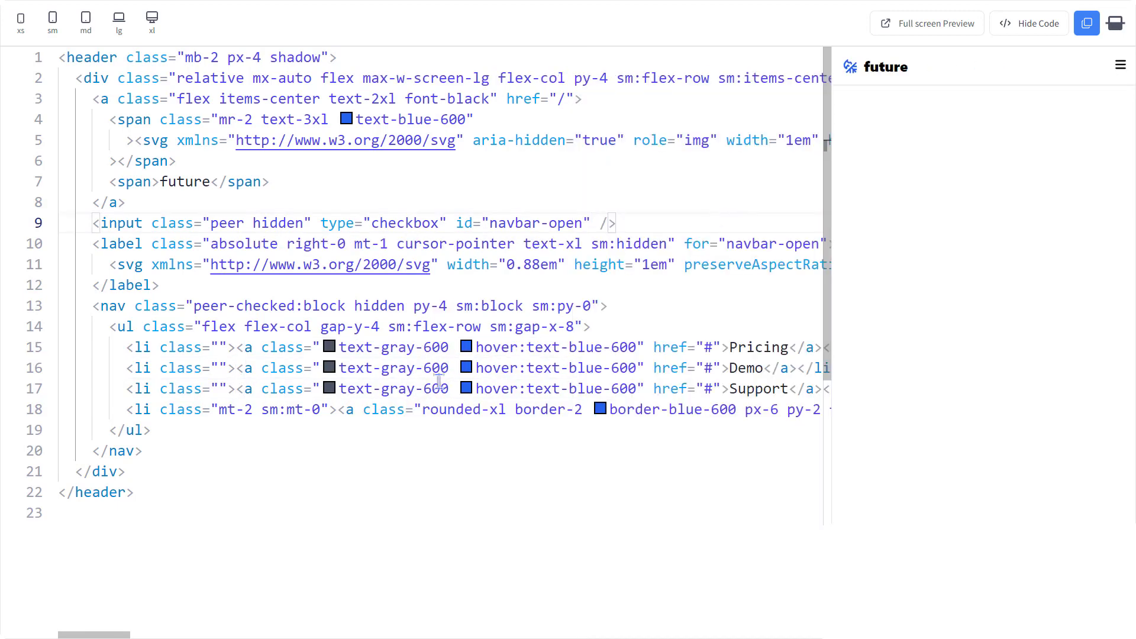
# - Apply text-gray-600 to the Pricing, Demo and Support links and format the code
pyautogui.click(604, 305)
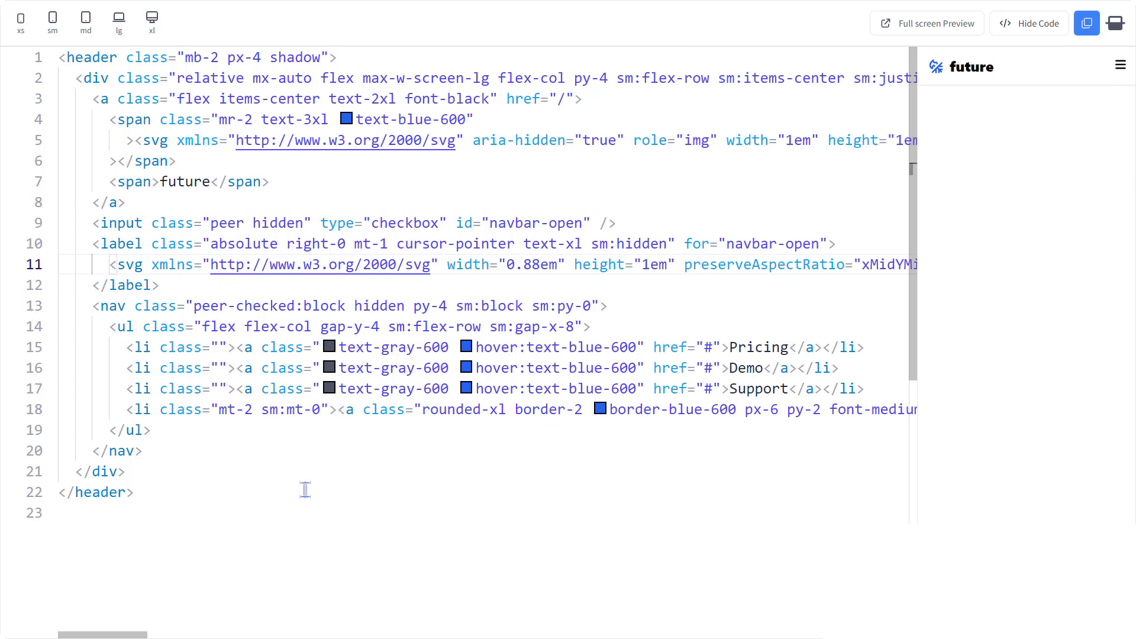
# - Add a sr-only 'Toggle Navigation' span to the label and aria-label 'Header Navigation' to the nav
pyautogui.write('span class=""></span>')
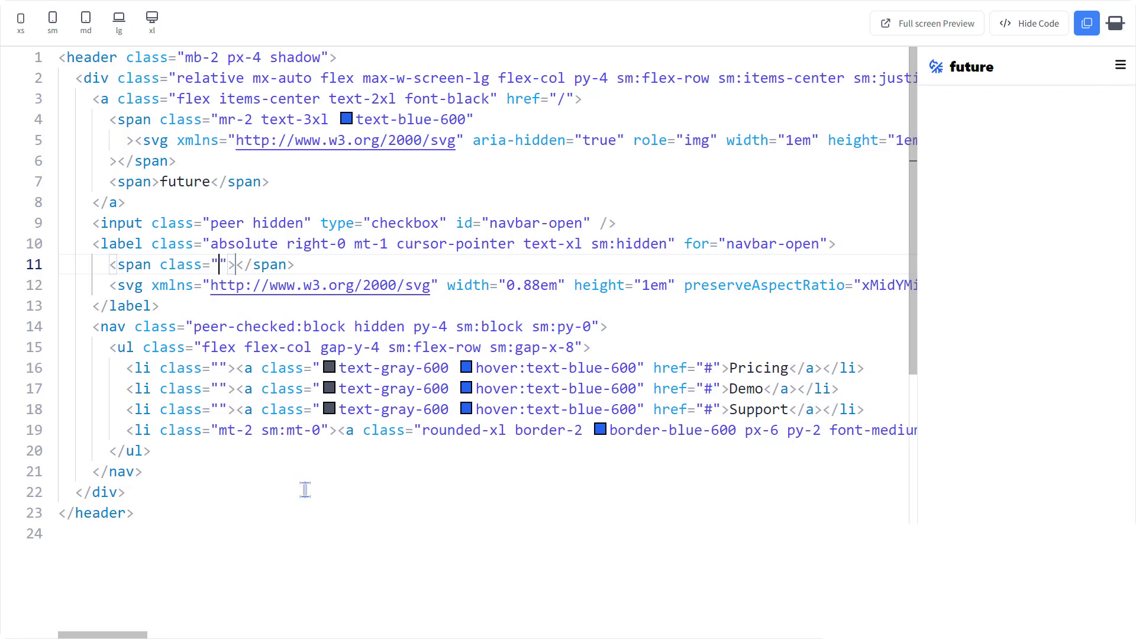
pyautogui.write('sr-only')
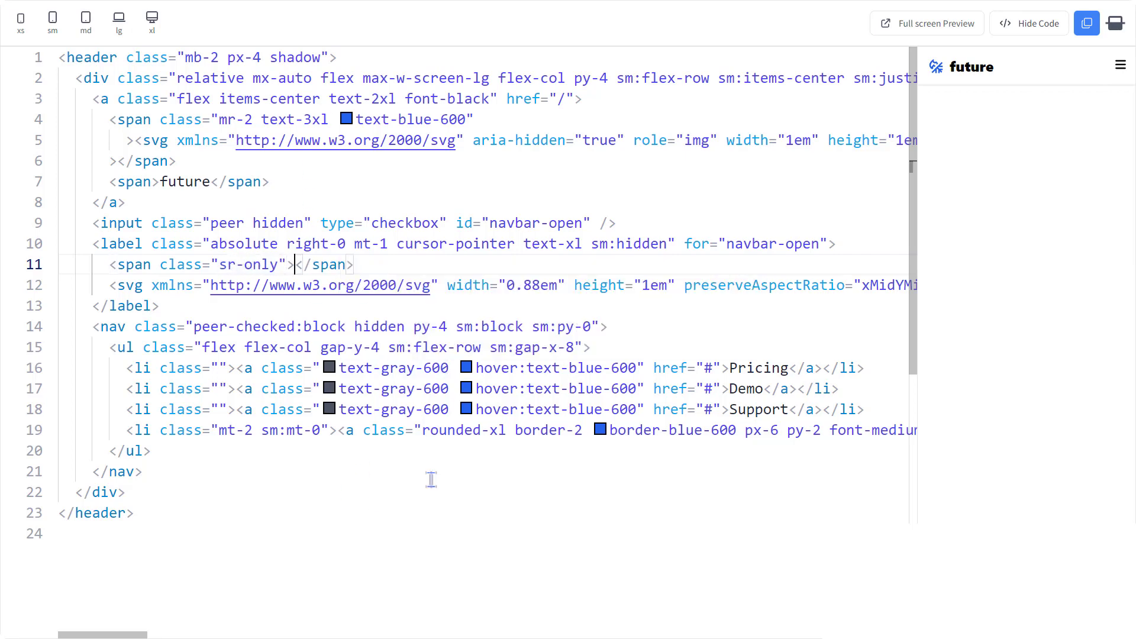
pyautogui.write('Toggle Navigation')
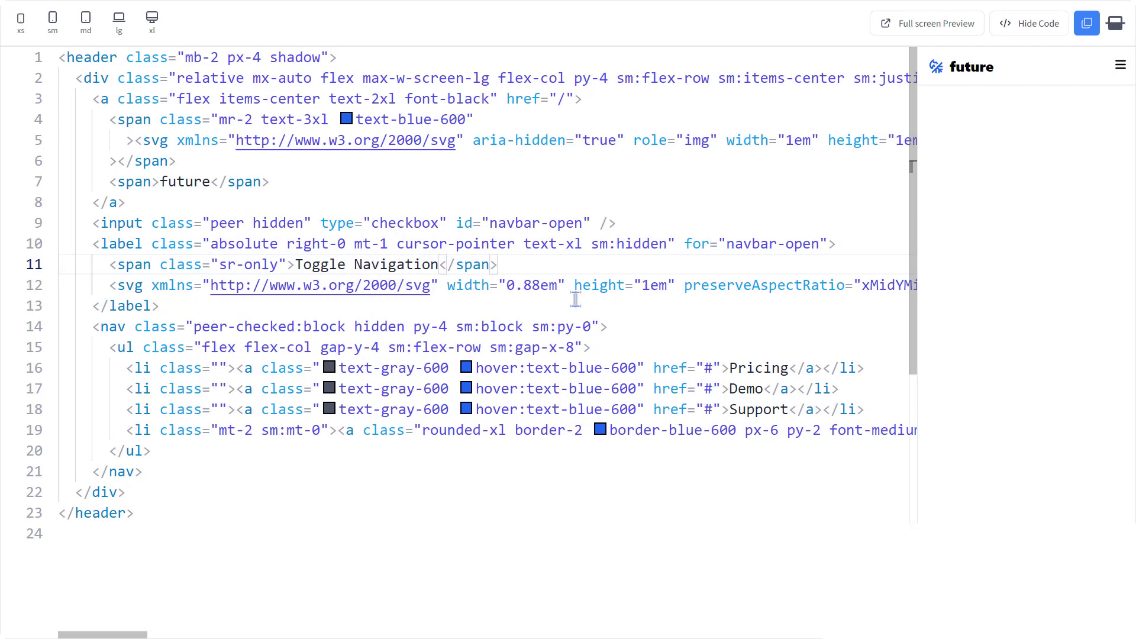
pyautogui.write('aria-label="He"')
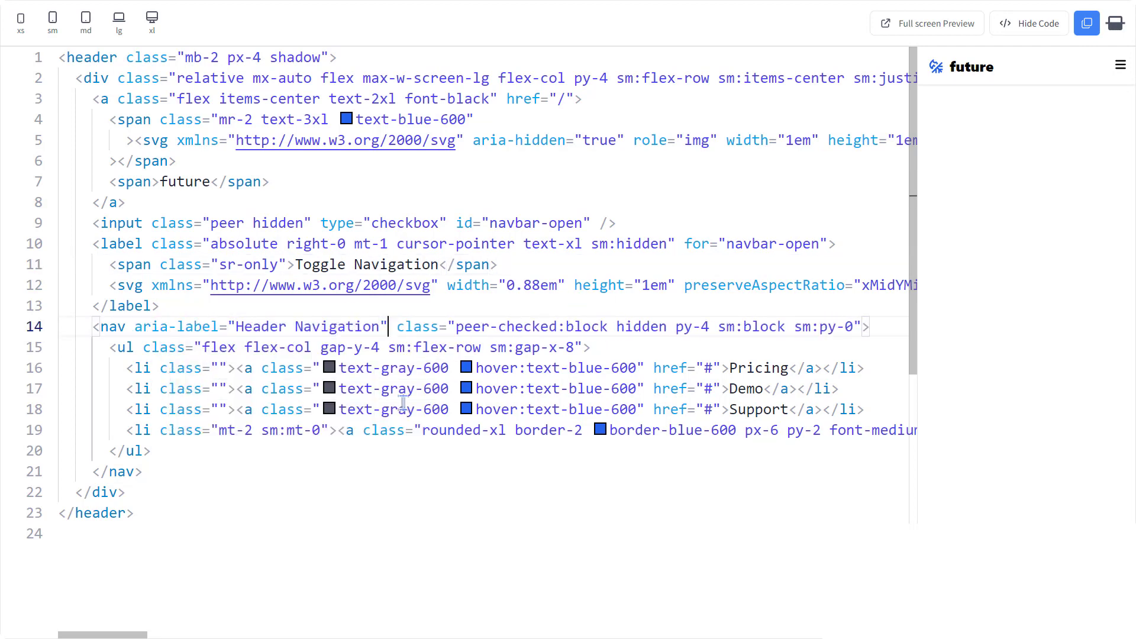
pyautogui.moveTo(402, 529)
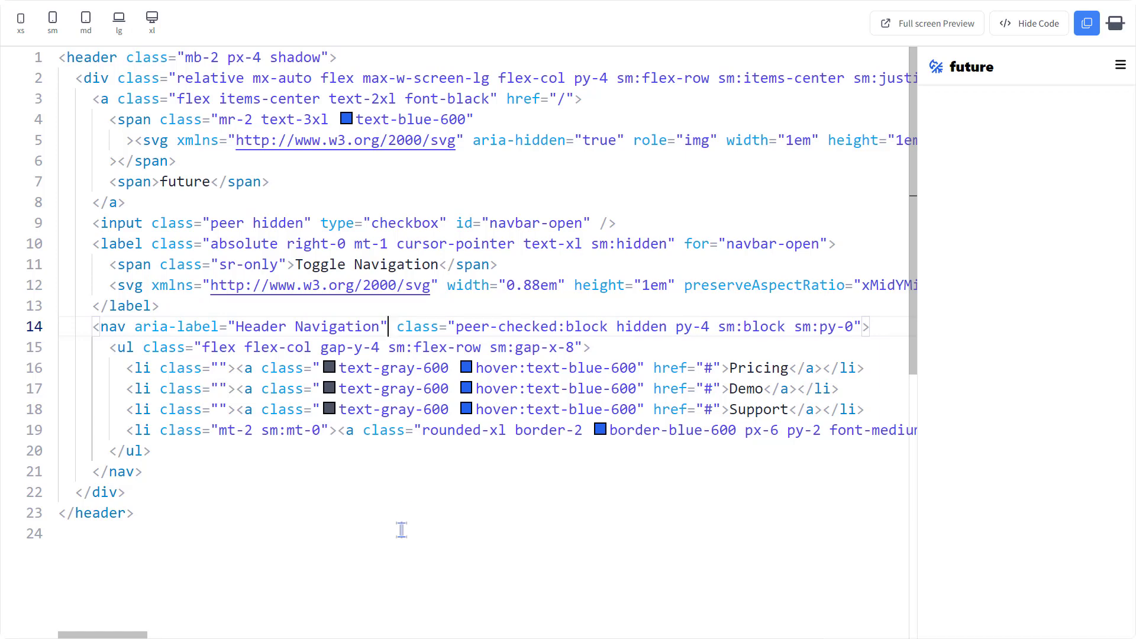
pyautogui.moveTo(314, 450)
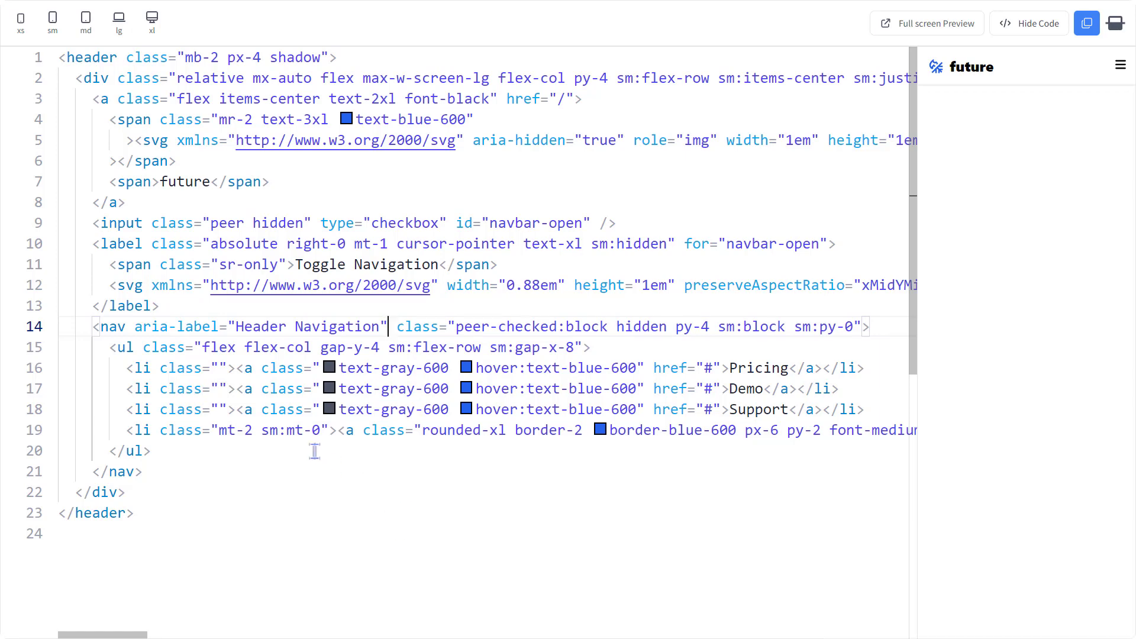
pyautogui.moveTo(355, 493)
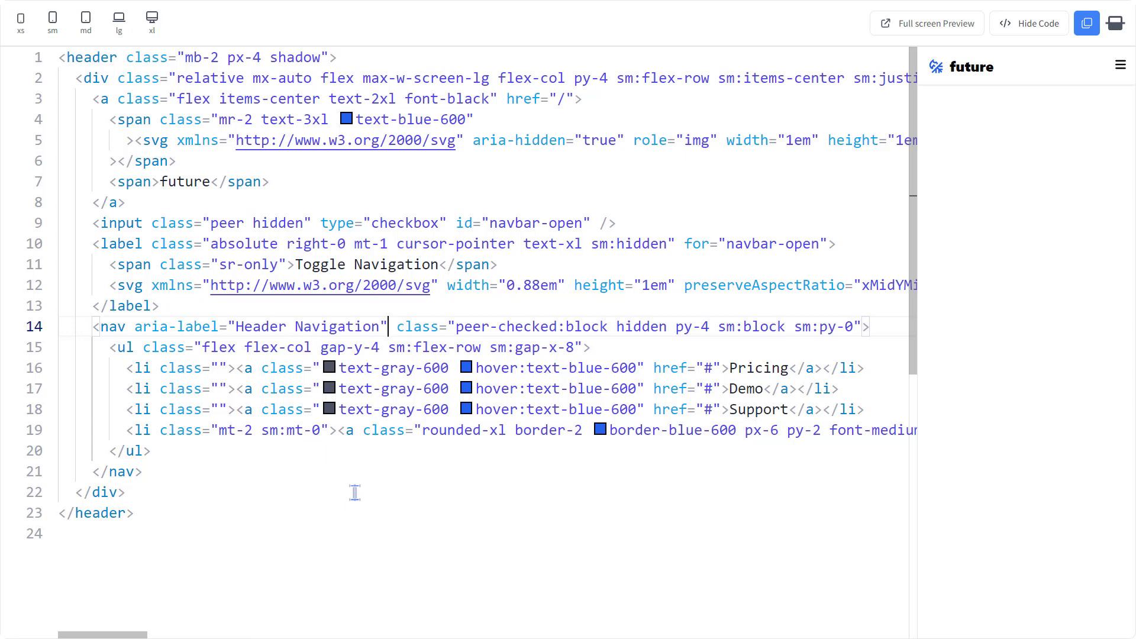
pyautogui.moveTo(403, 480)
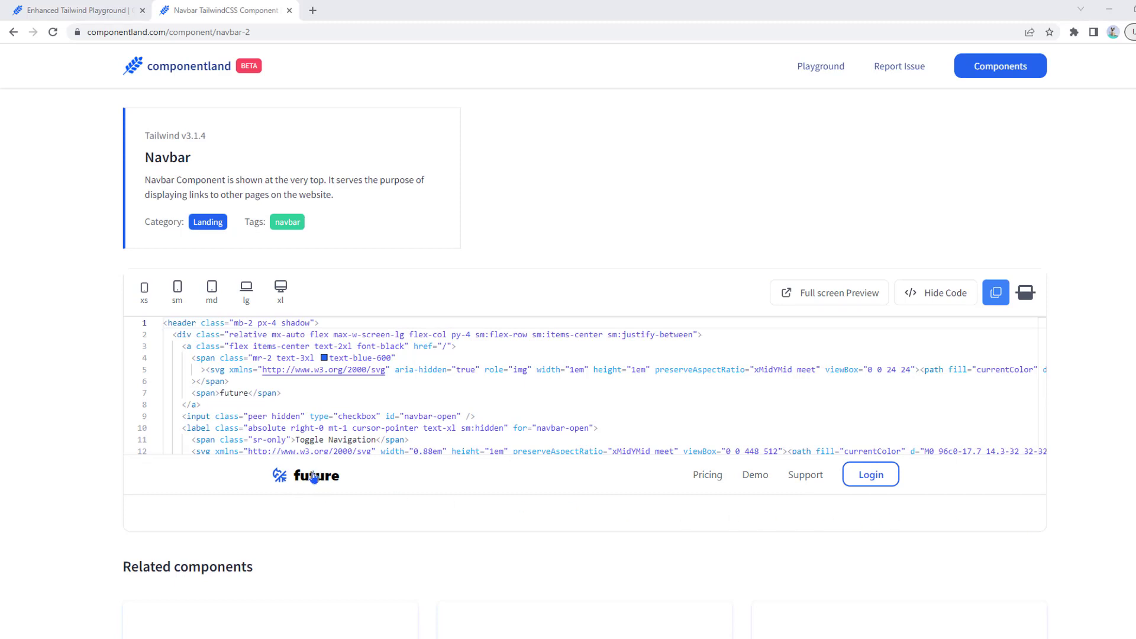
# - Preview the Componentland Navbar component at the md and wider breakpoints
pyautogui.click(210, 293)
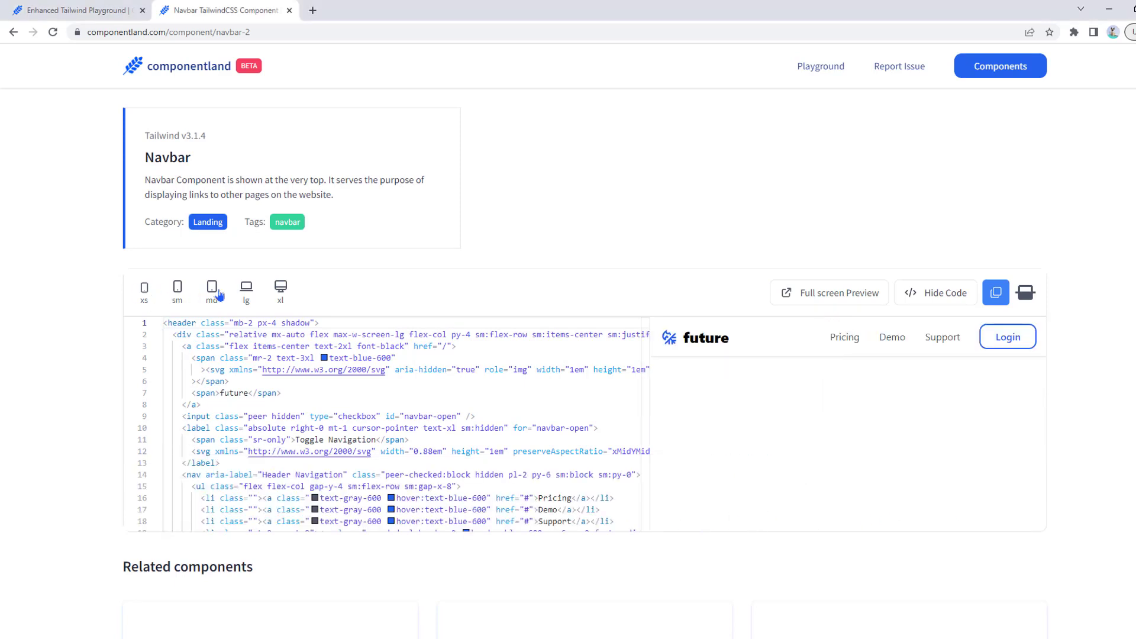
pyautogui.click(212, 286)
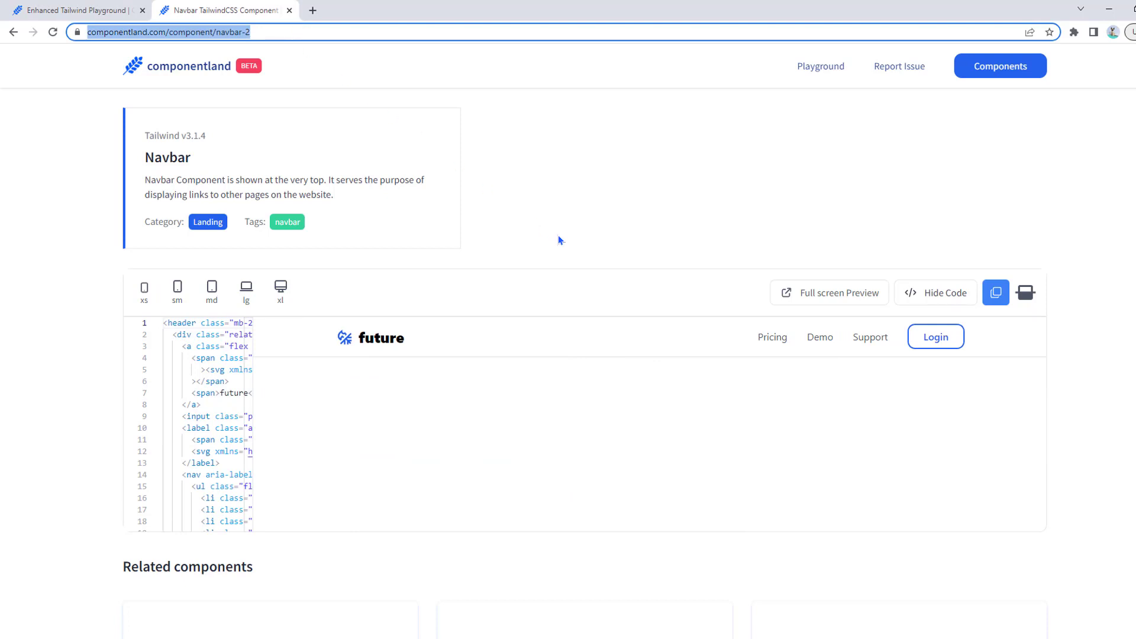
pyautogui.moveTo(221, 368)
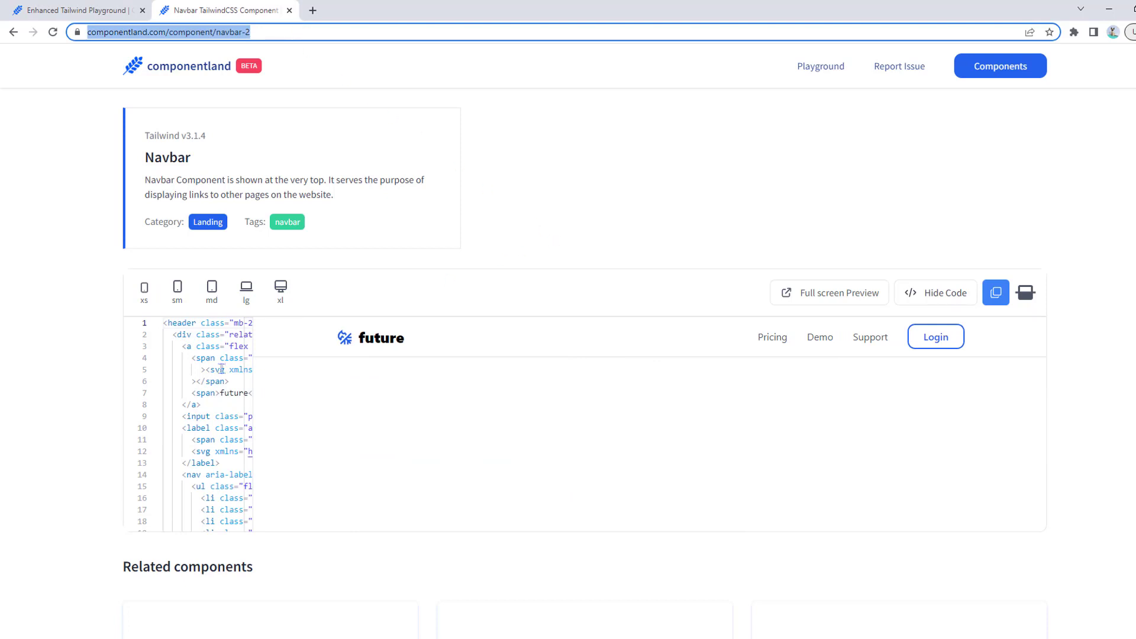
pyautogui.moveTo(43, 414)
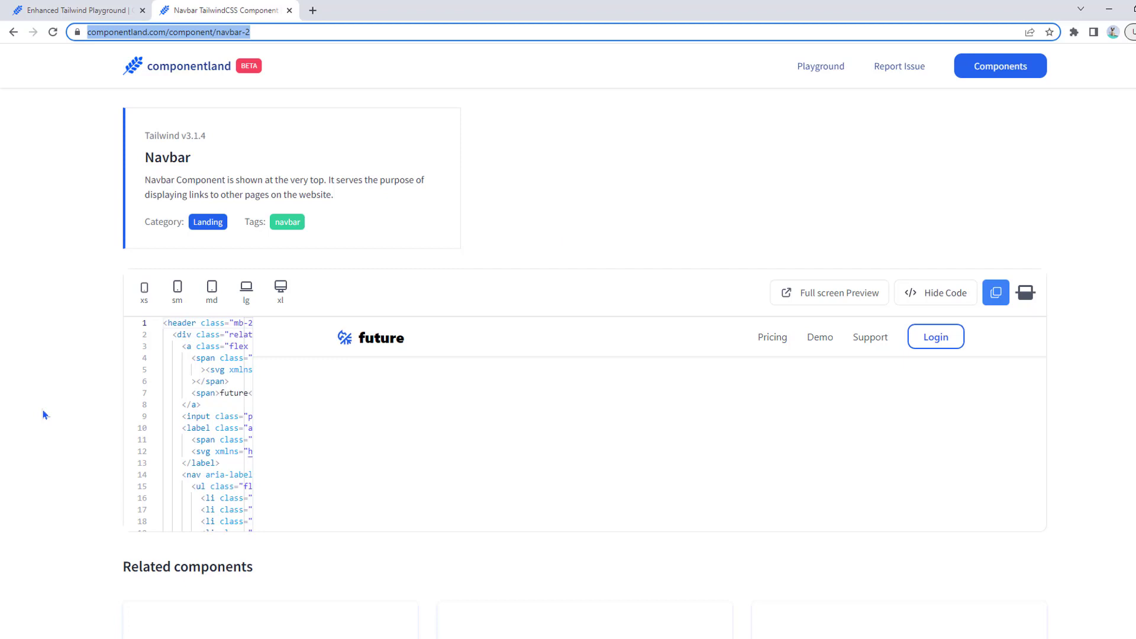